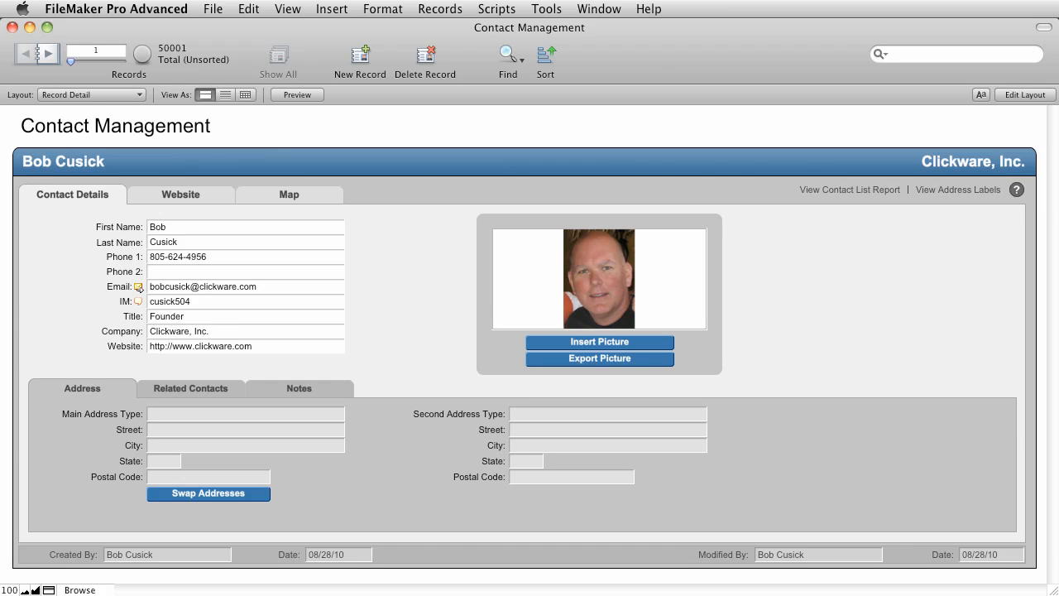
mouse_move(735, 404)
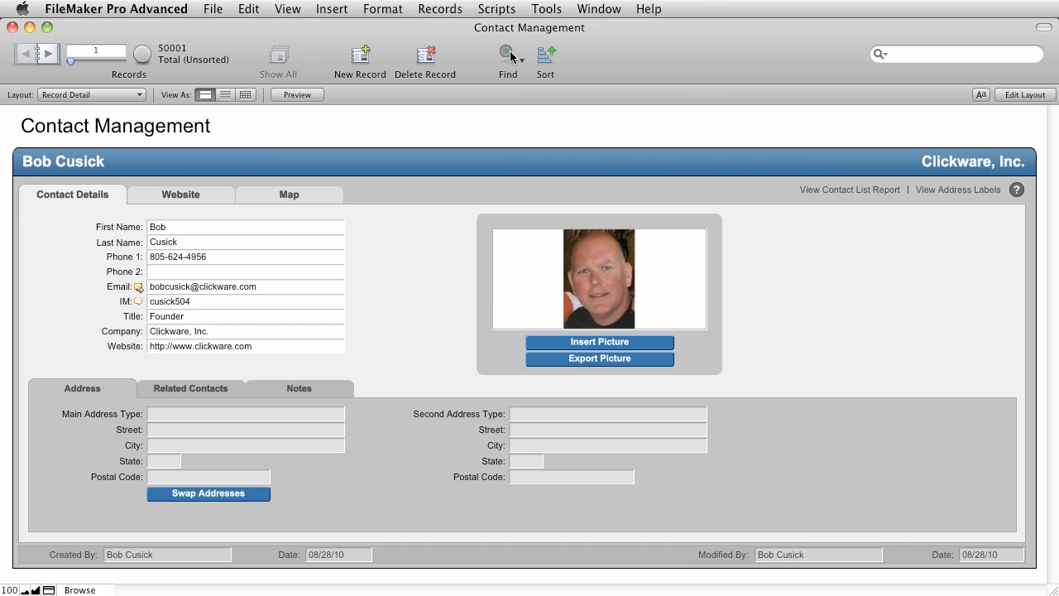
Enter Find mode, cancel back to browsing, then re-enter Find mode for a blank request
click(506, 53)
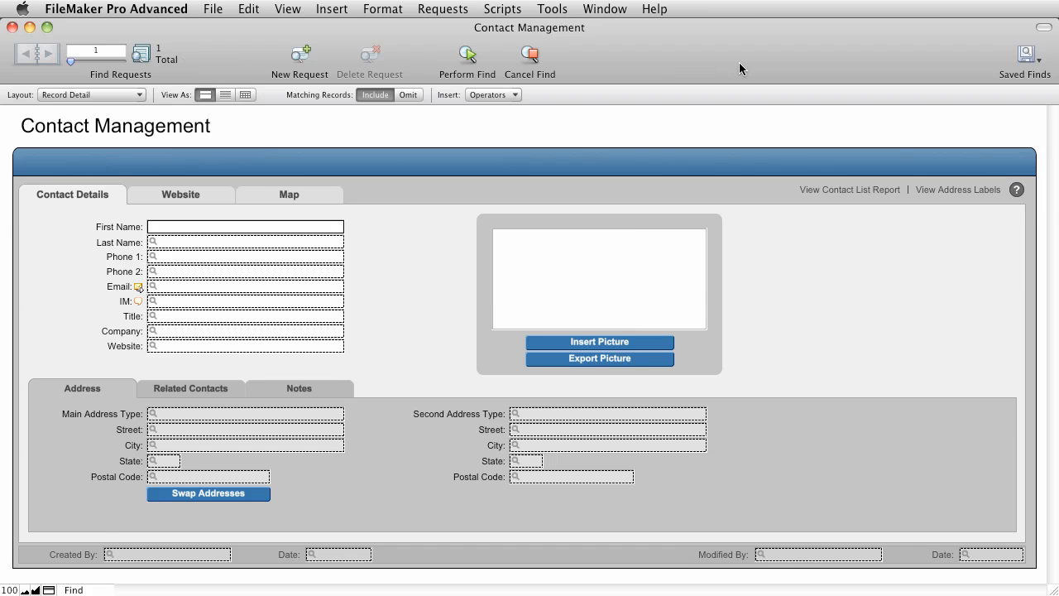
click(245, 225)
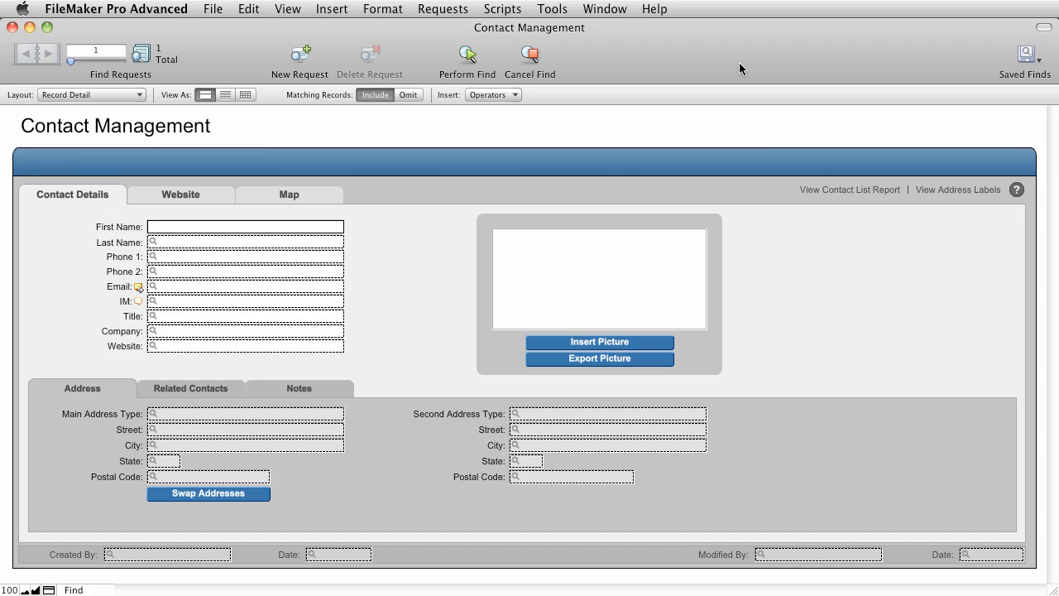
click(245, 225)
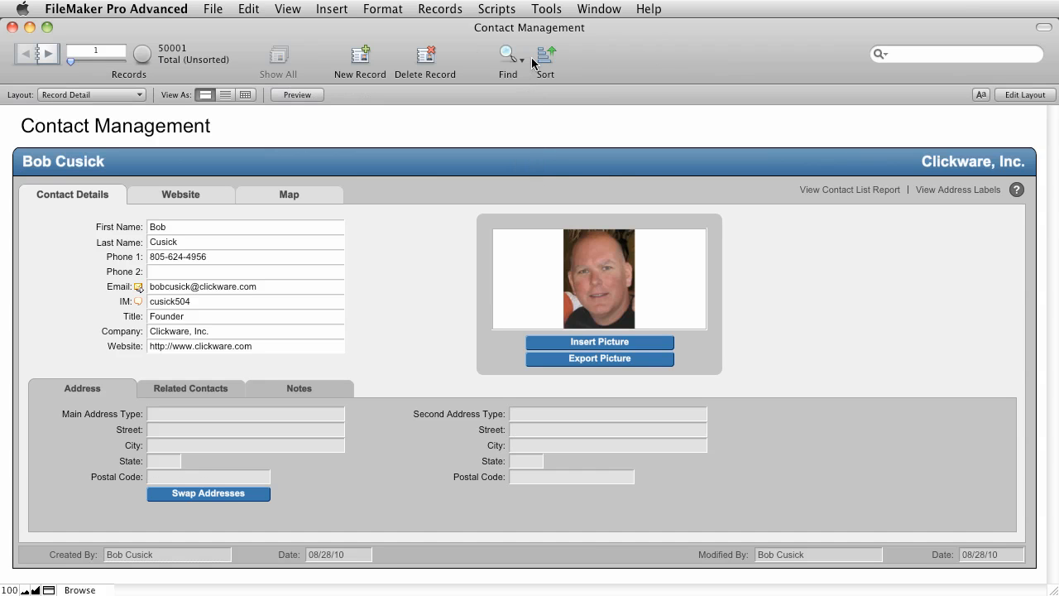
mouse_move(516, 119)
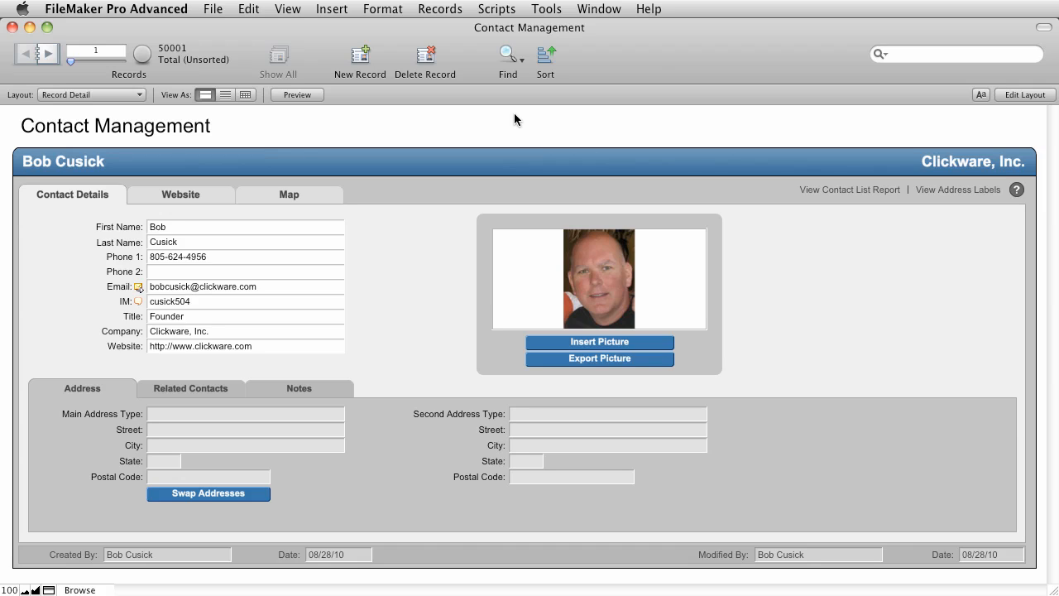
mouse_move(374, 40)
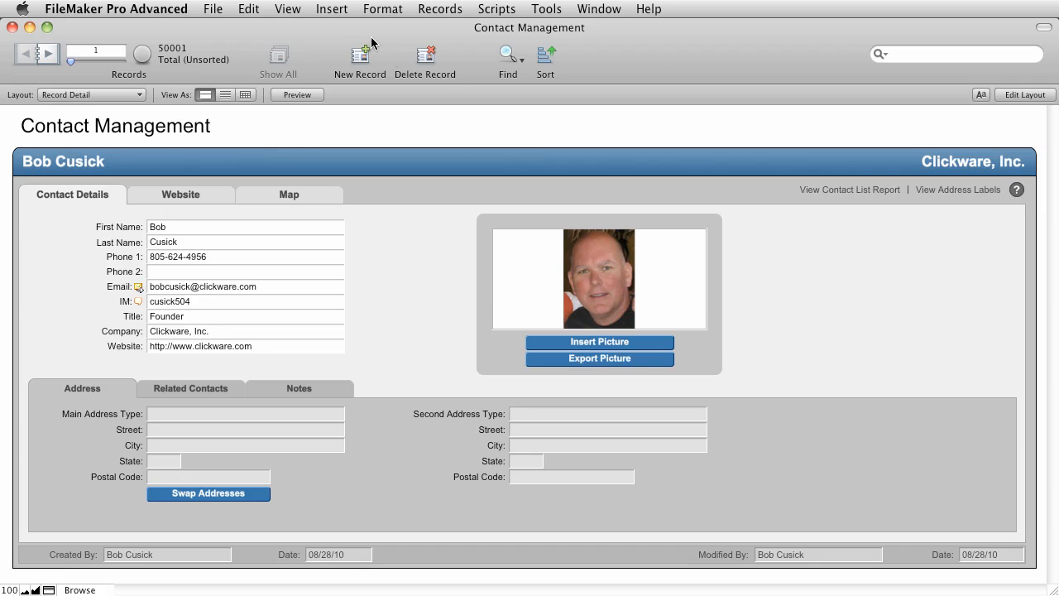
click(287, 10)
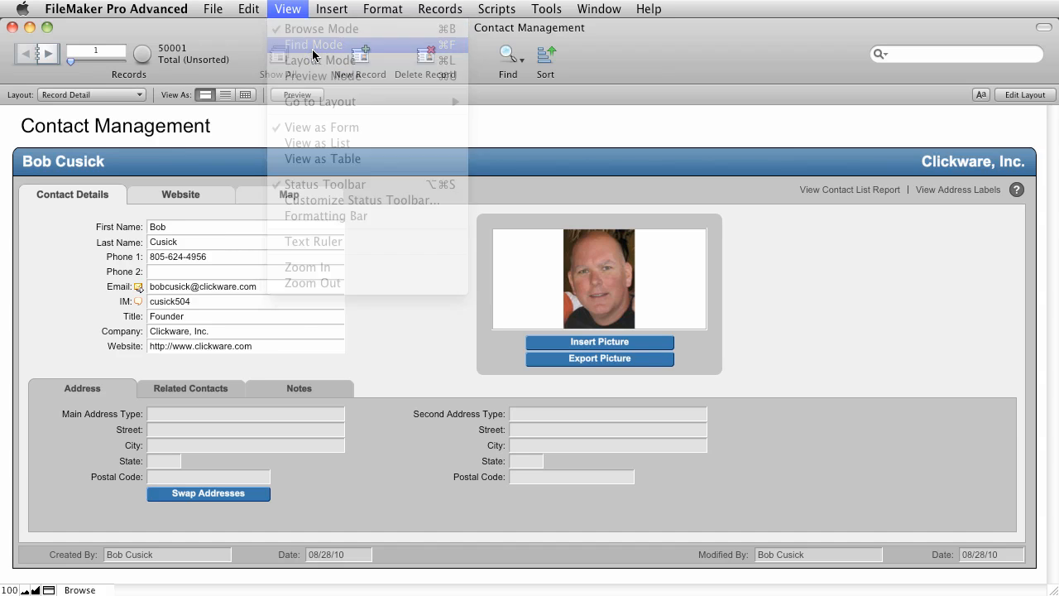
click(314, 44)
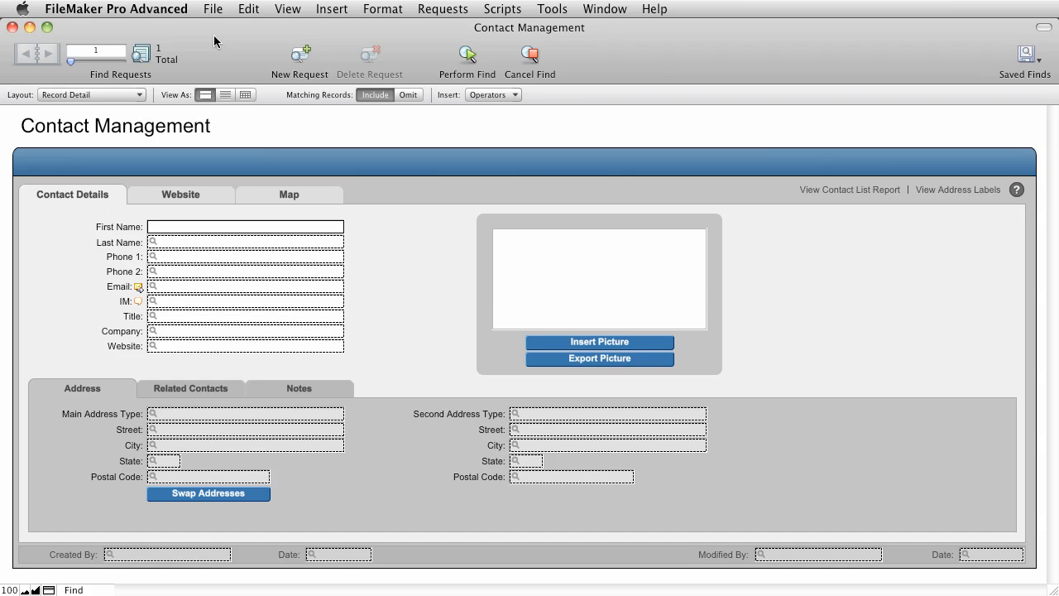
Find contacts with first name bob, returning 135 of 50001 records
click(245, 225)
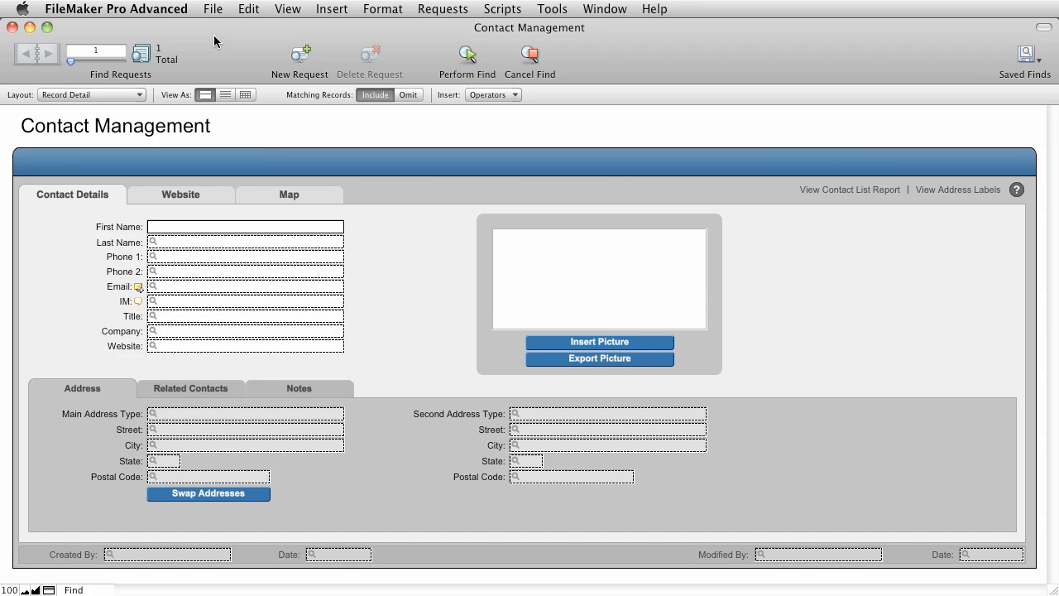
click(245, 225)
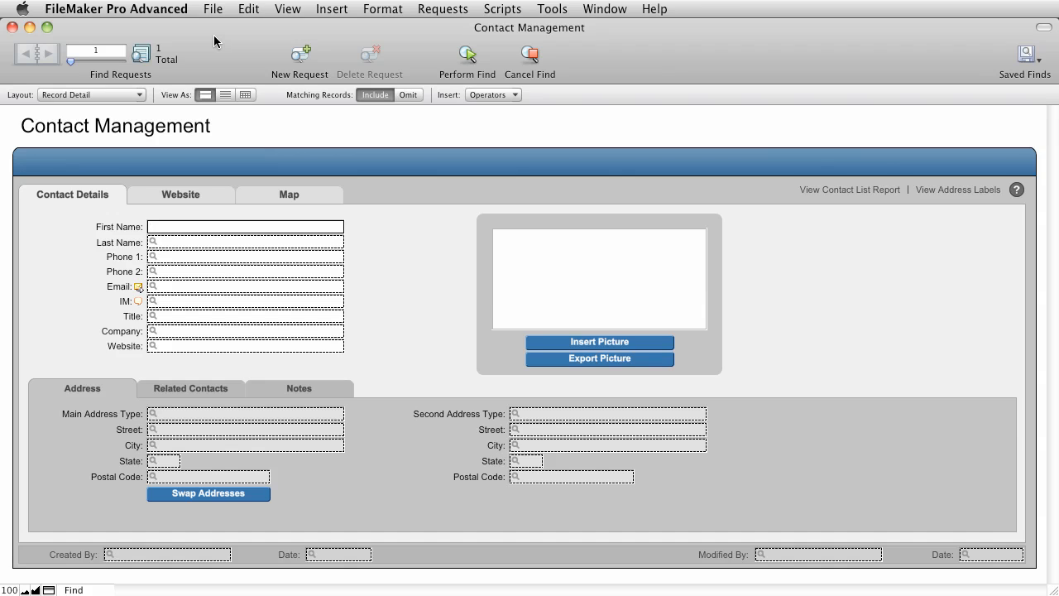
text(bob)
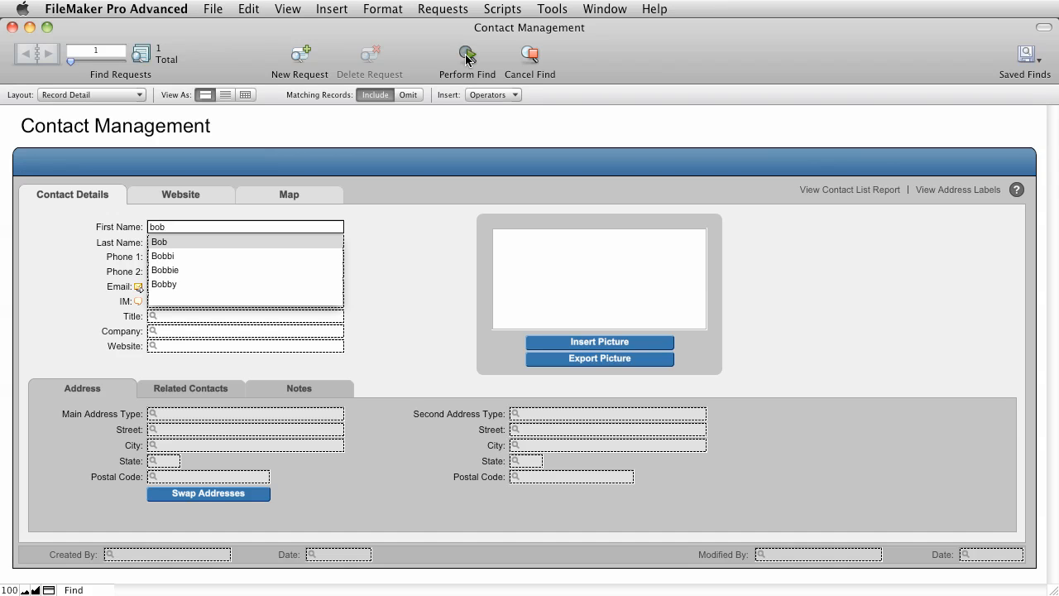
click(467, 53)
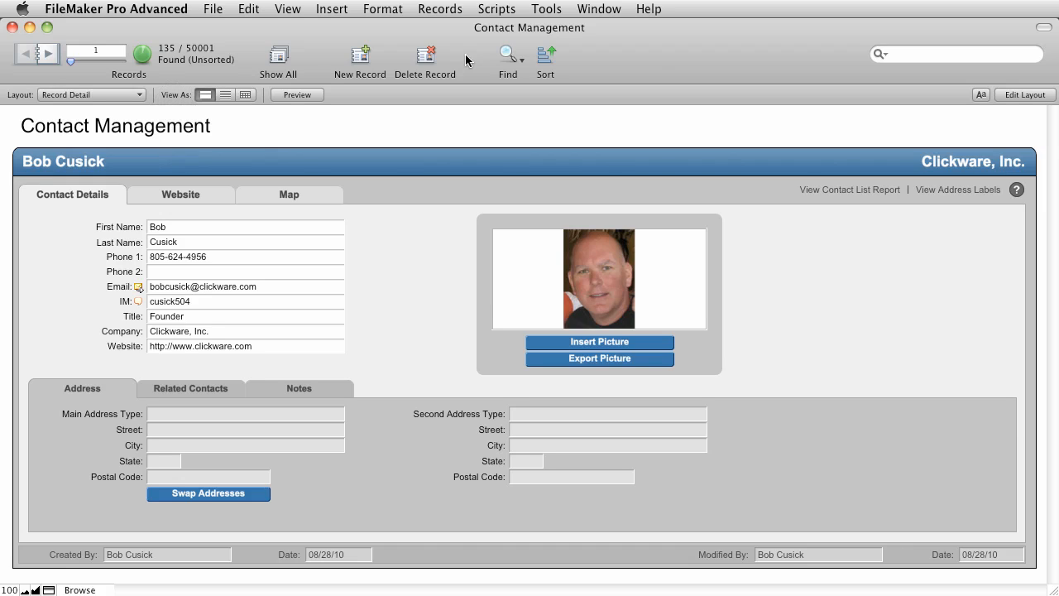
mouse_move(398, 55)
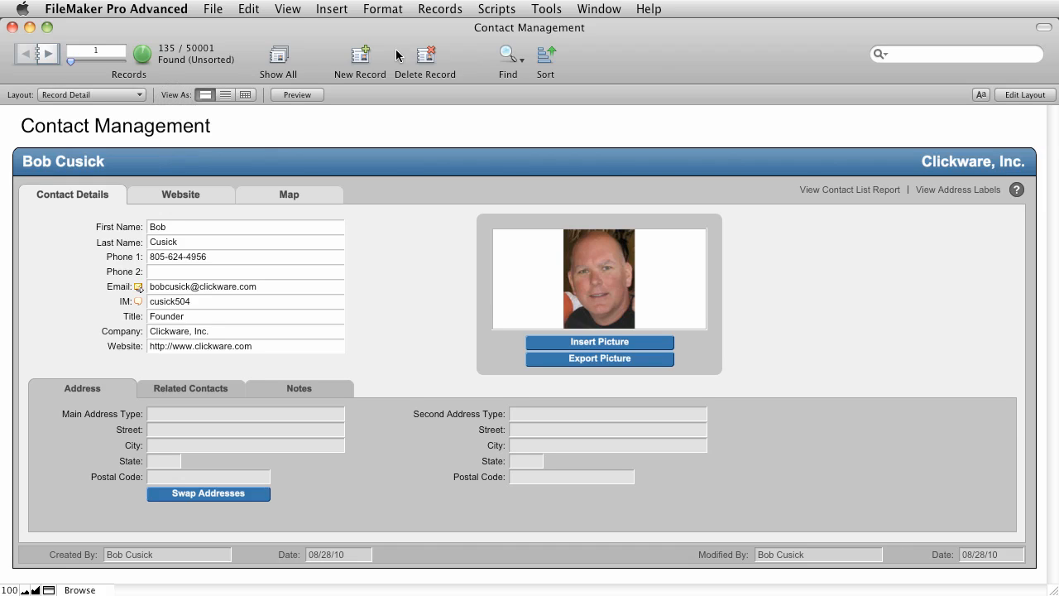
click(49, 53)
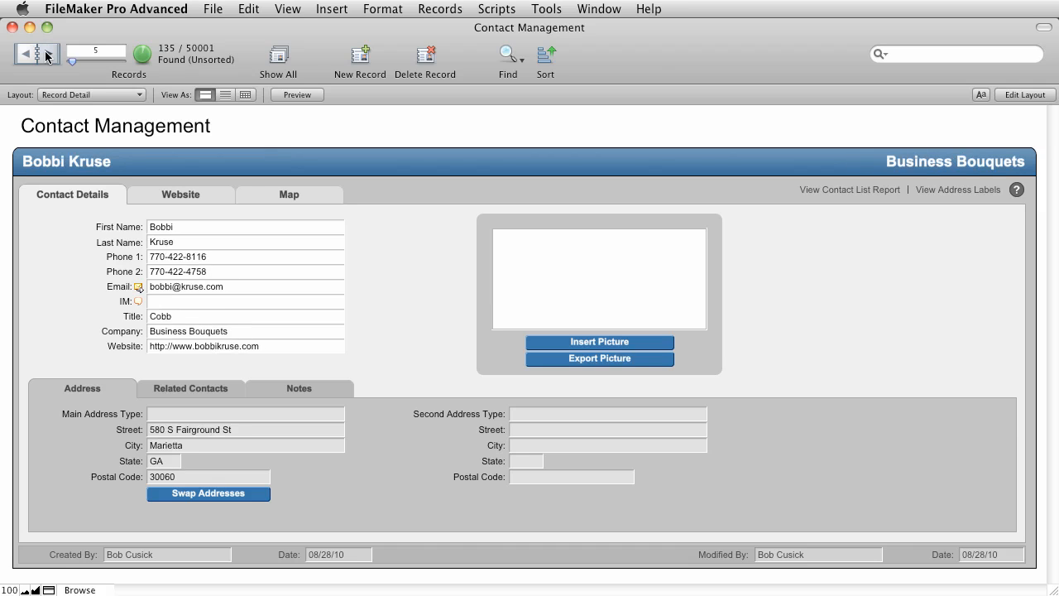
click(53, 56)
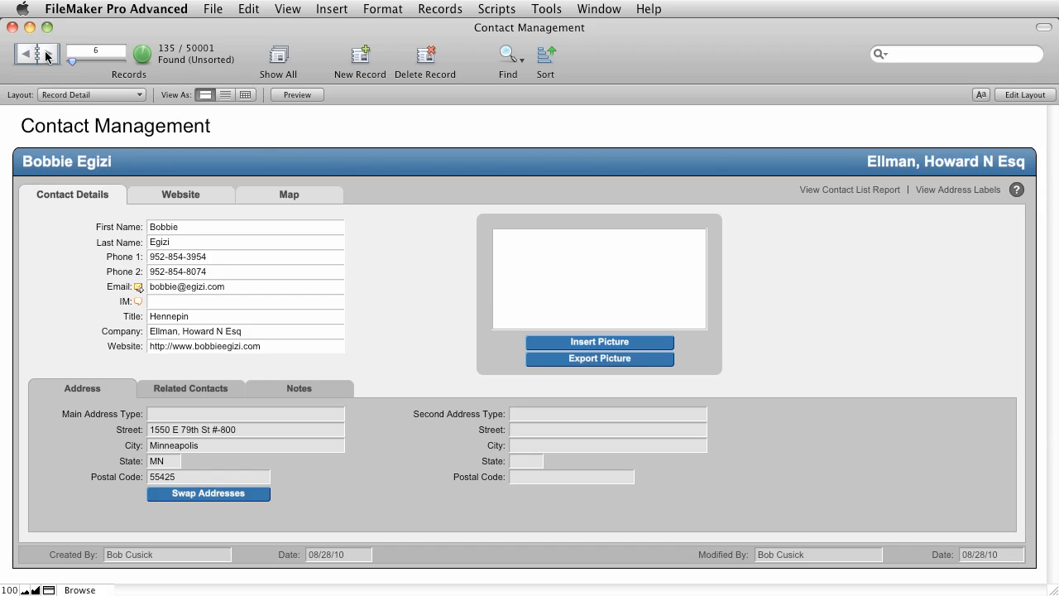
mouse_move(199, 228)
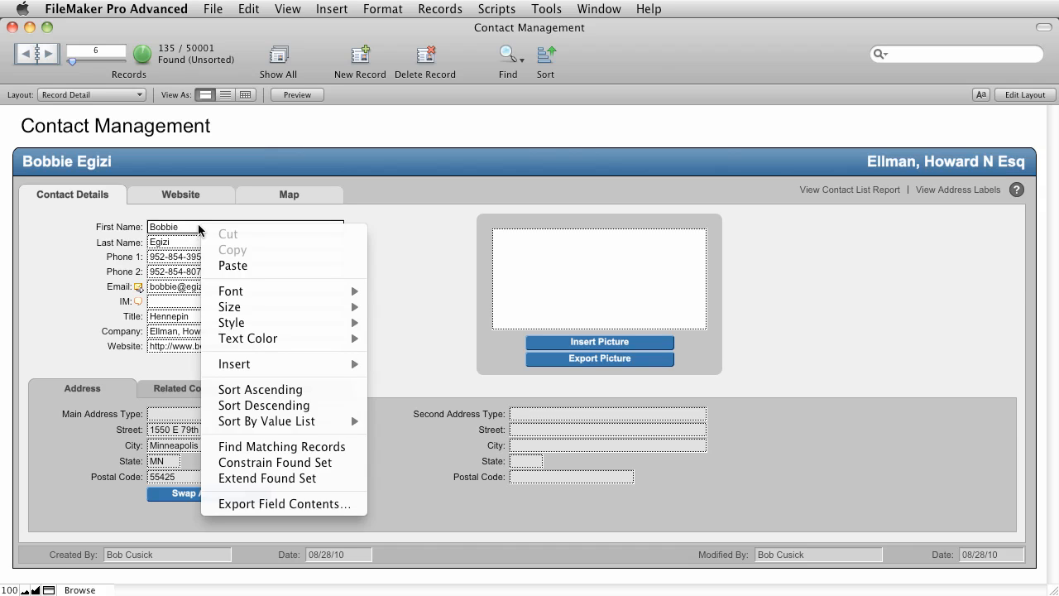
mouse_move(252, 447)
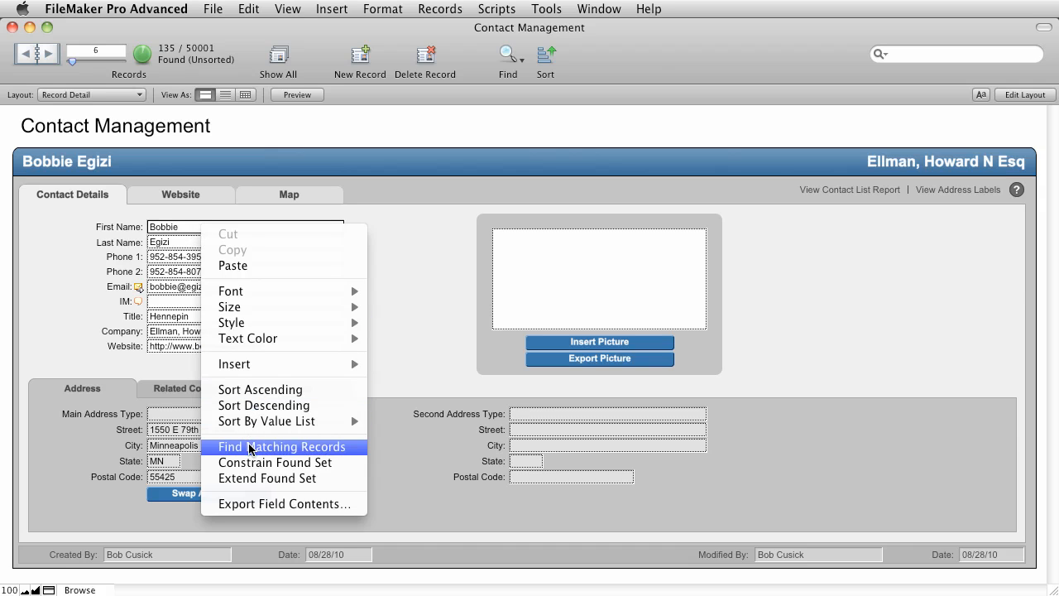
click(281, 447)
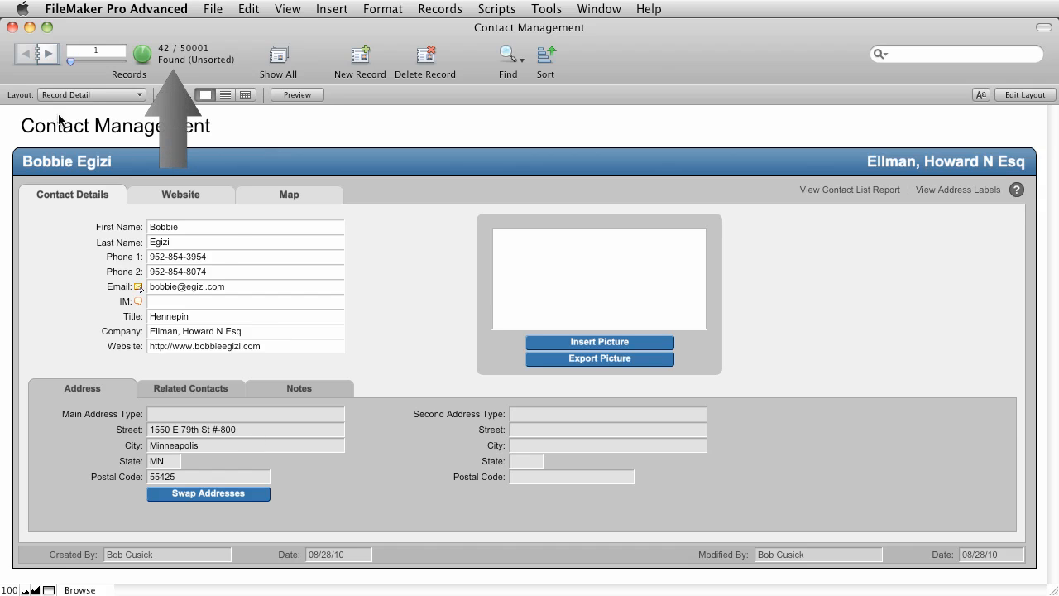
click(48, 52)
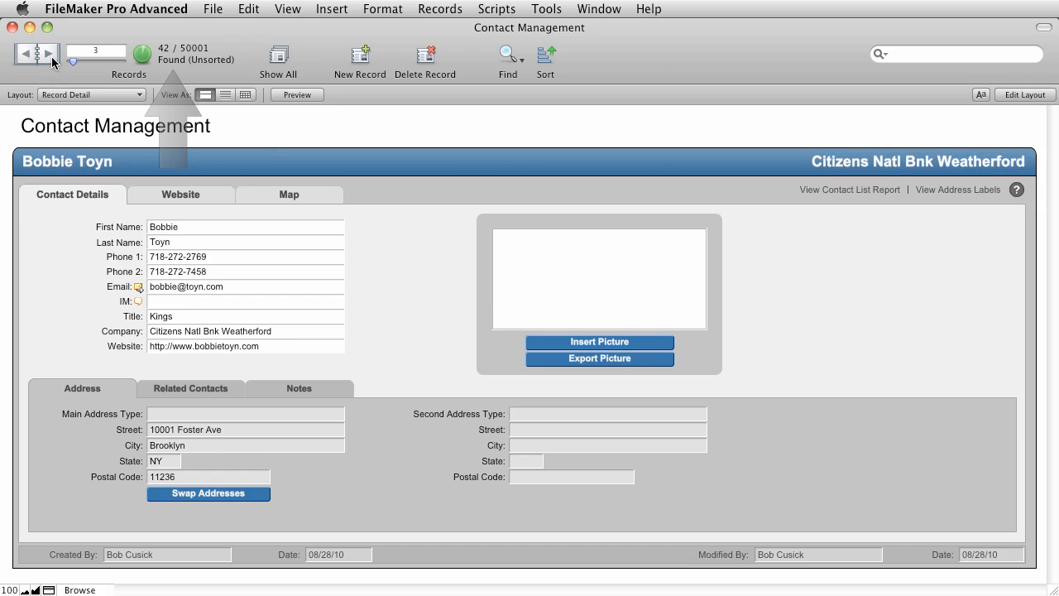
click(49, 60)
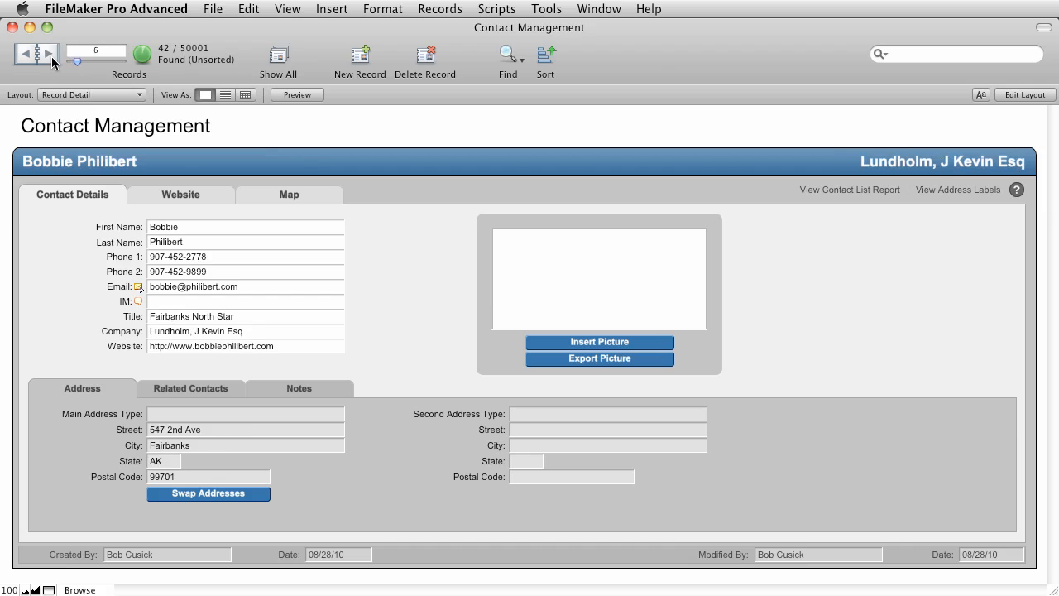
click(47, 58)
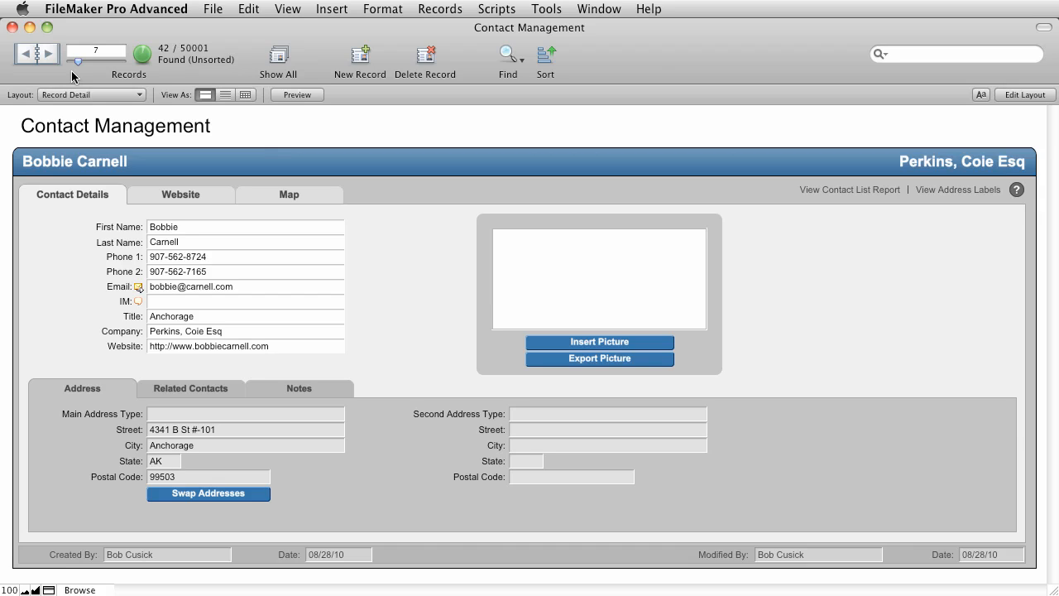
click(507, 56)
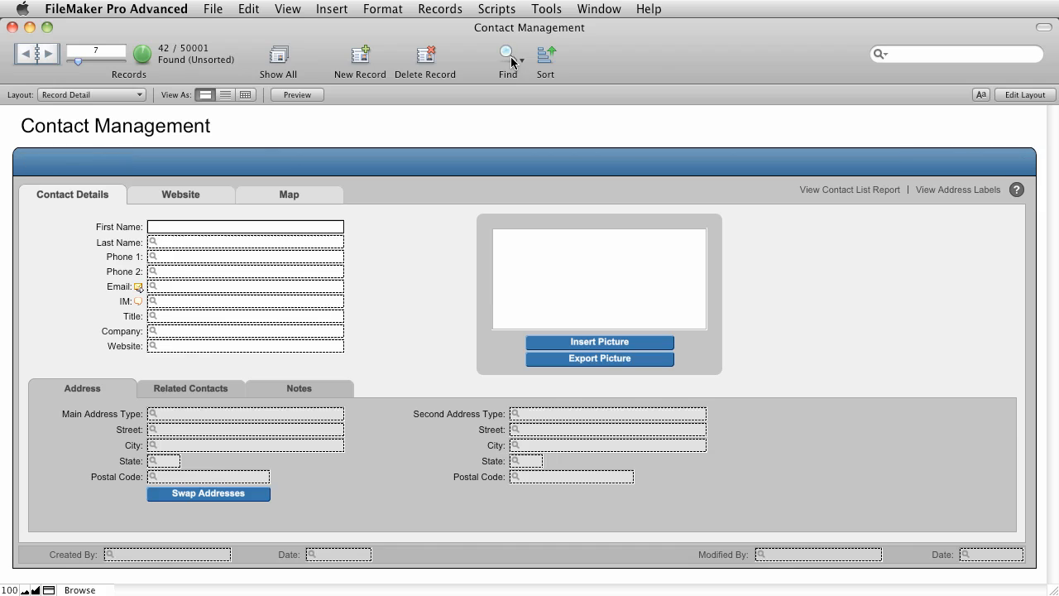
click(507, 57)
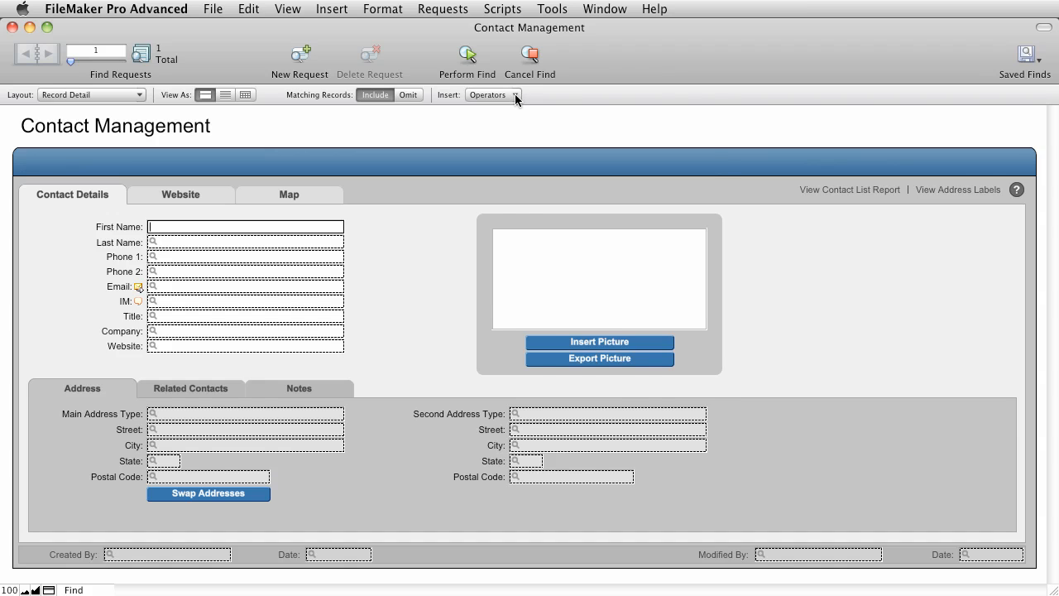
click(493, 94)
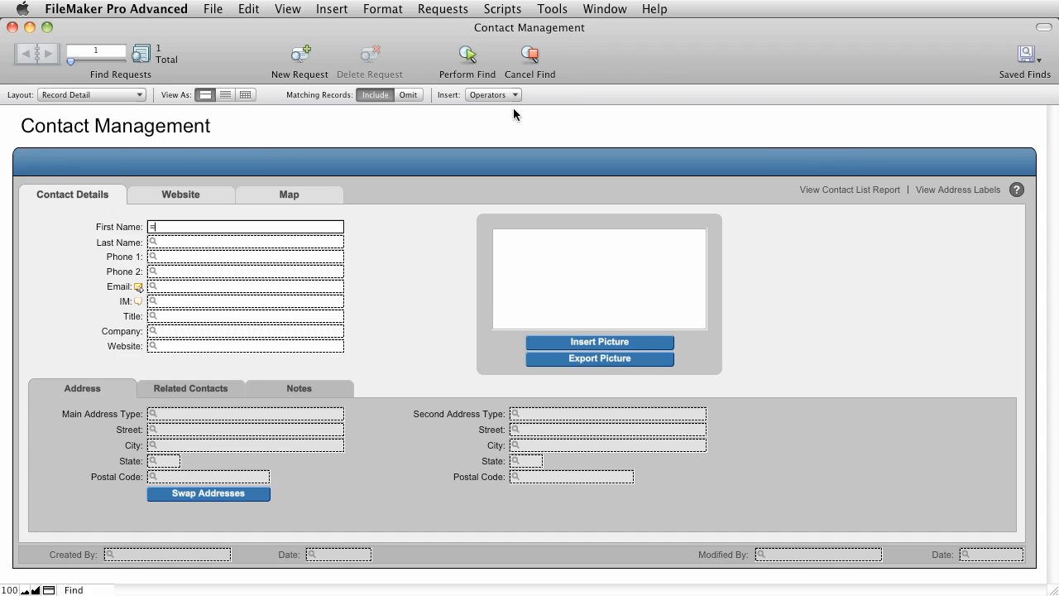
text(bob)
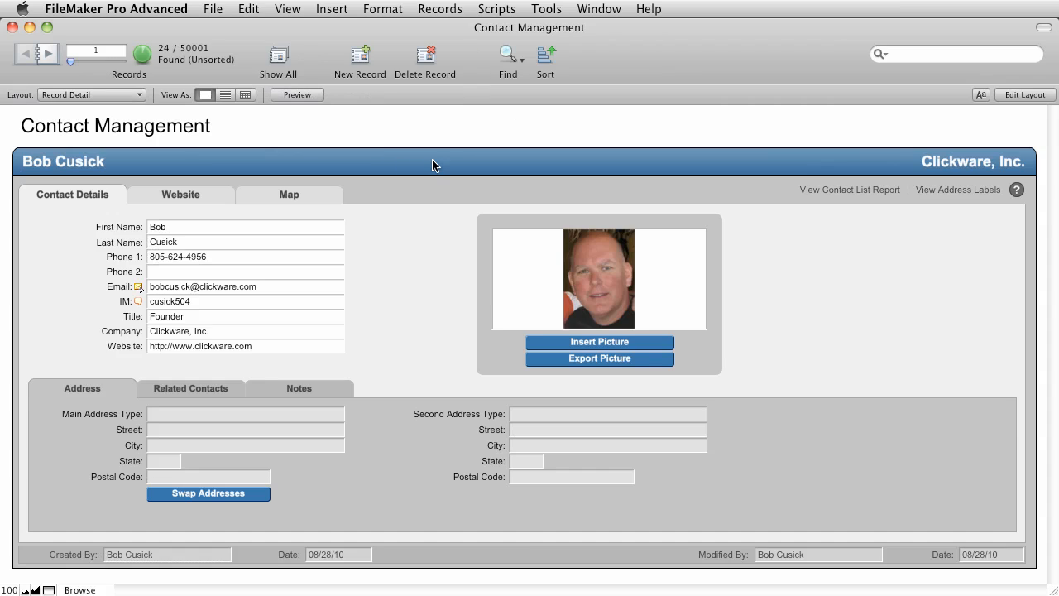
mouse_move(432, 137)
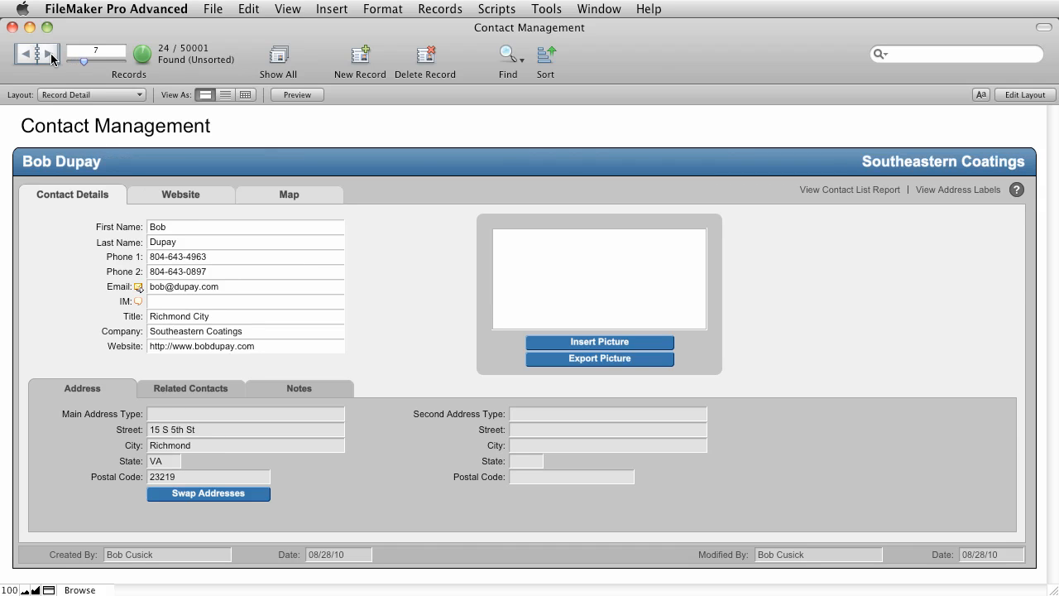
click(23, 58)
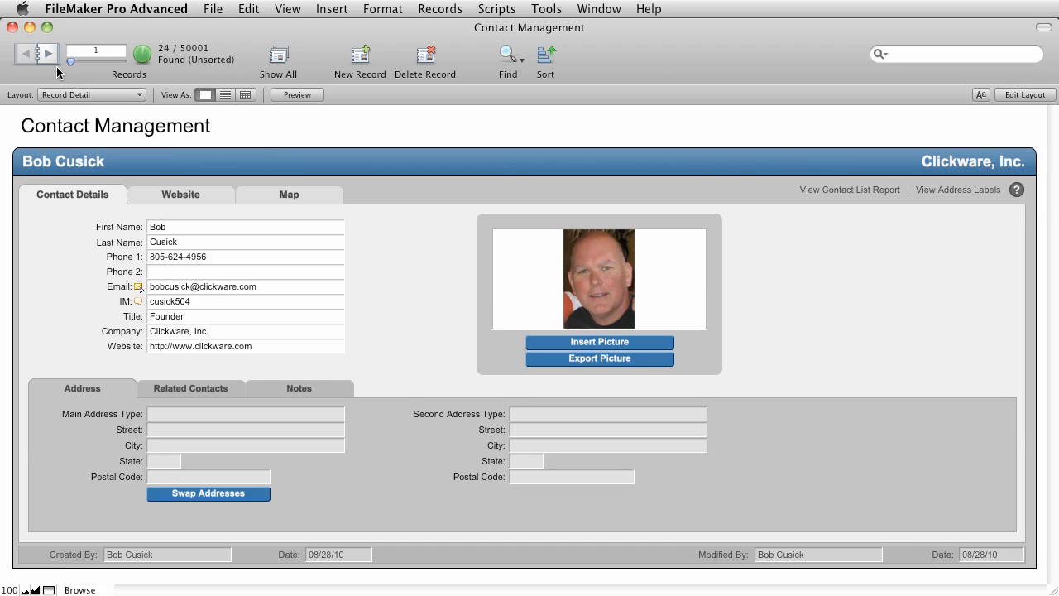
mouse_move(518, 61)
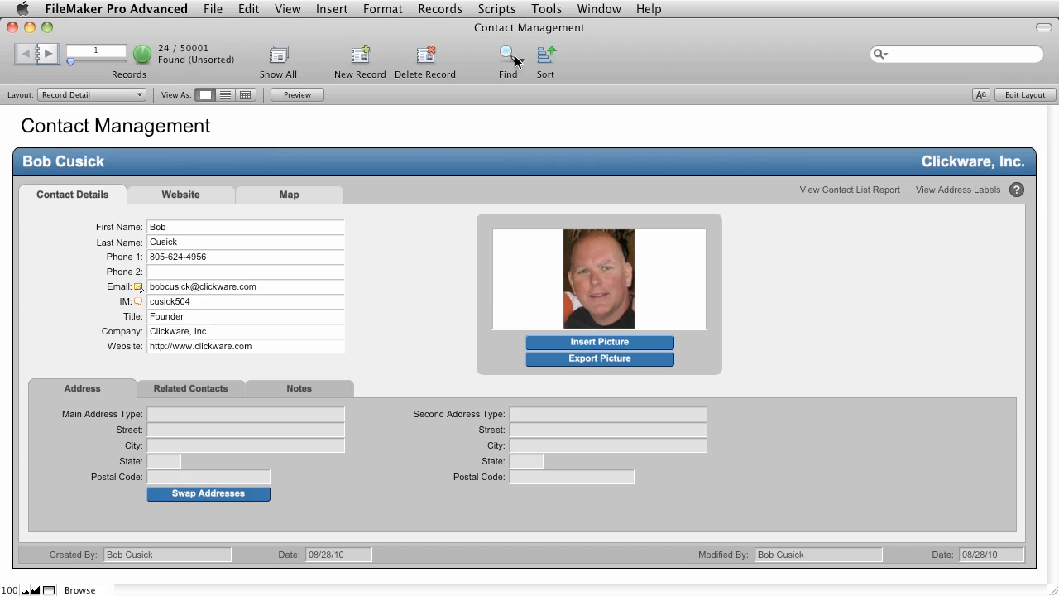
Find contacts whose state is CA from the value list, returning 7029 records
click(505, 53)
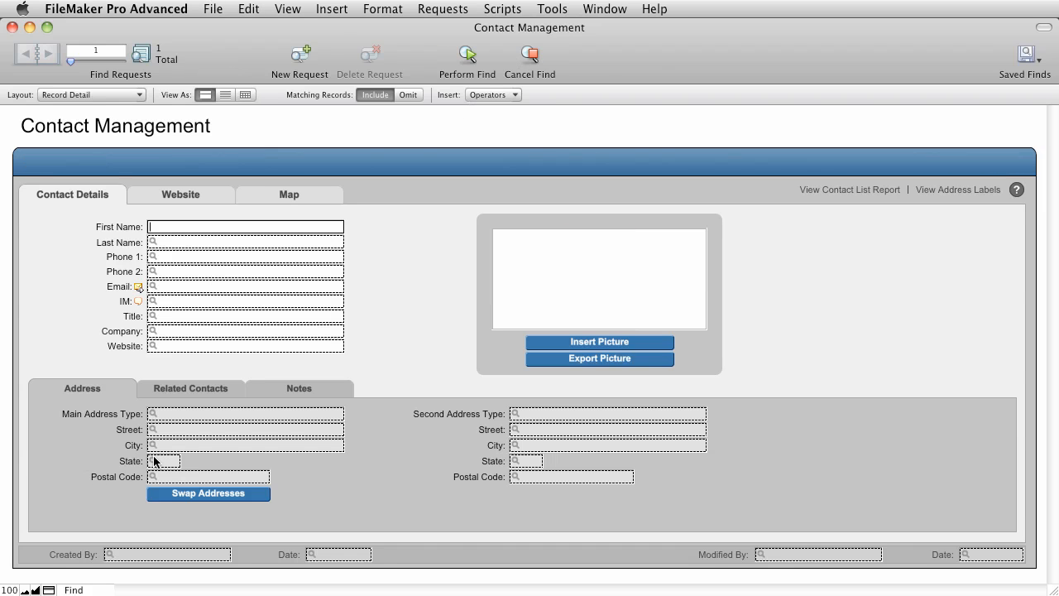
click(163, 460)
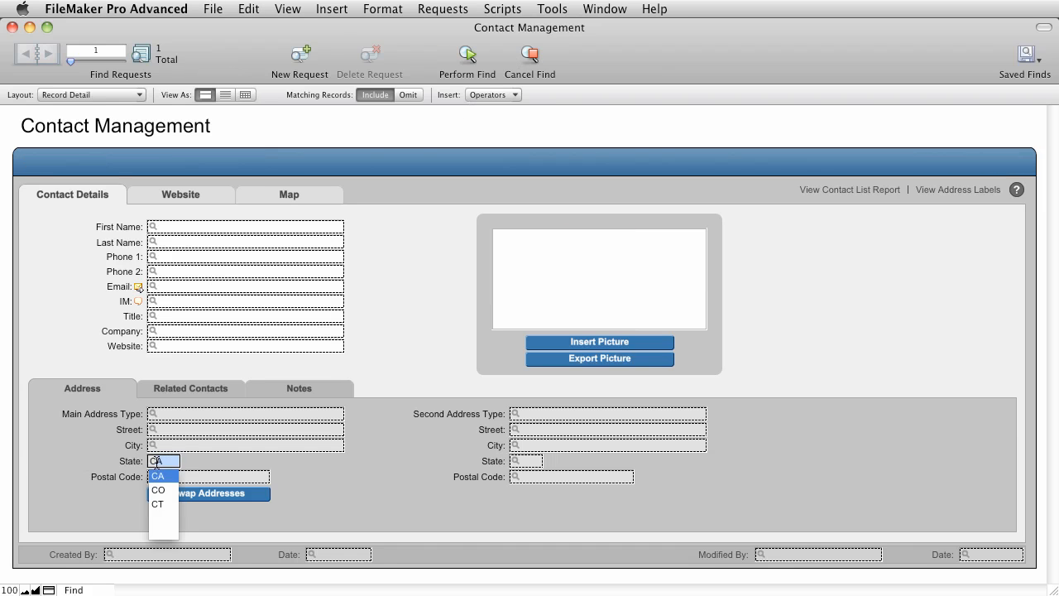
click(159, 475)
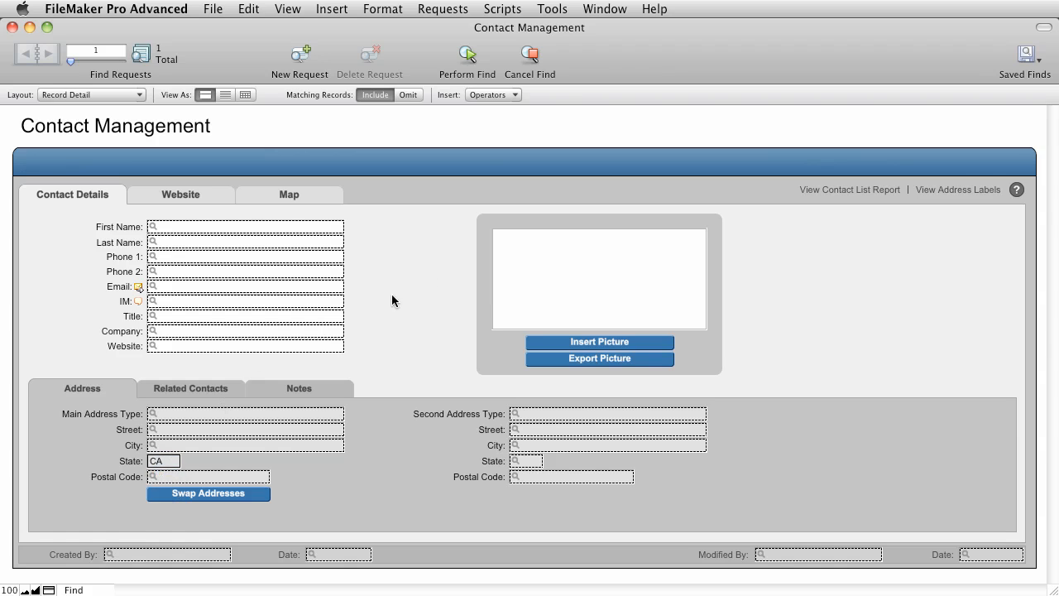
click(467, 53)
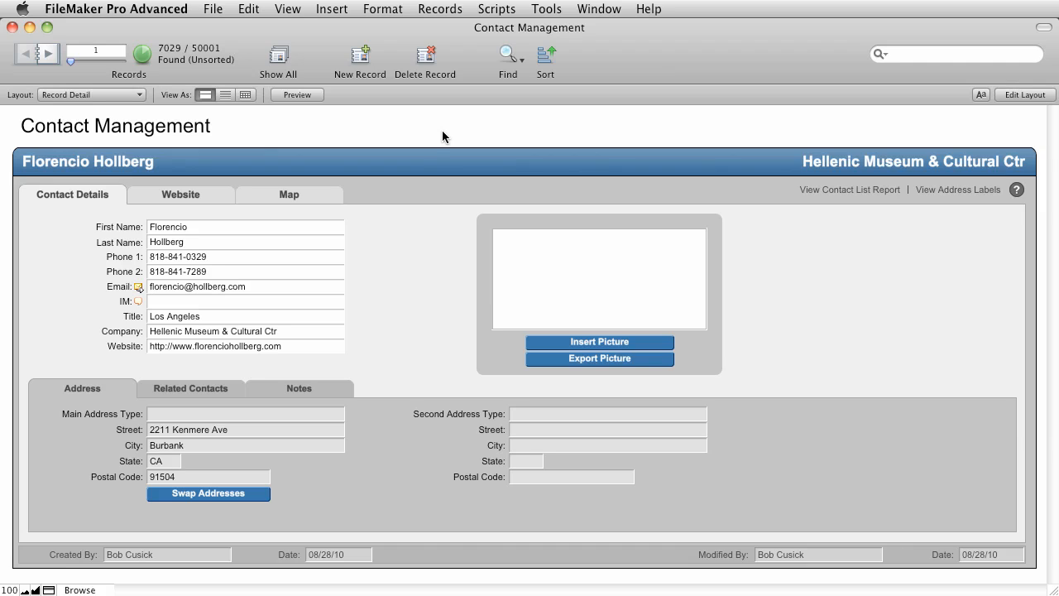
mouse_move(251, 554)
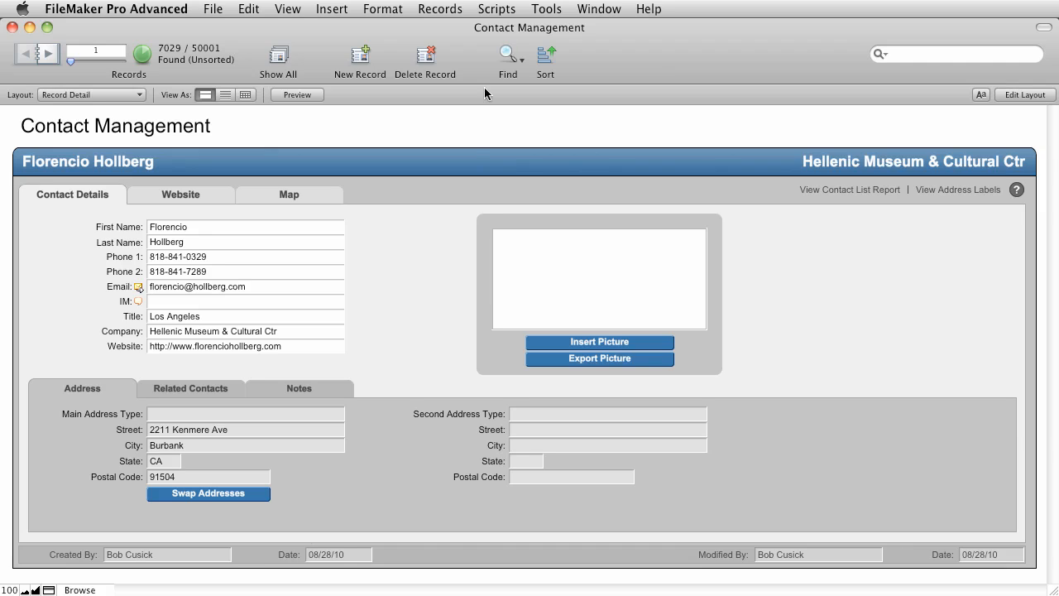
Find contacts created on 8/1/2010, returning 3000 records
click(507, 56)
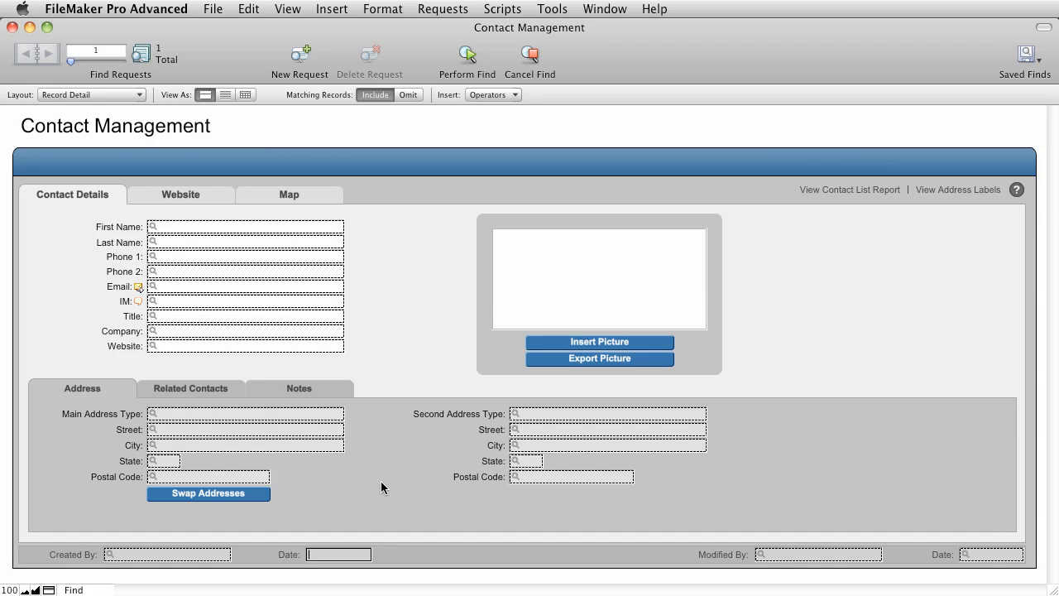
text(8/1)
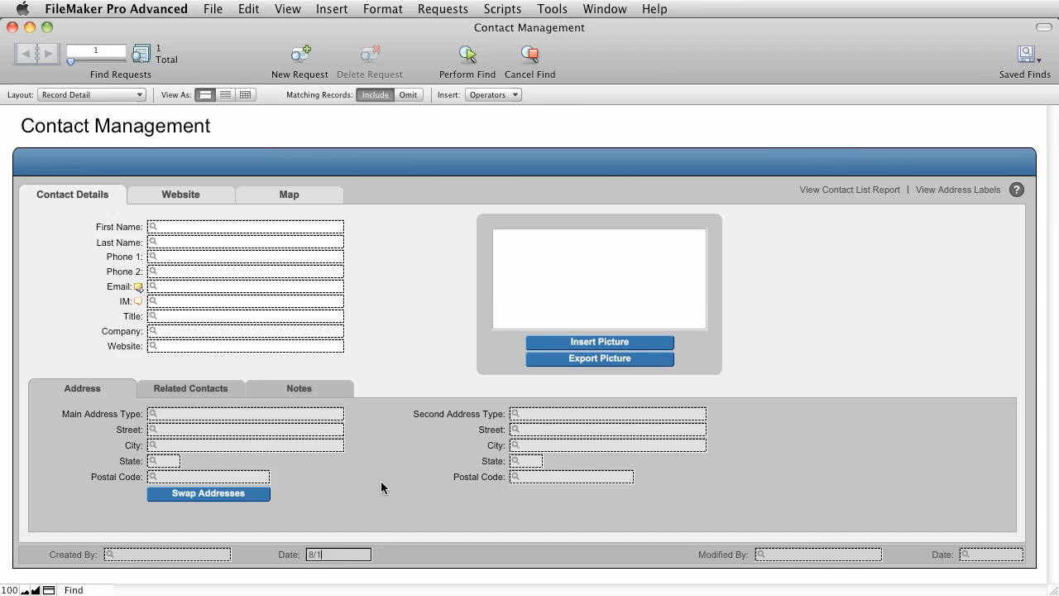
text(/200)
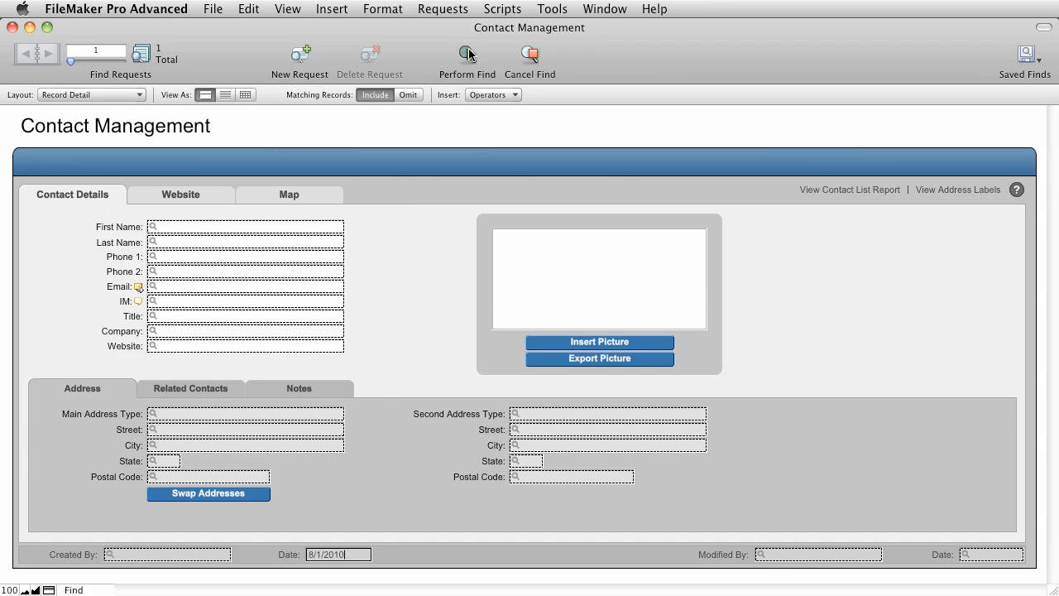
click(467, 53)
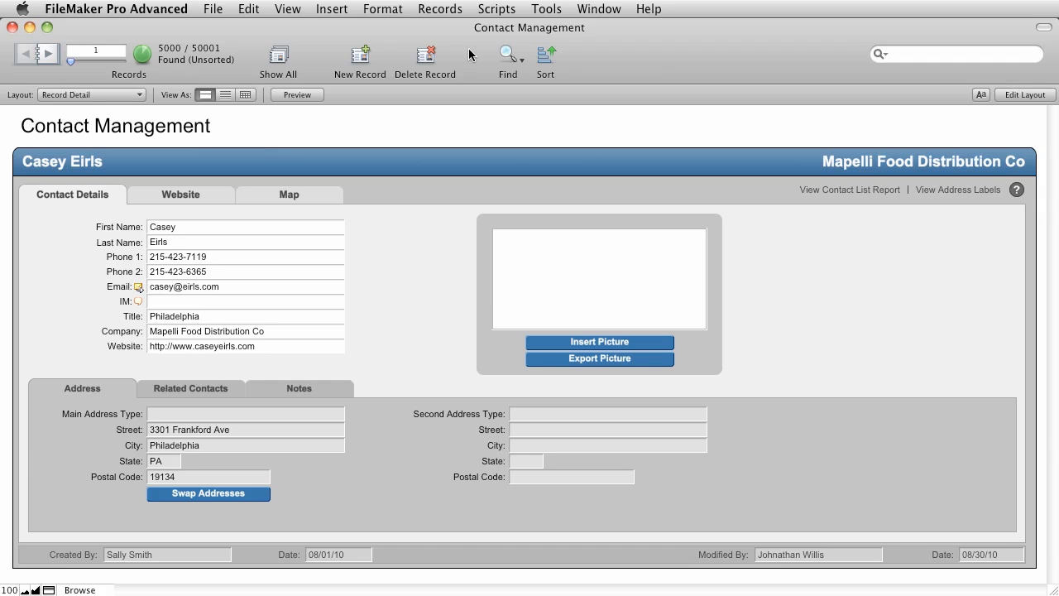
mouse_move(490, 53)
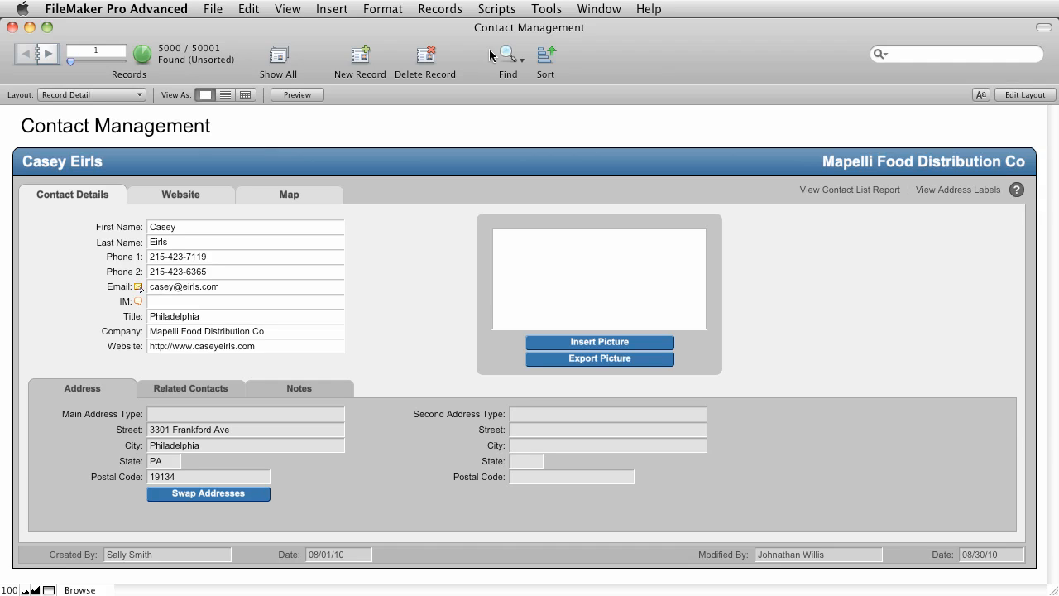
mouse_move(508, 56)
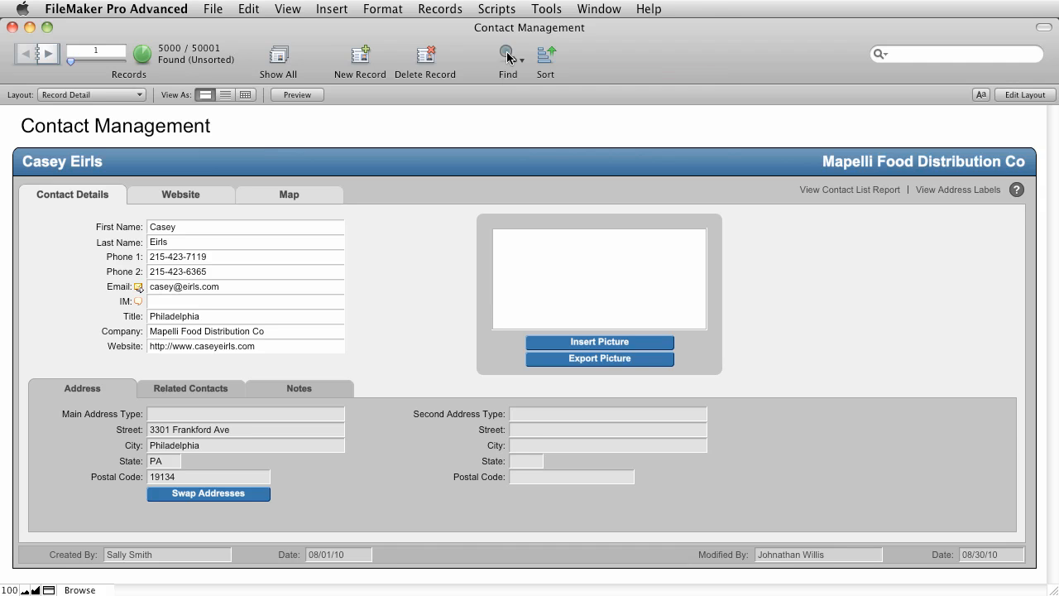
Enter a created-date range criterion 8/1/2010...8/15/2010 in a new find request
click(506, 56)
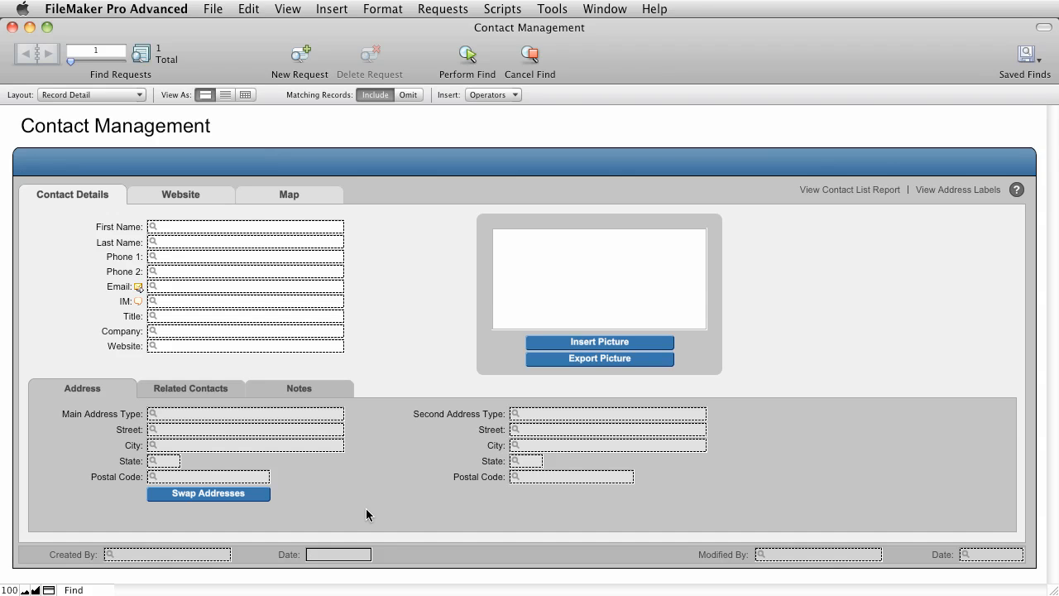
text(8)
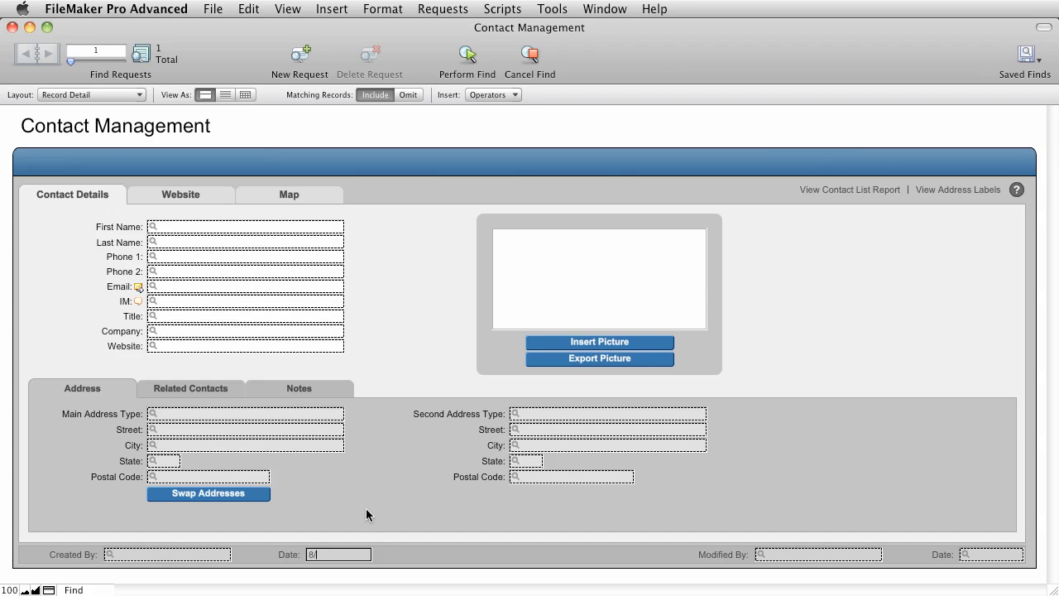
text(/1/2)
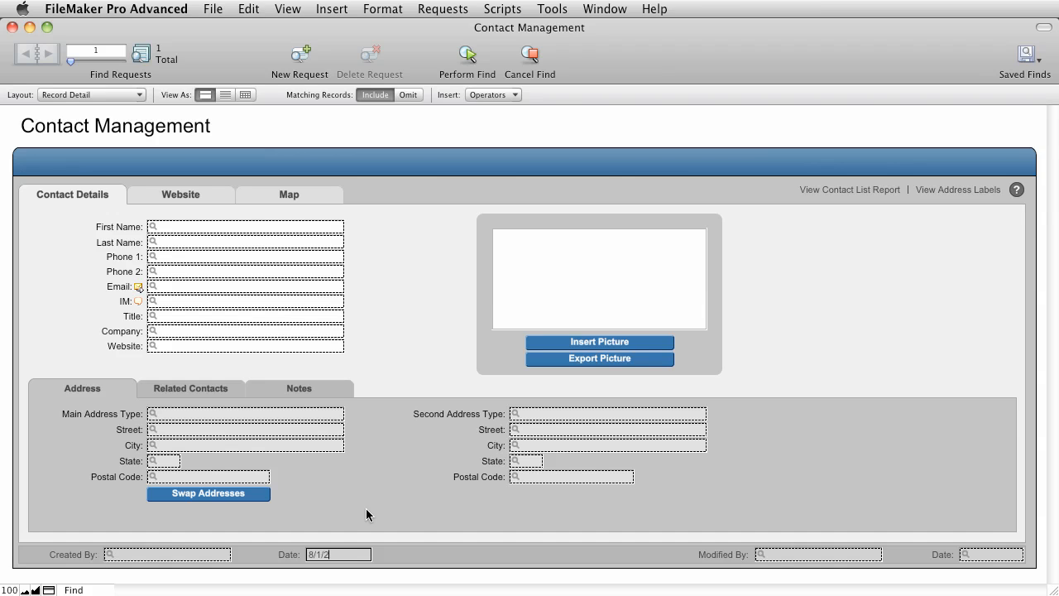
text(010...8/15/2010)
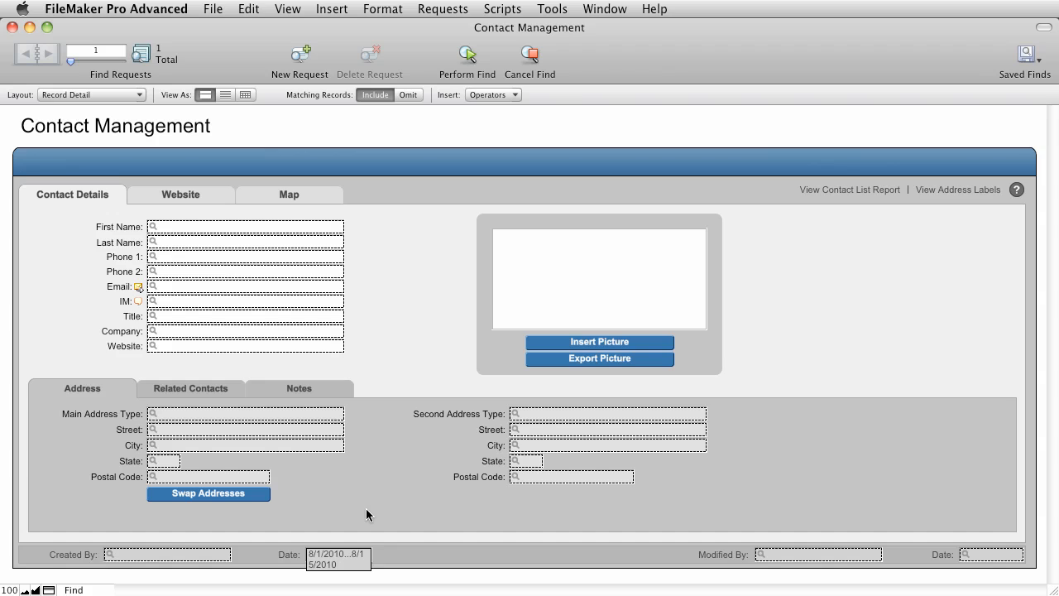
mouse_move(434, 116)
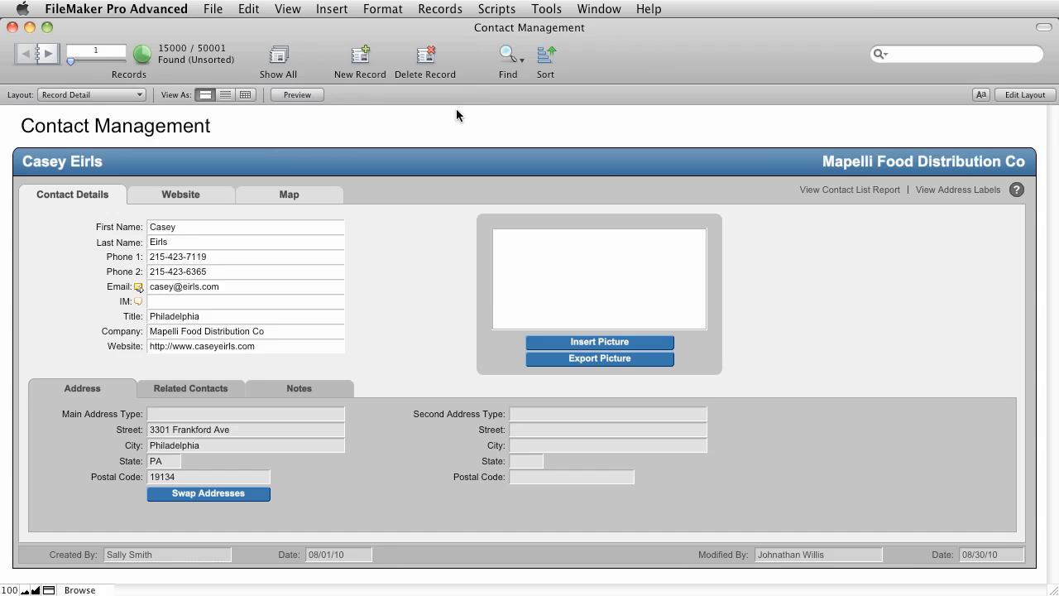
mouse_move(457, 132)
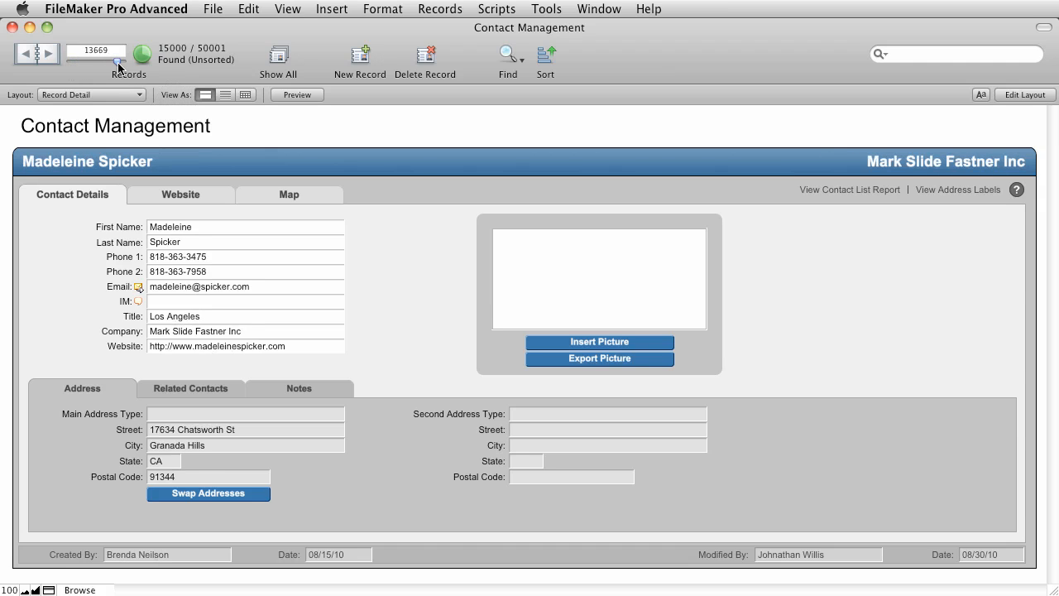
Drag the record slider through the 15000-record found set and return to the first contact
drag(121, 64, 46, 65)
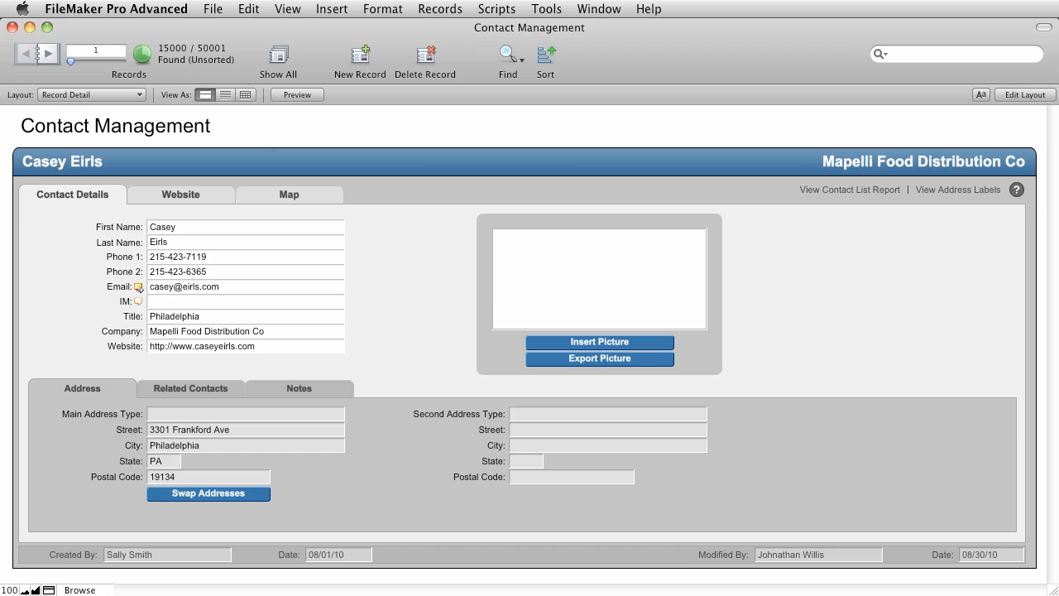
Find first name Bobby (picked from autocomplete) in state CA, returning 6 contacts
click(507, 56)
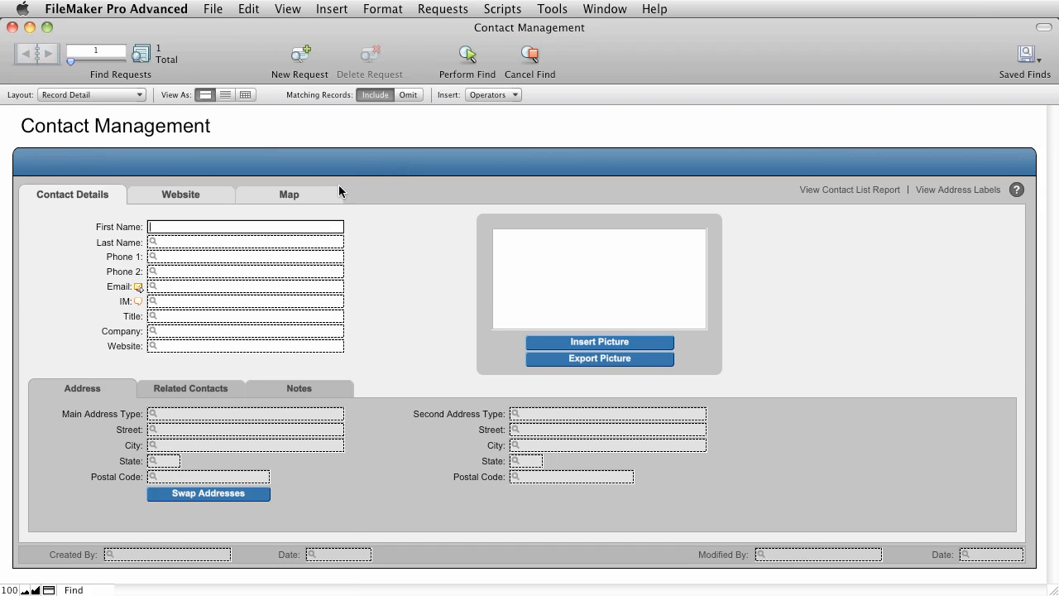
text(Bo)
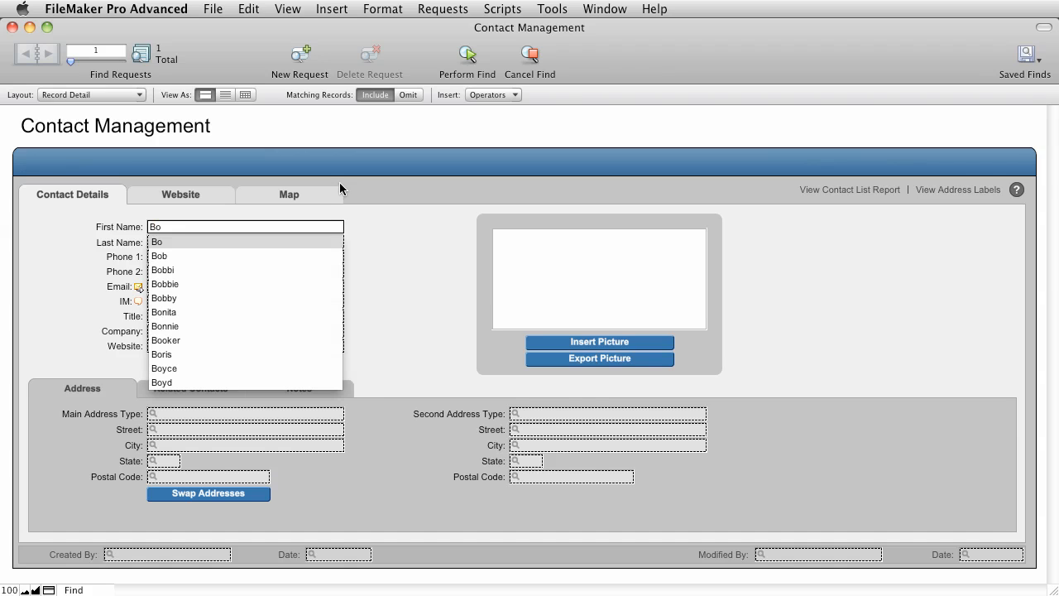
click(164, 298)
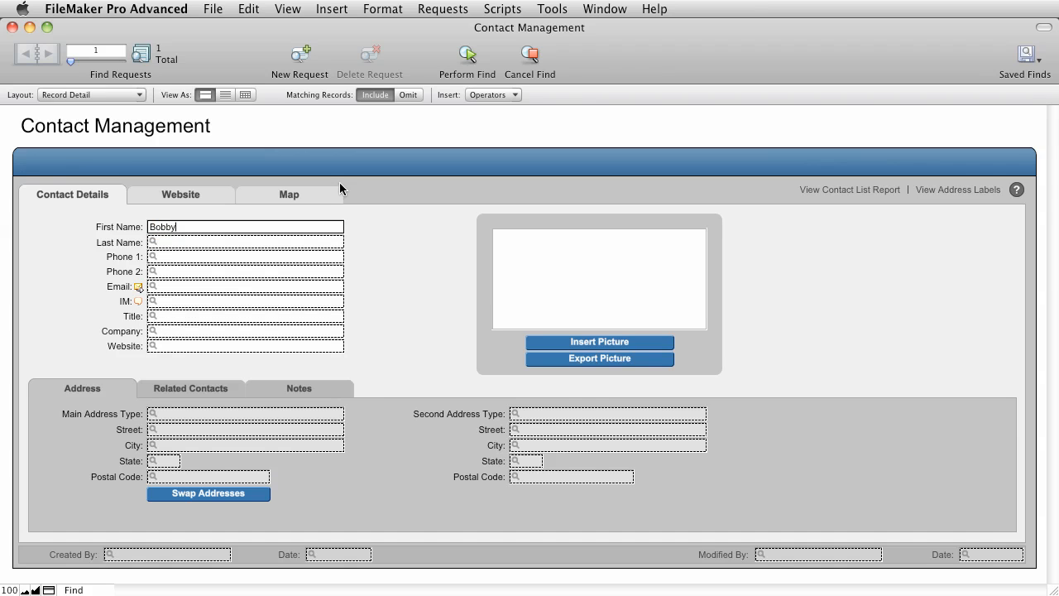
click(162, 460)
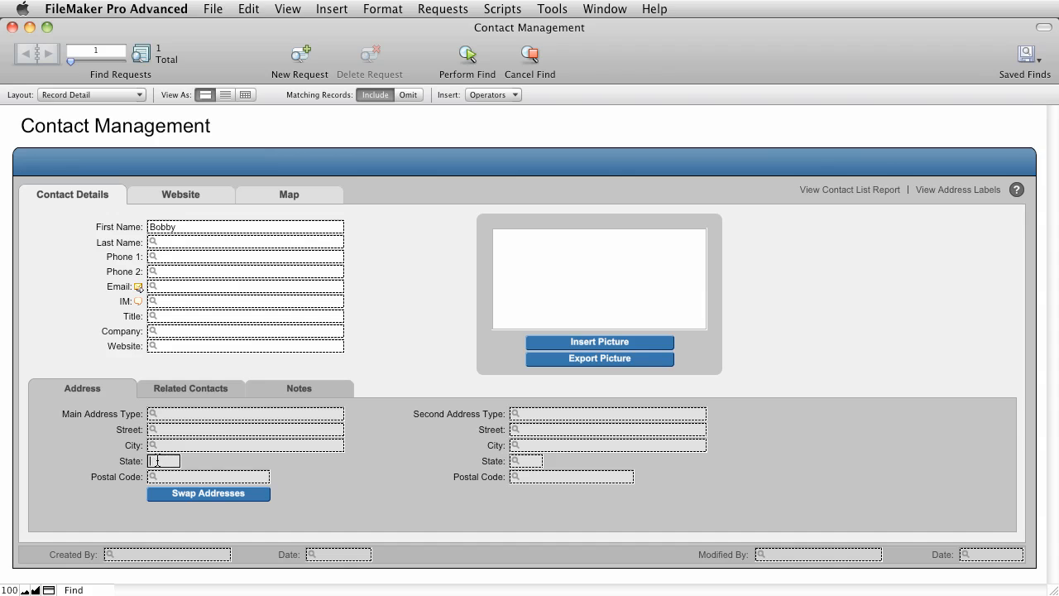
text(CA)
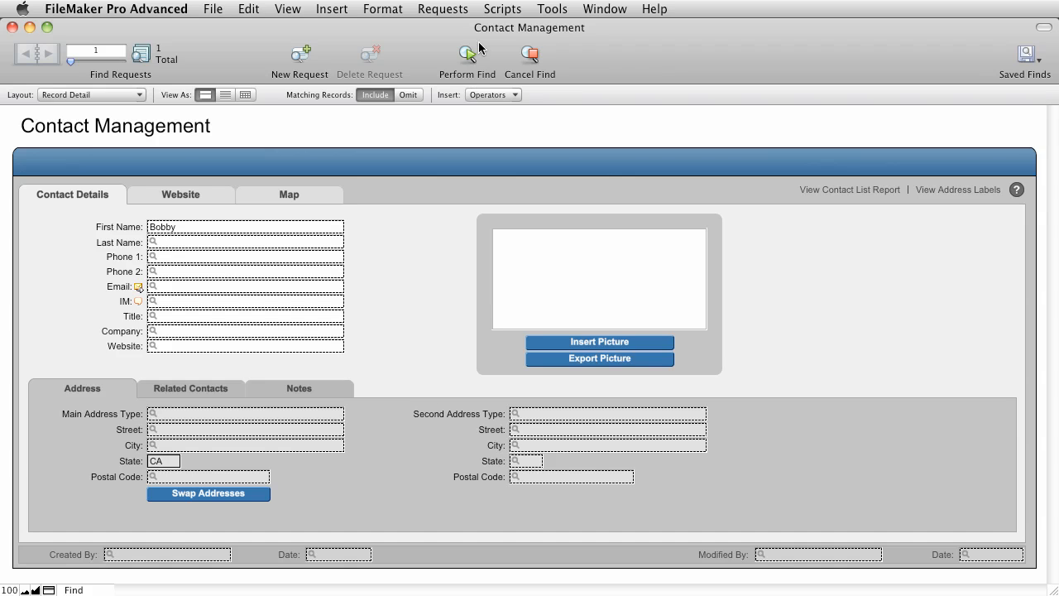
click(467, 54)
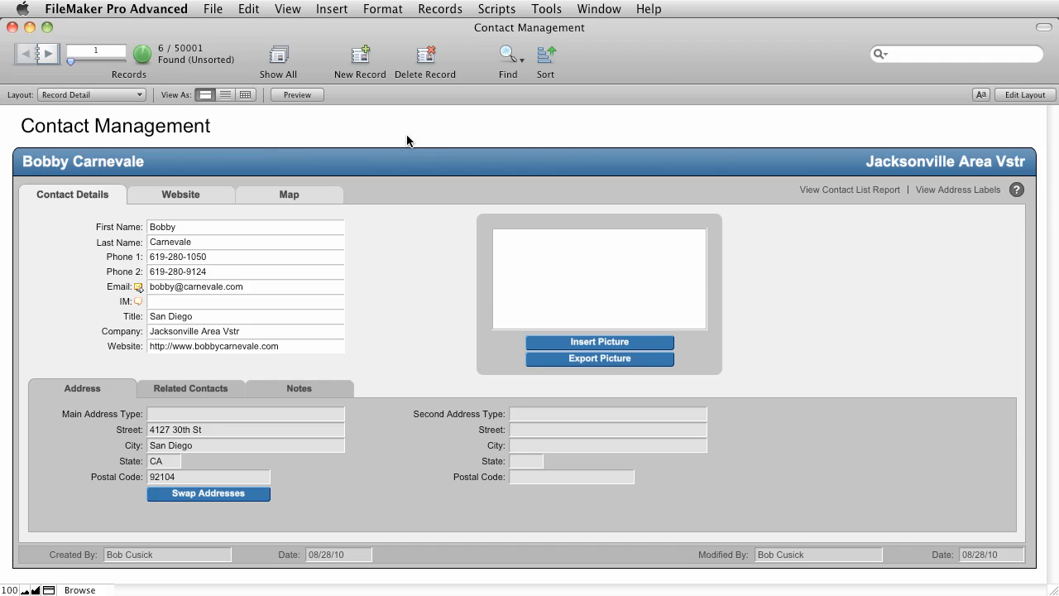
mouse_move(431, 129)
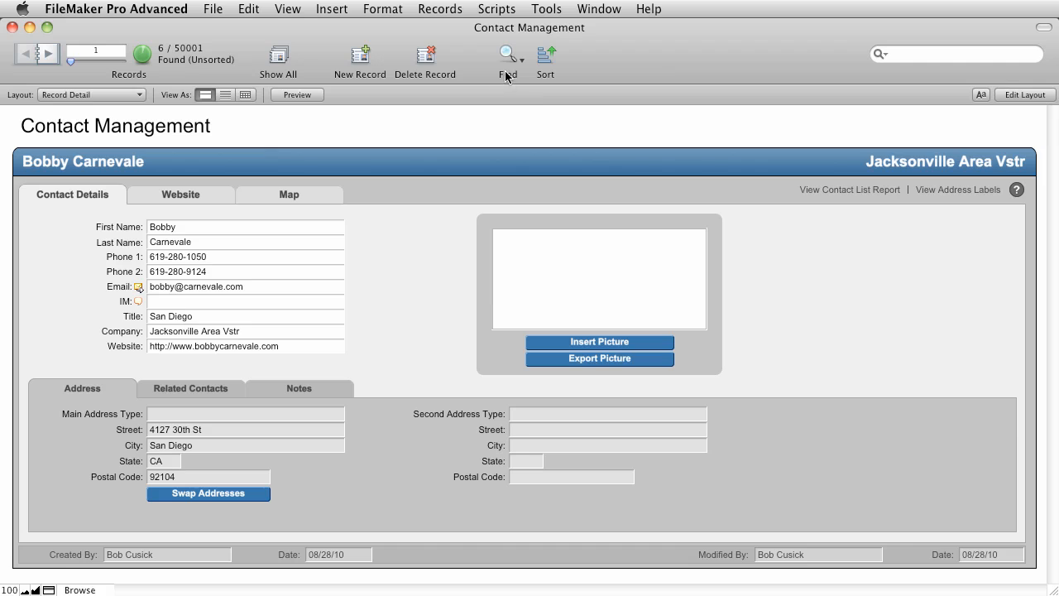
Add a find request for first name Bobby in state HI and perform the multi-request find, returning 7 contacts
click(505, 56)
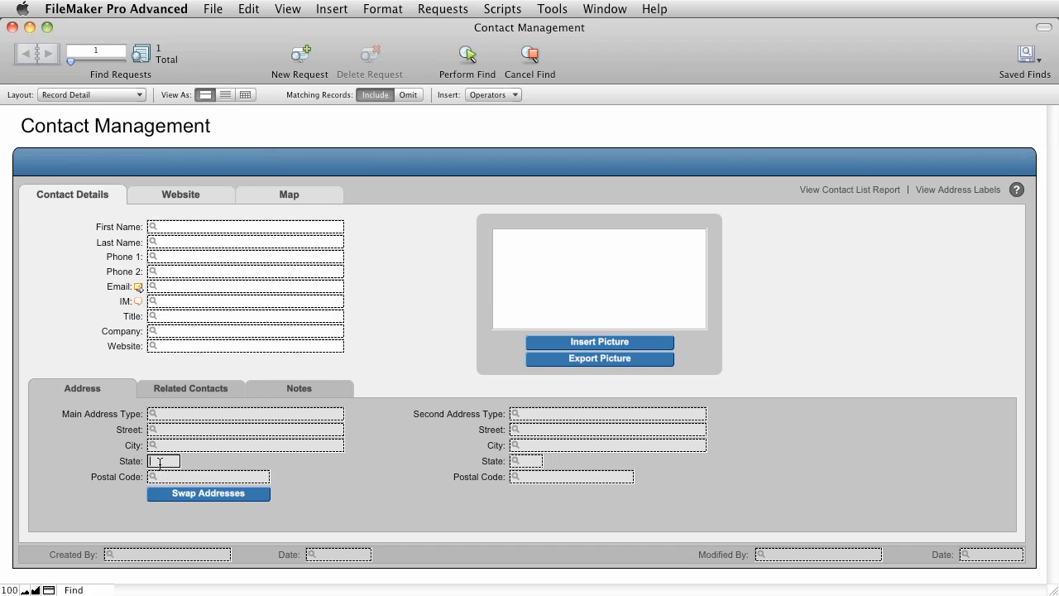
text(HI)
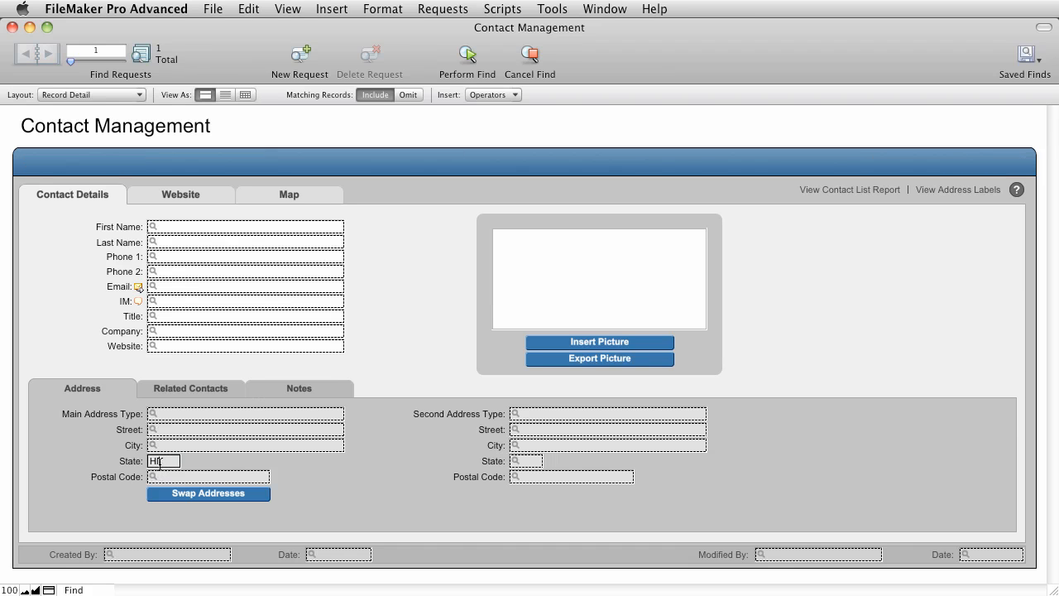
click(245, 226)
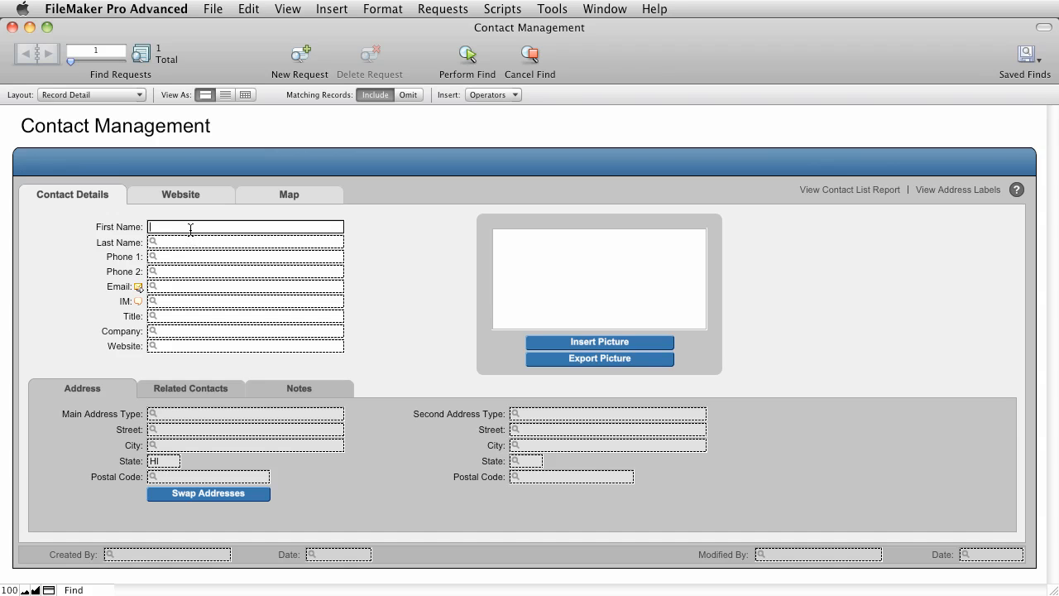
text(Bobby)
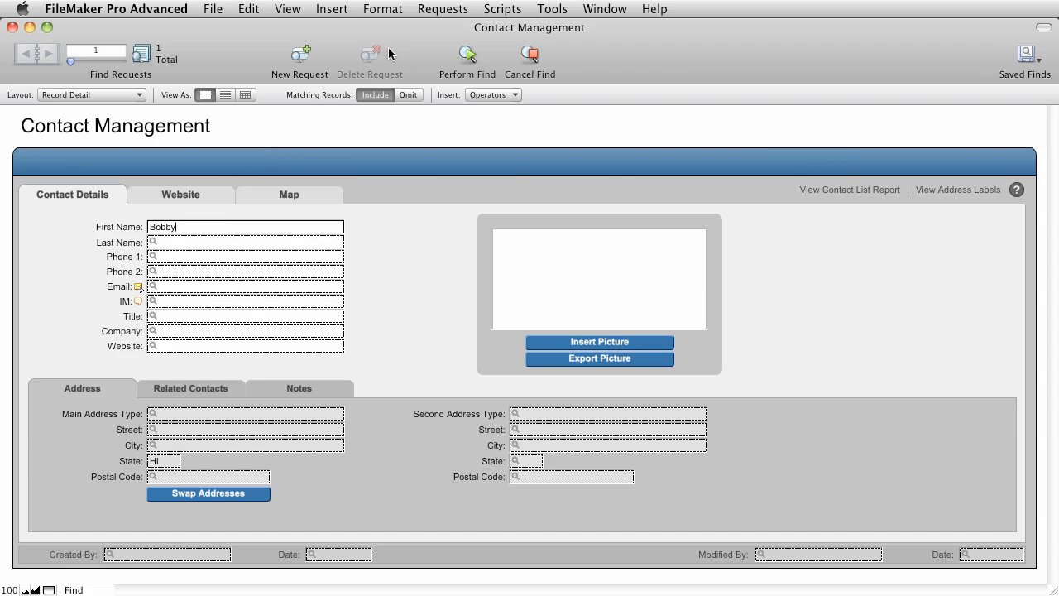
mouse_move(404, 52)
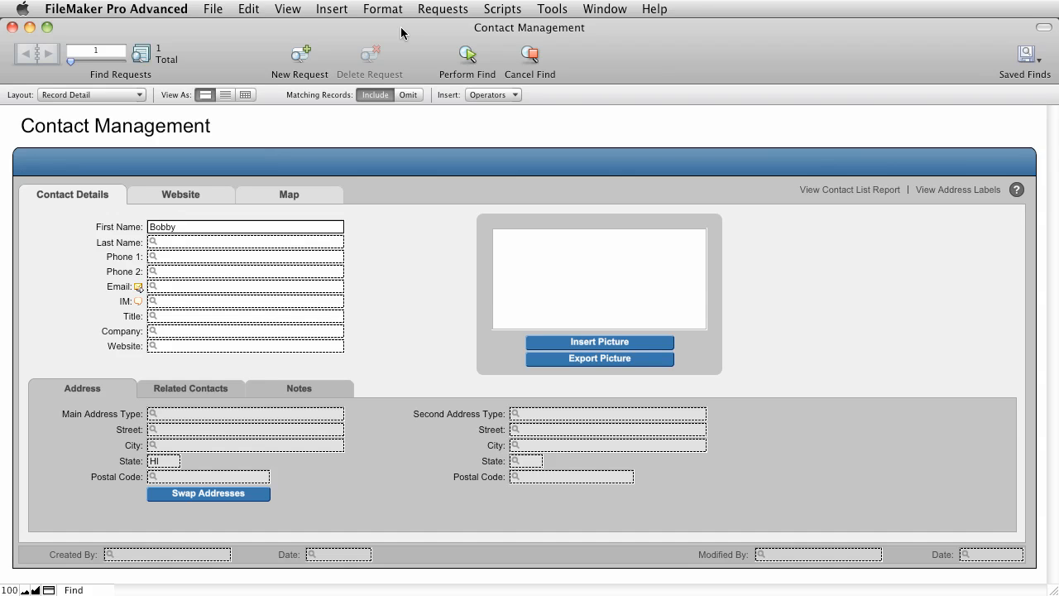
click(444, 10)
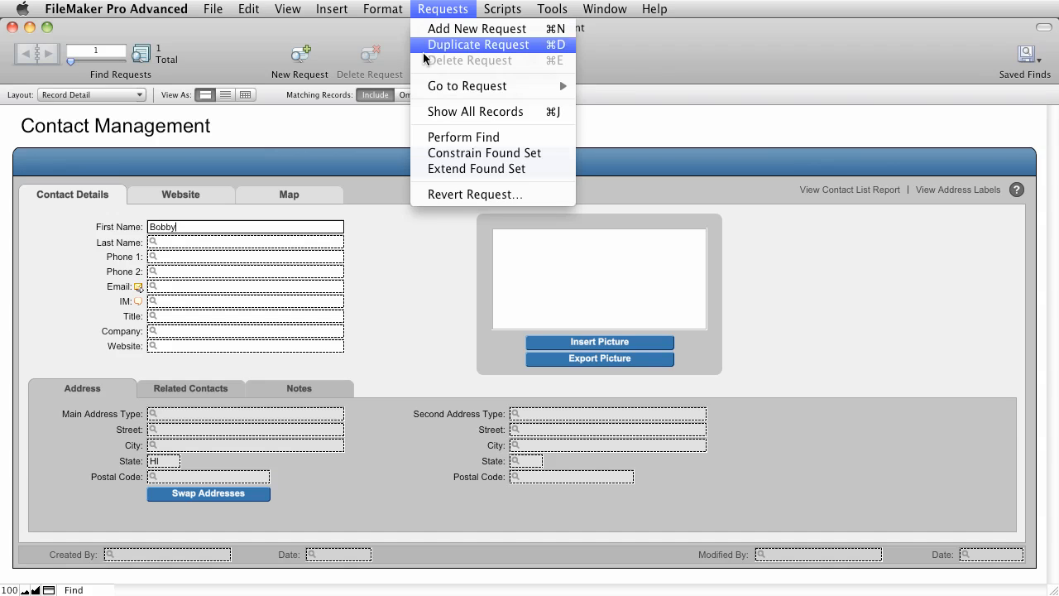
mouse_move(447, 169)
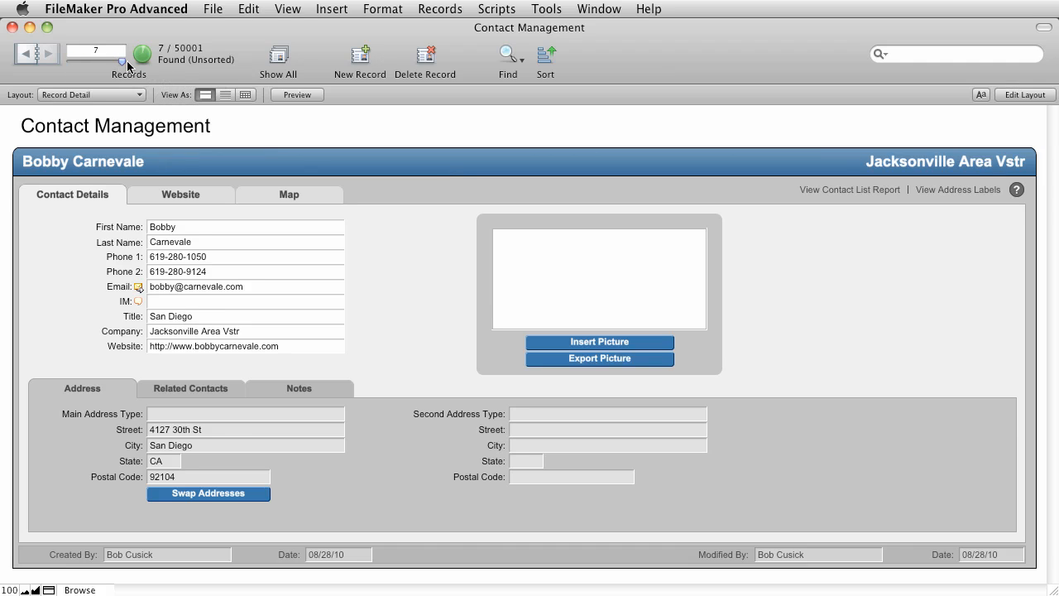
click(28, 56)
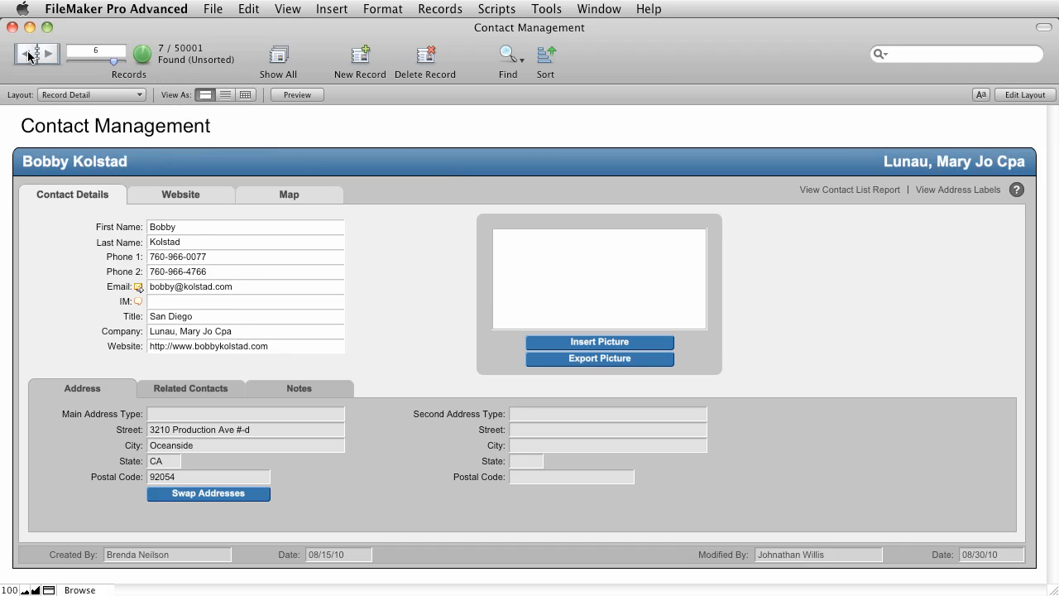
click(22, 54)
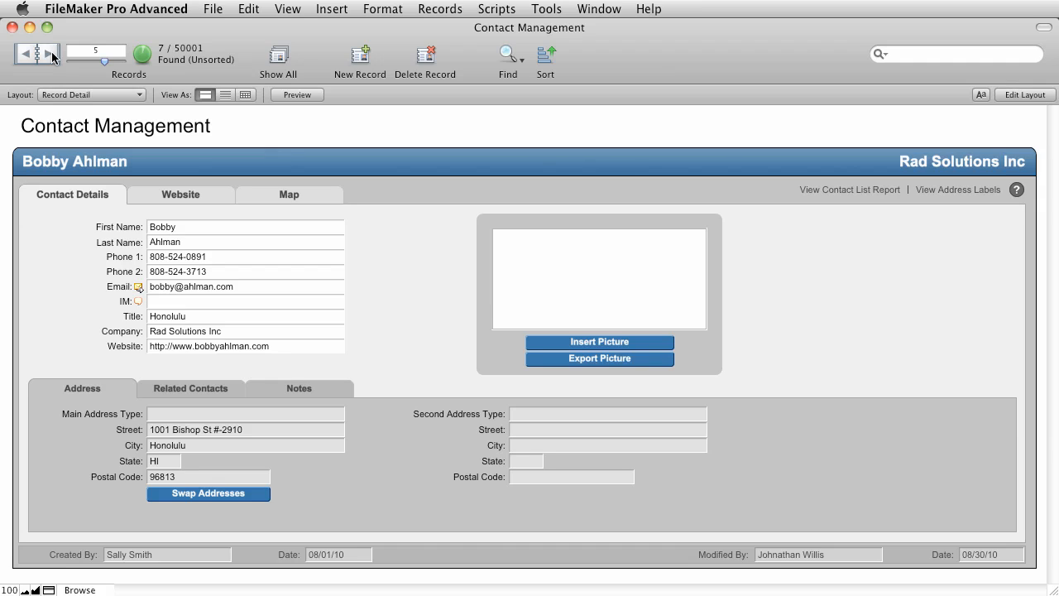
mouse_move(340, 76)
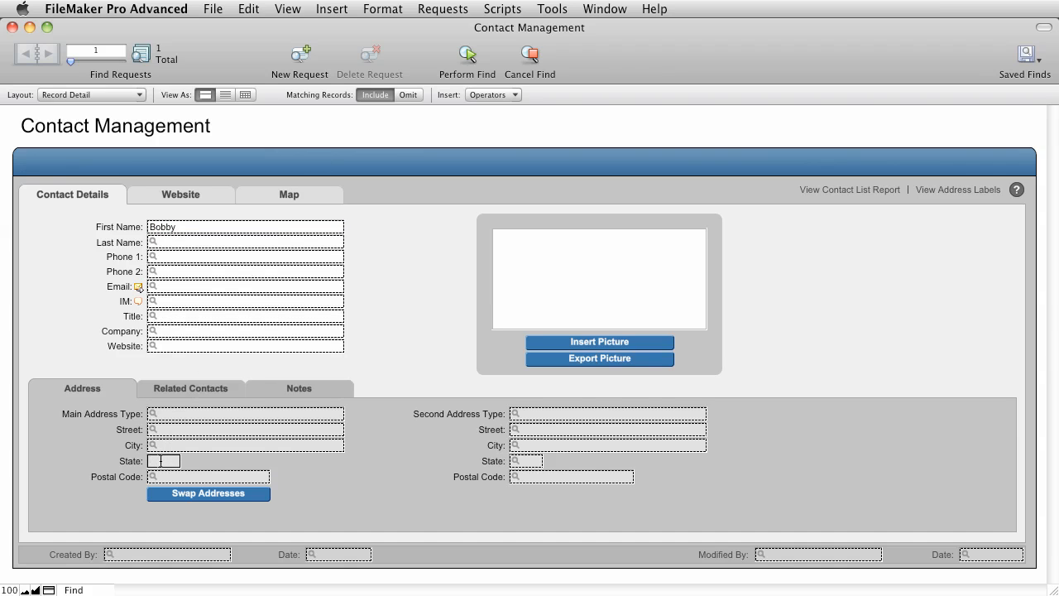
Find Bobby in CA plus a second request for Bobby in HI, returning 7 contacts
text(CA)
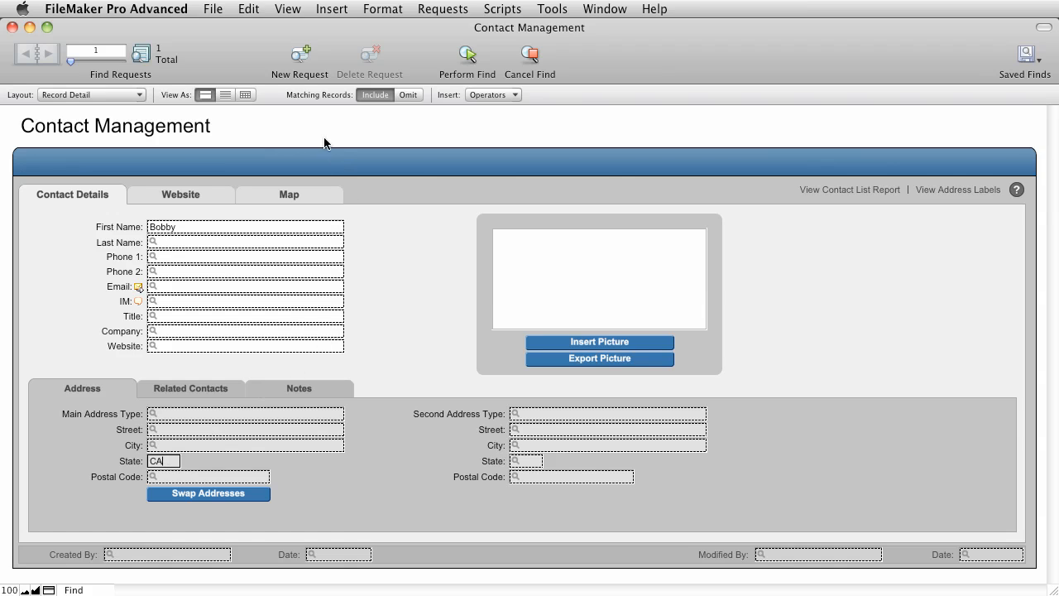
mouse_move(298, 56)
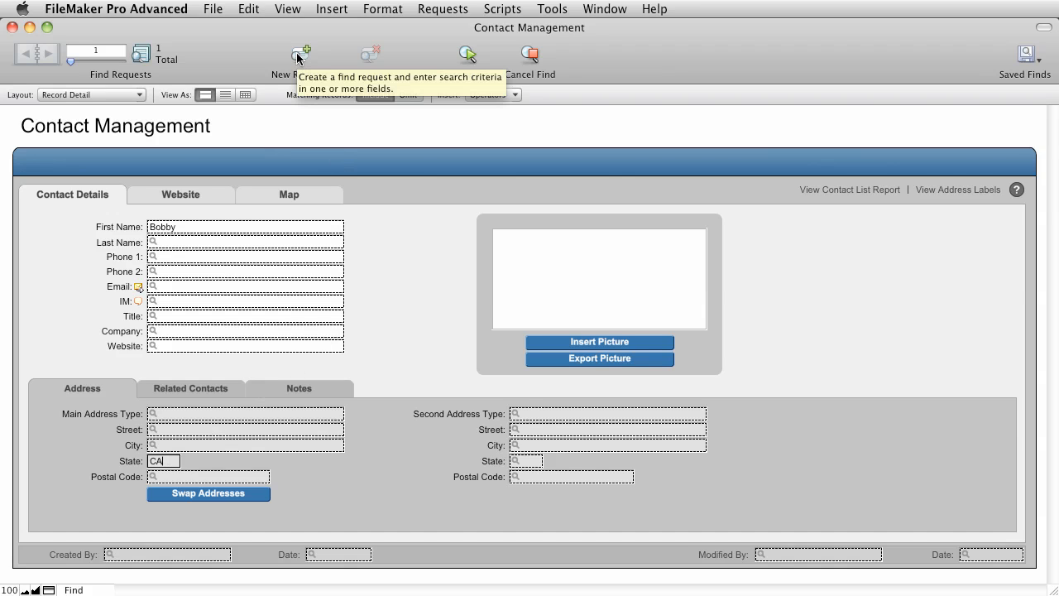
click(299, 53)
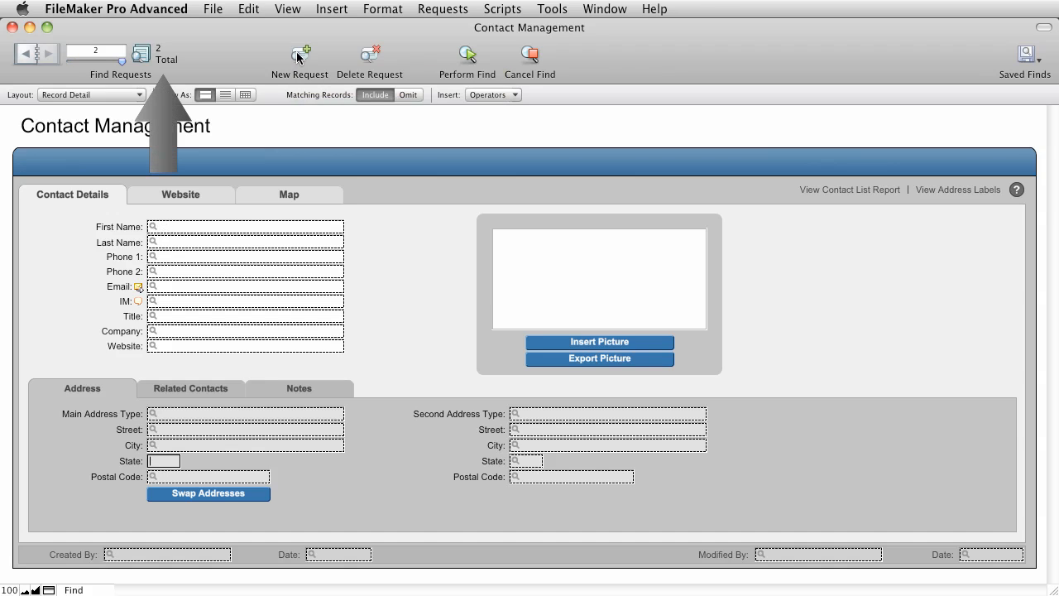
click(245, 227)
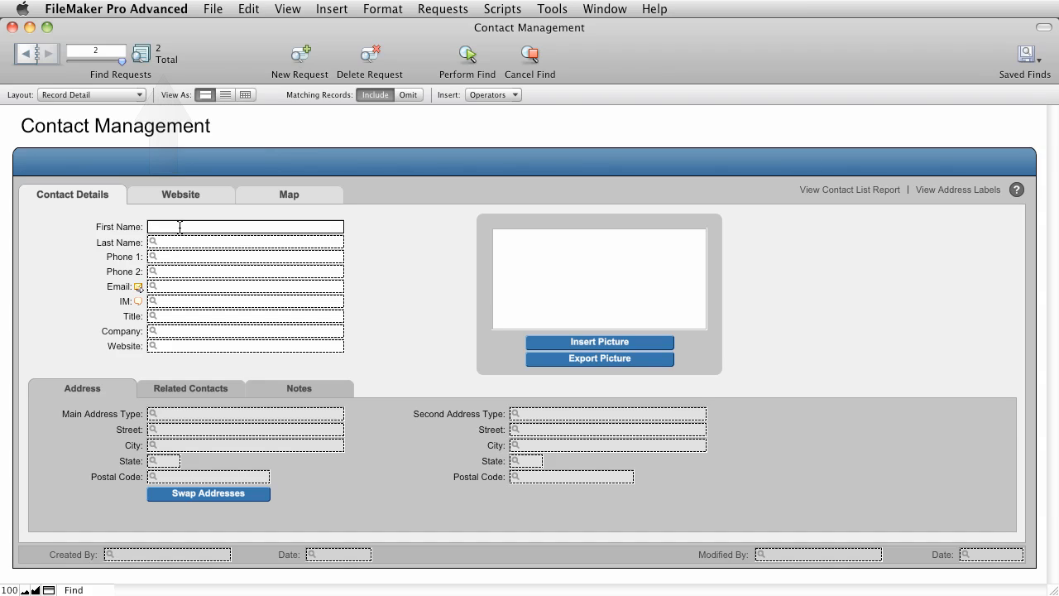
text(BO)
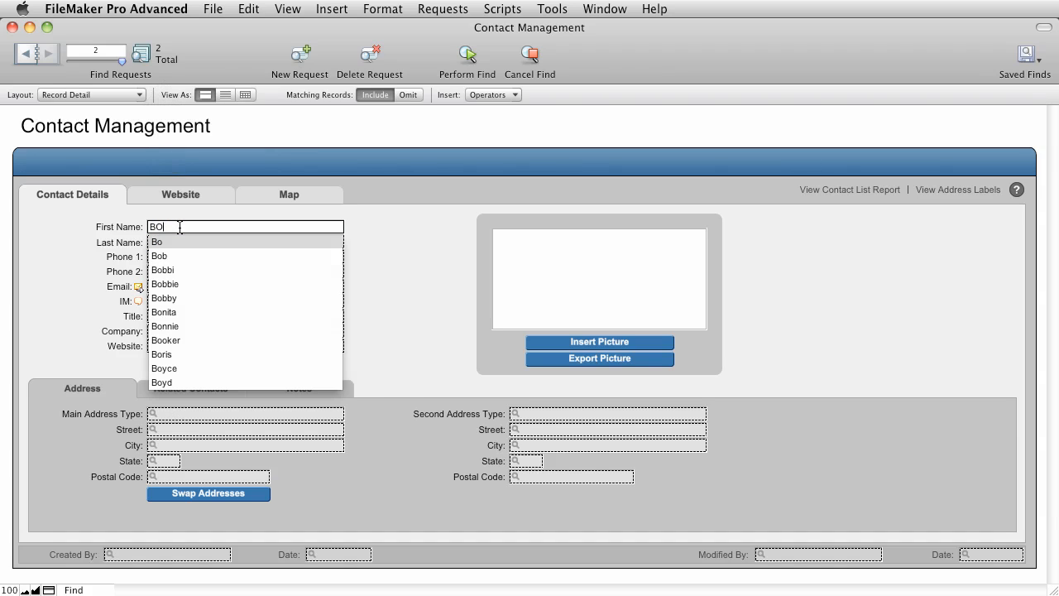
click(164, 298)
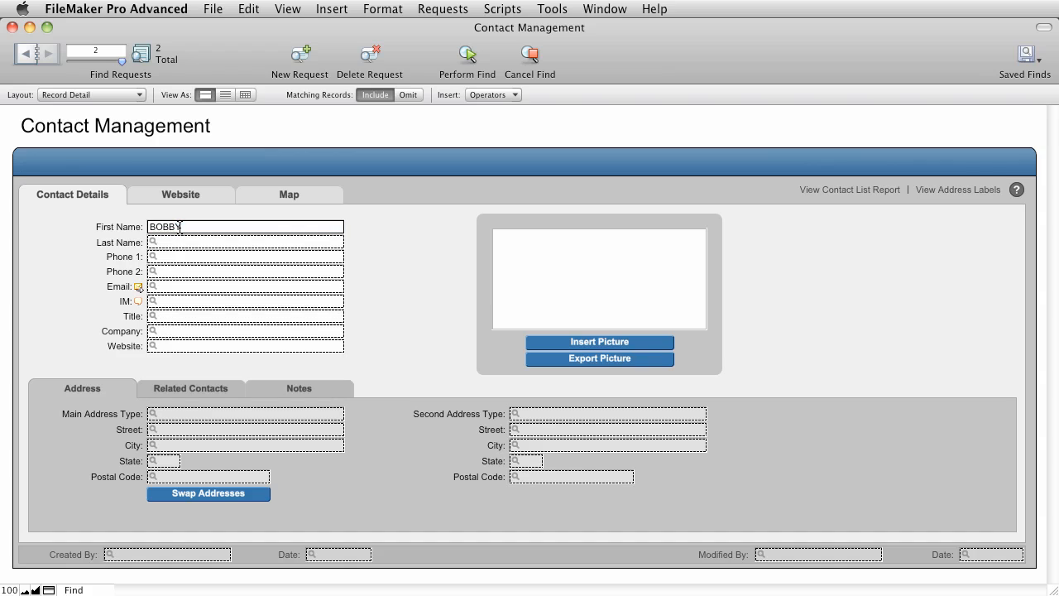
click(163, 460)
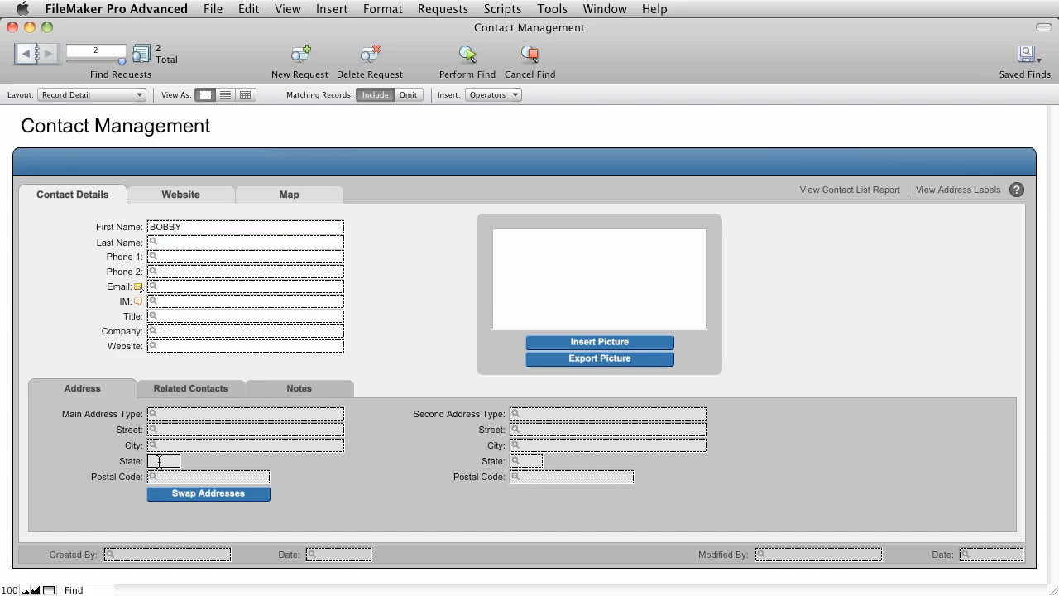
text(Hi)
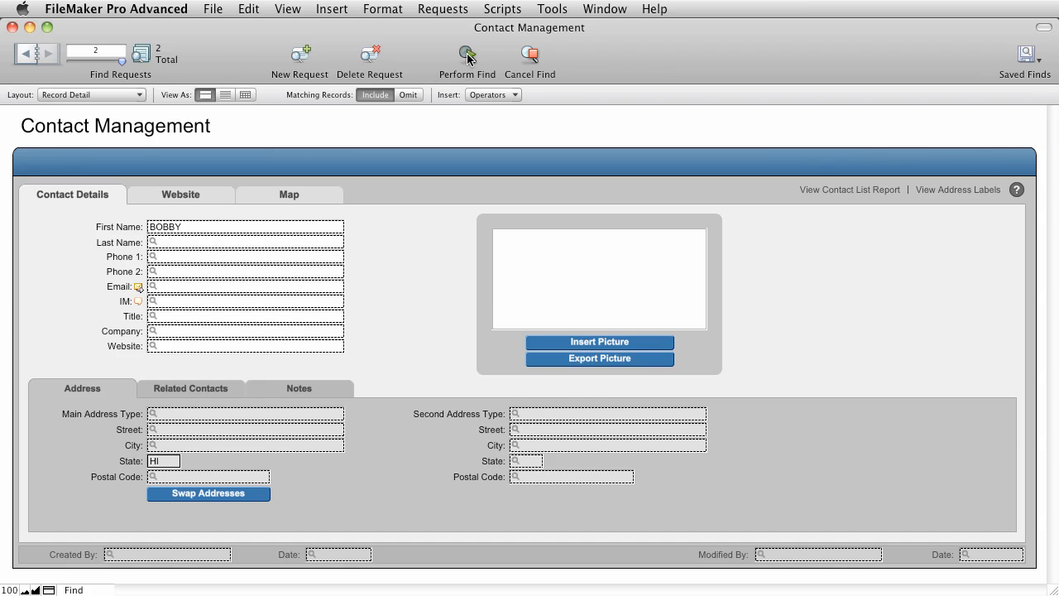
click(467, 54)
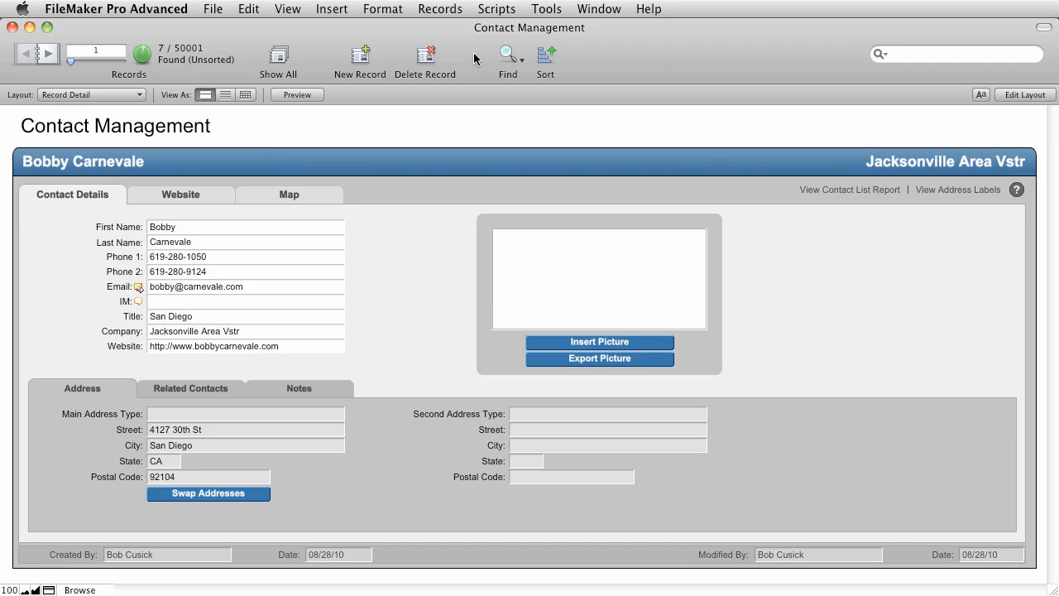
Find exact first names =Bob, =Tom and Sally as three requests, returning 60 of 50001 contacts
click(507, 56)
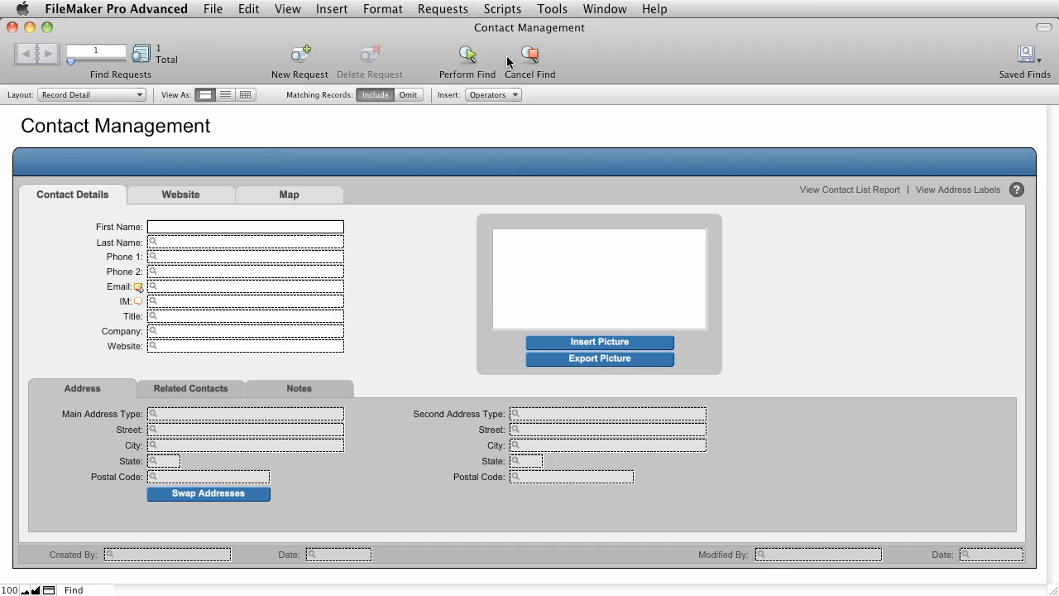
text(=B)
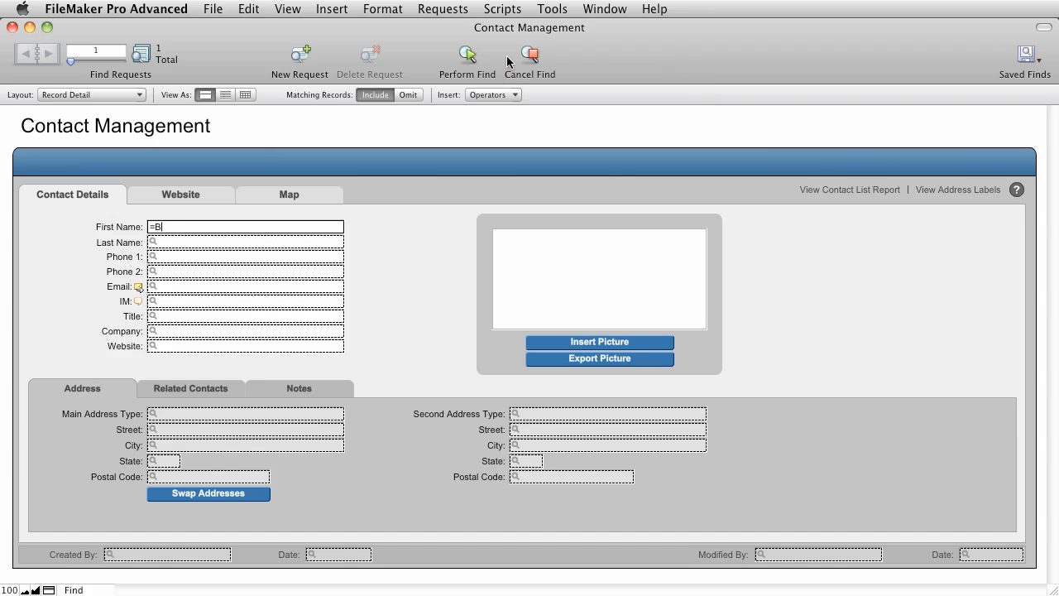
text(OB)
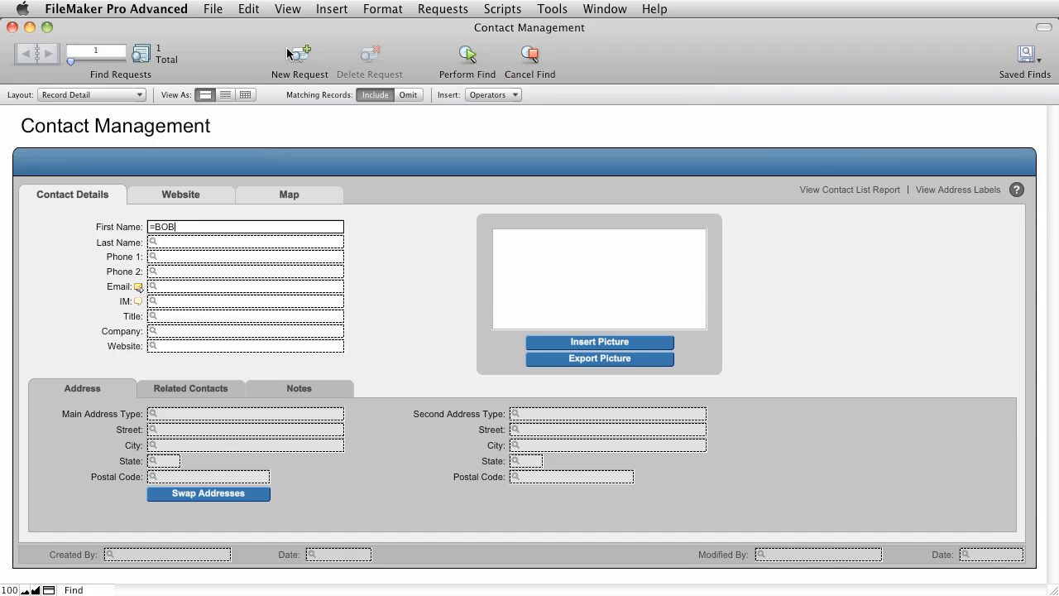
click(298, 51)
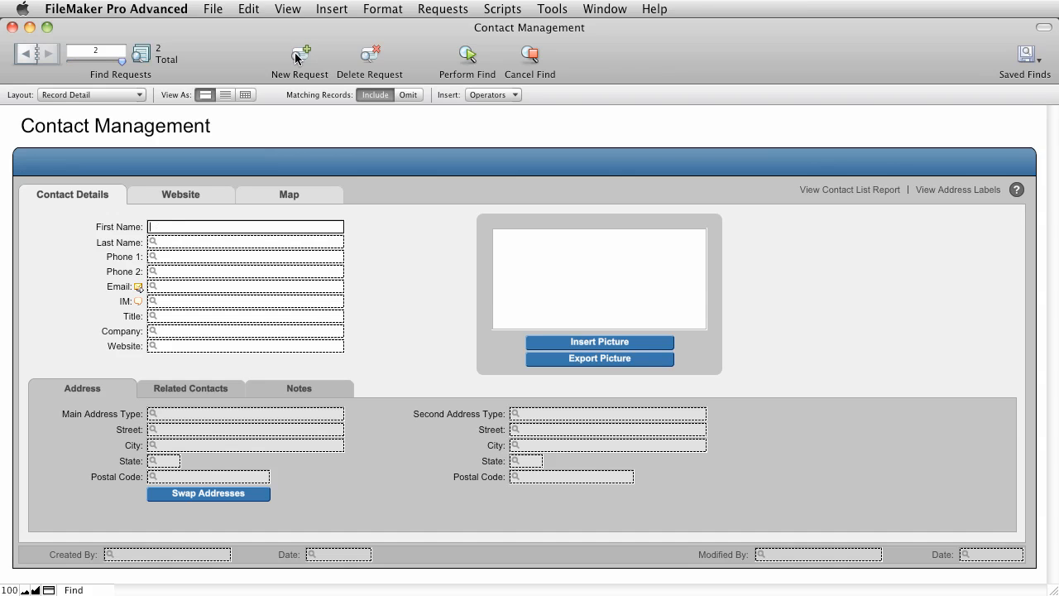
text(=Tom)
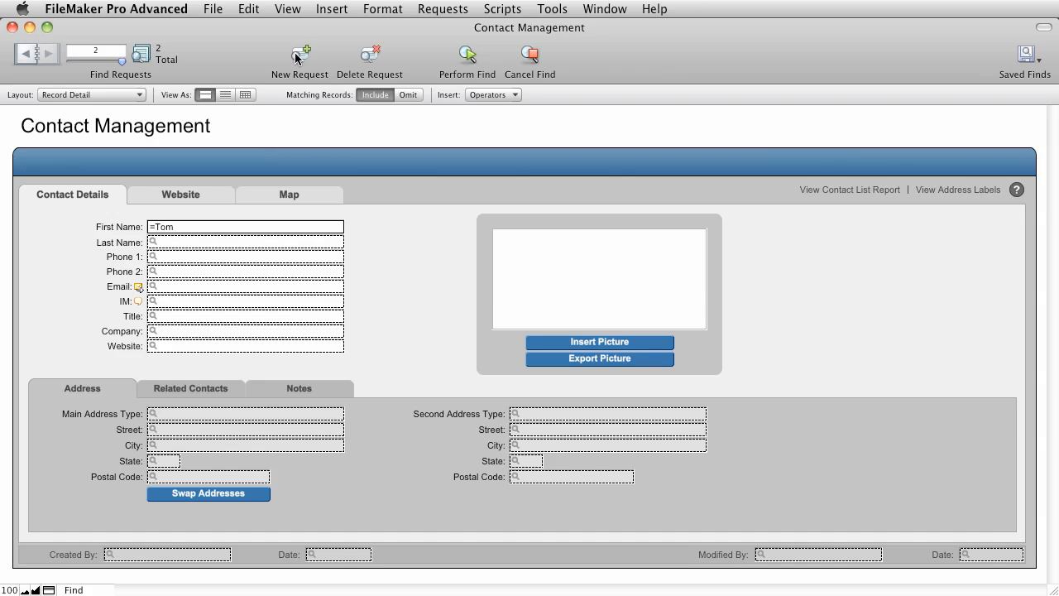
click(298, 51)
text(=)
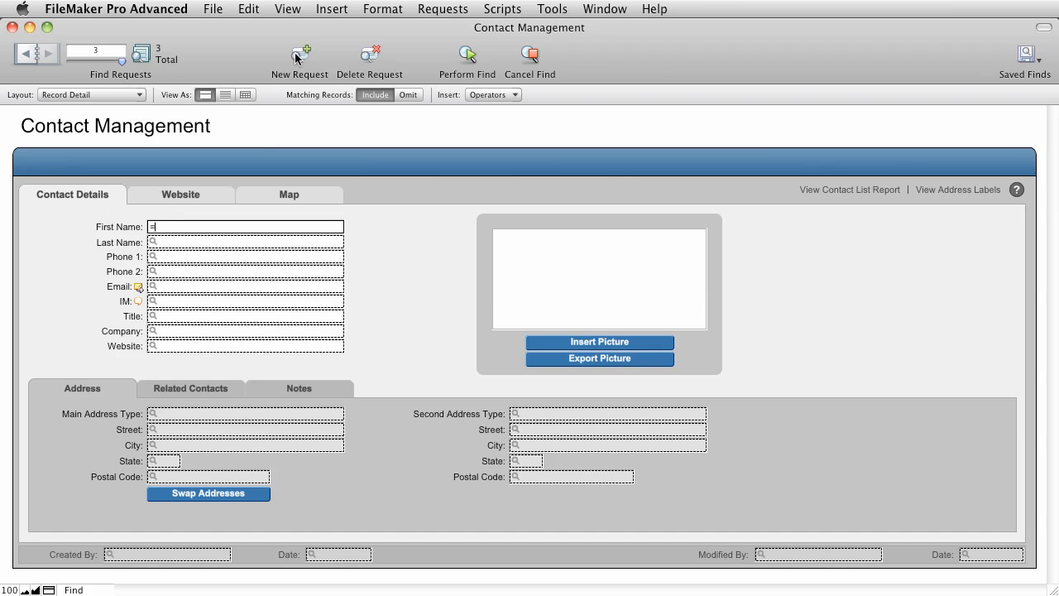
text(Sally)
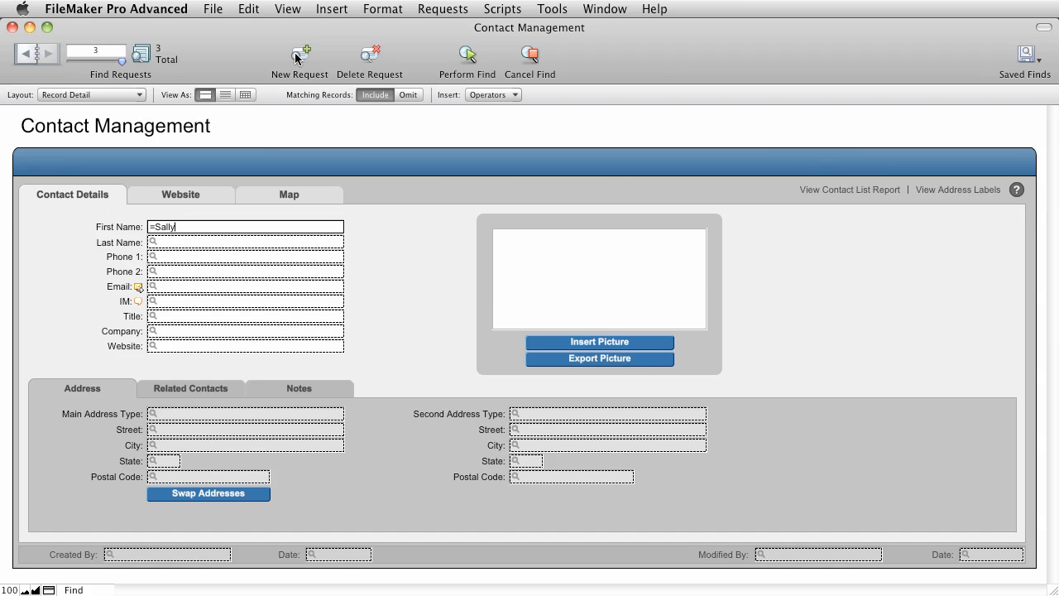
click(467, 53)
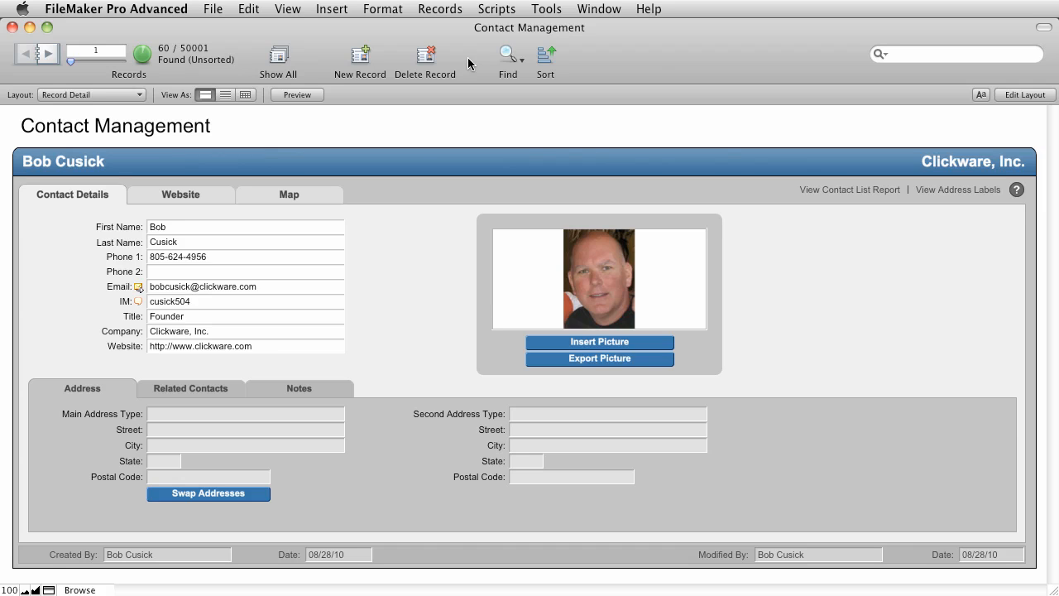
Re-enter Find mode with a blank request via the Requests menu and return to the 60-contact found set
click(507, 53)
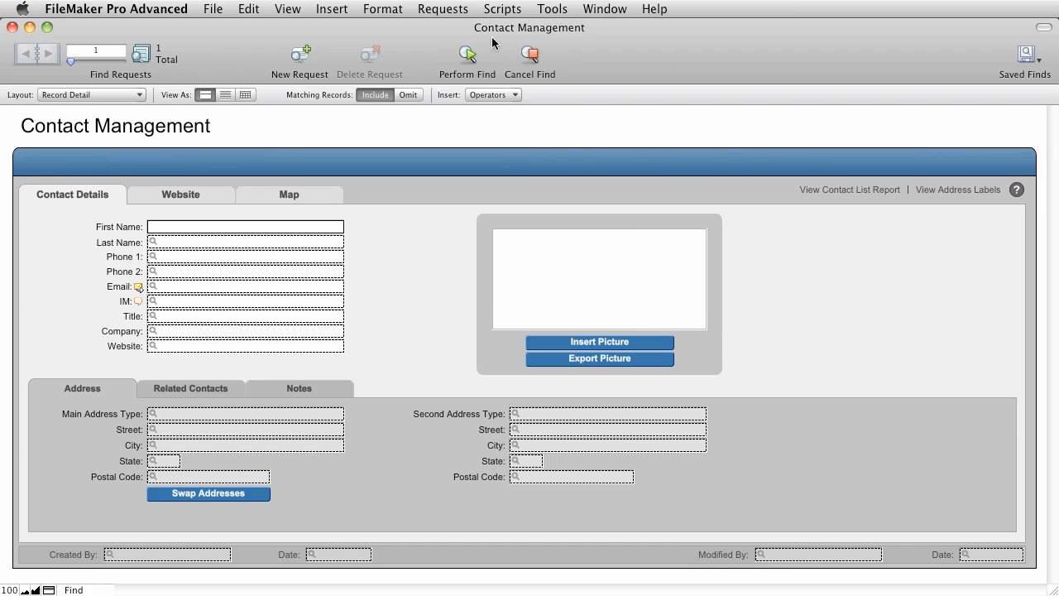
click(443, 10)
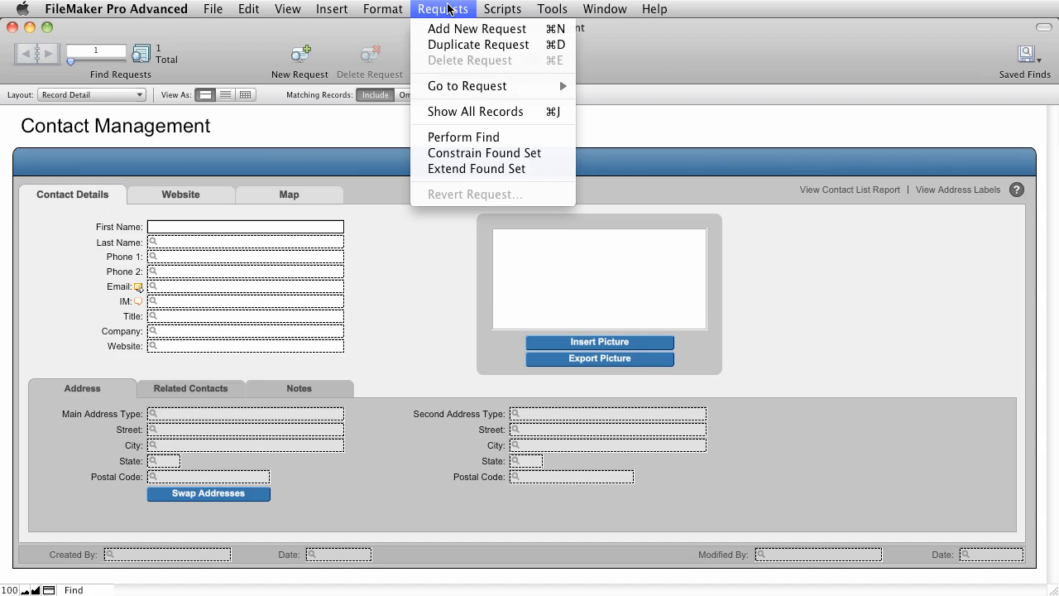
mouse_move(471, 169)
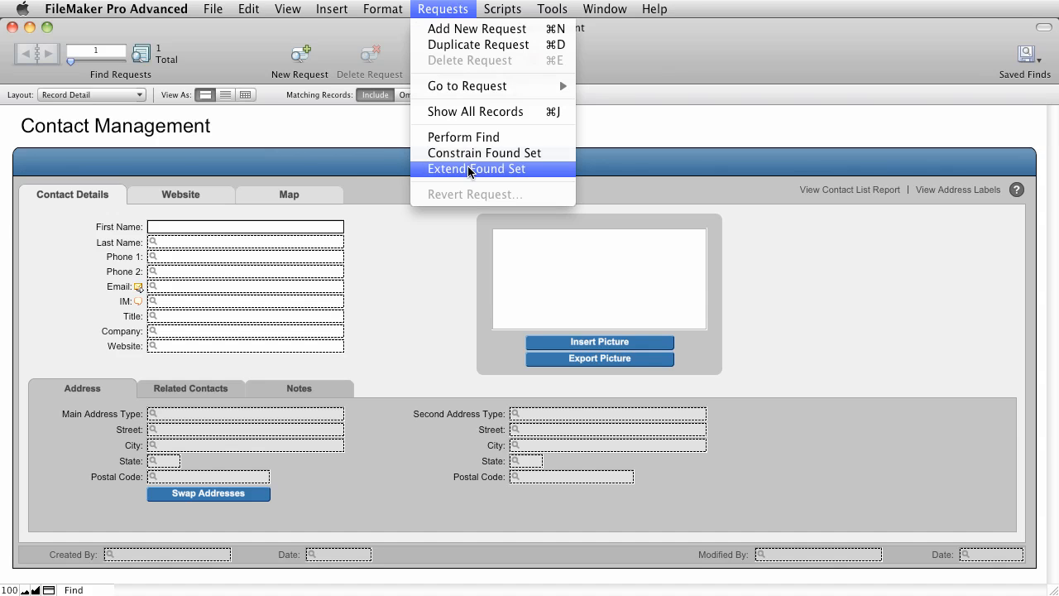
click(477, 169)
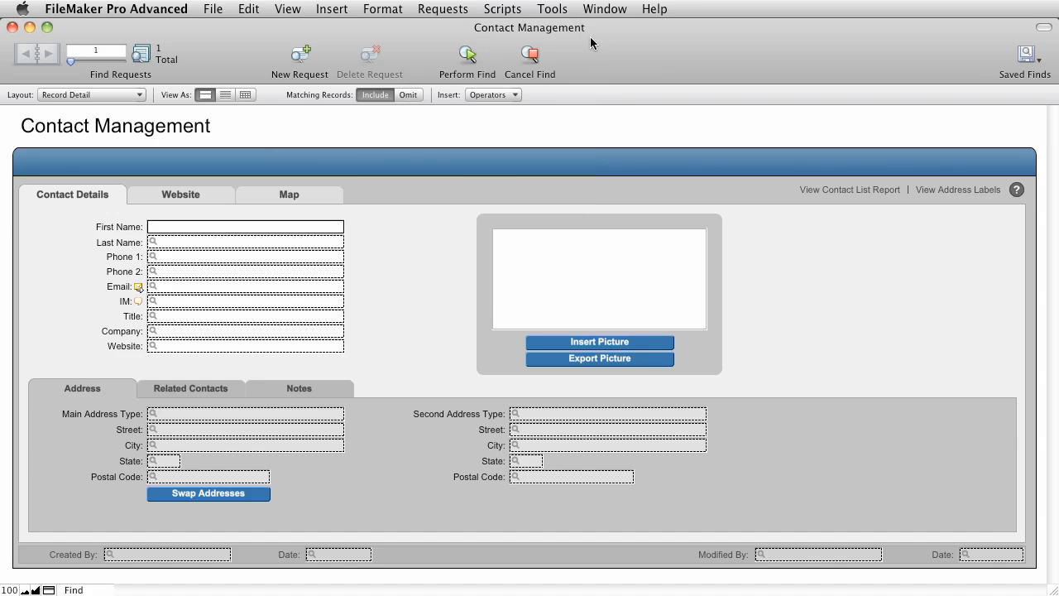
click(467, 56)
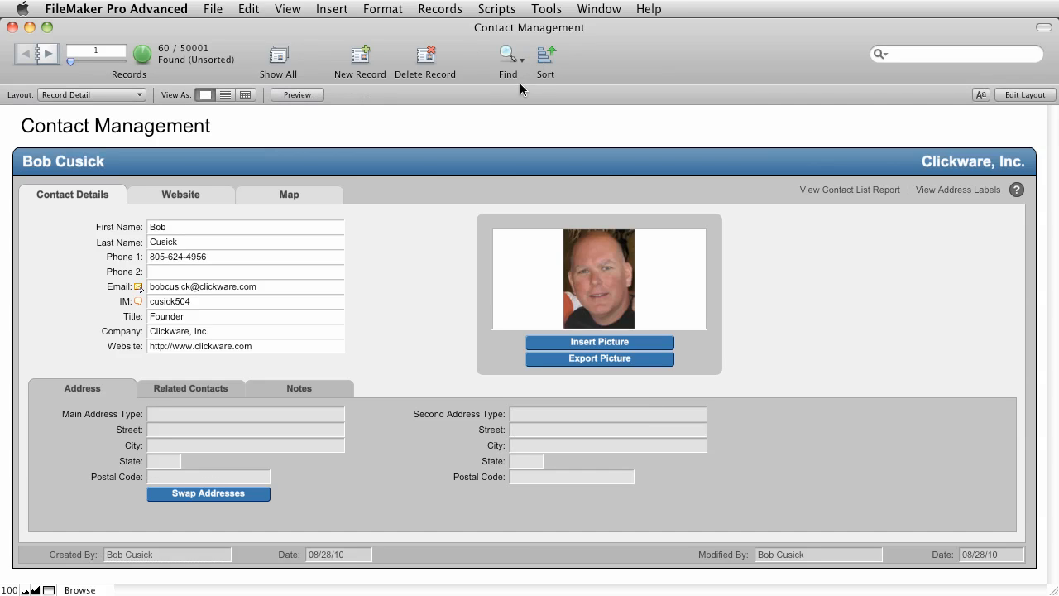
Modify the last find, adding state CA to the first (Bob) request
click(463, 10)
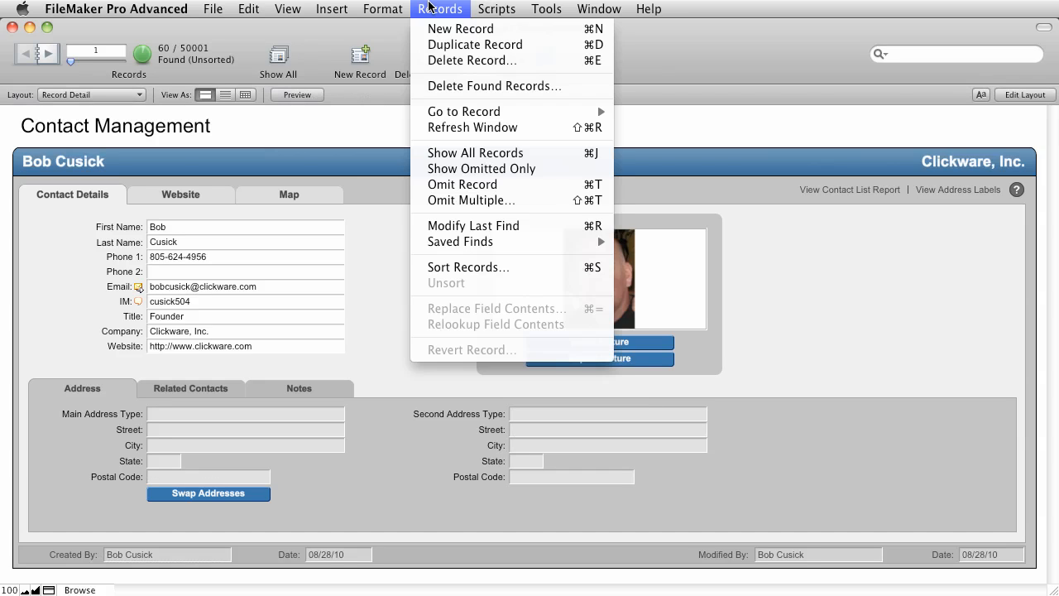
mouse_move(467, 225)
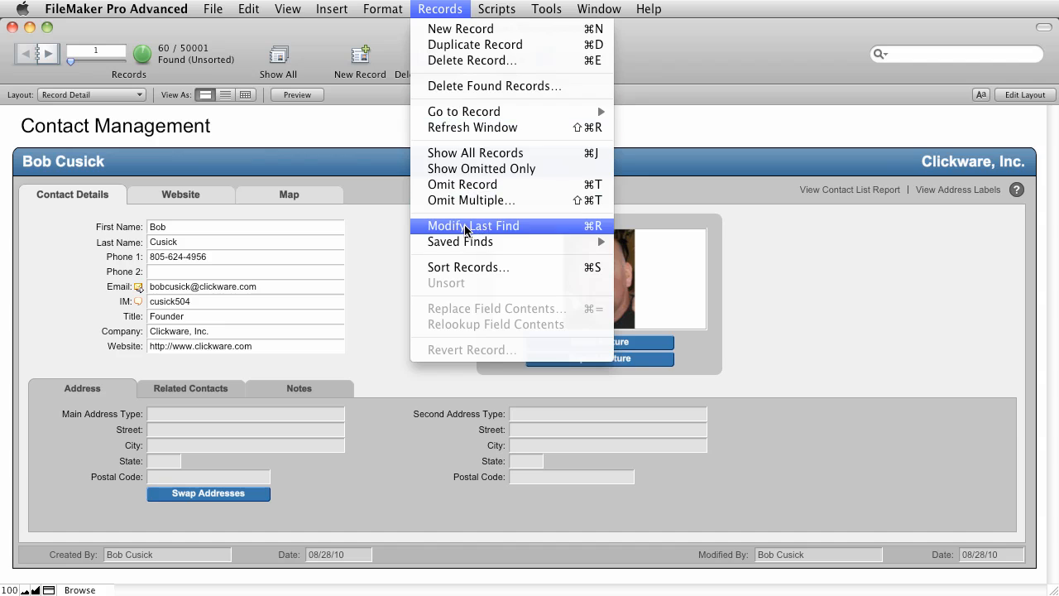
click(473, 225)
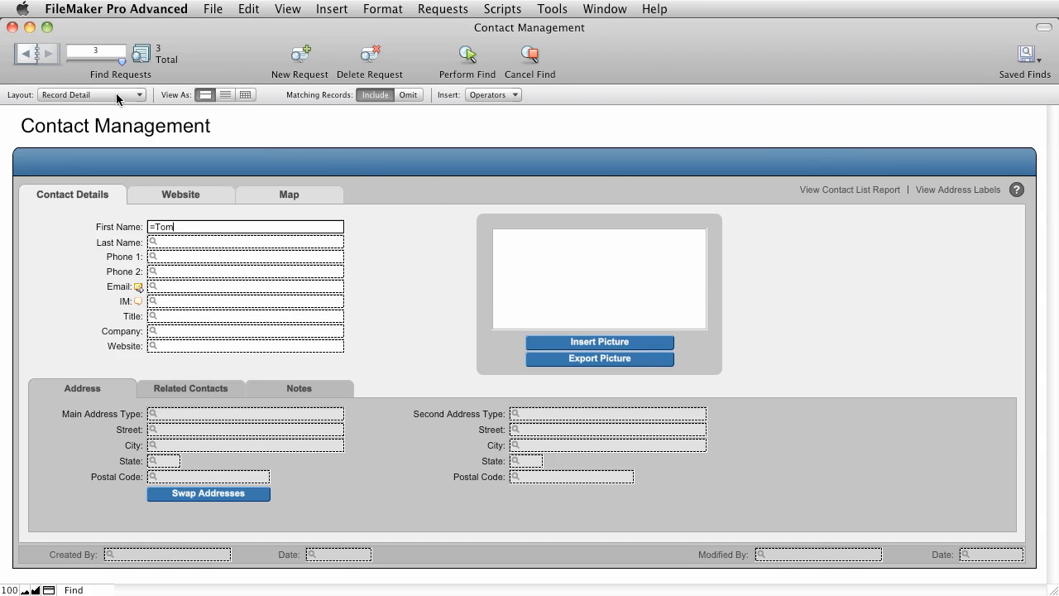
click(18, 53)
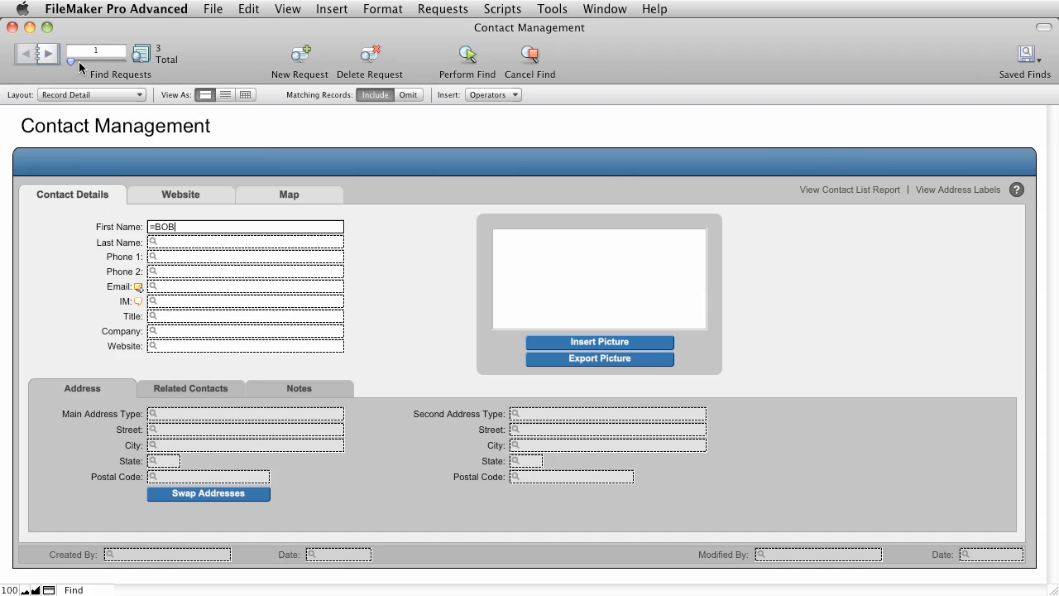
mouse_move(165, 470)
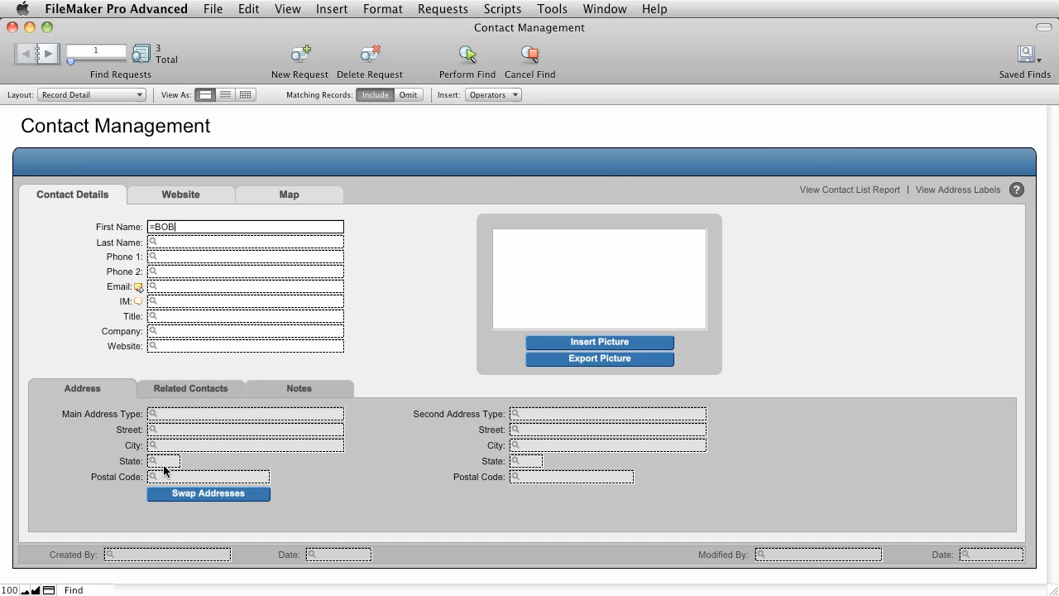
text(CA)
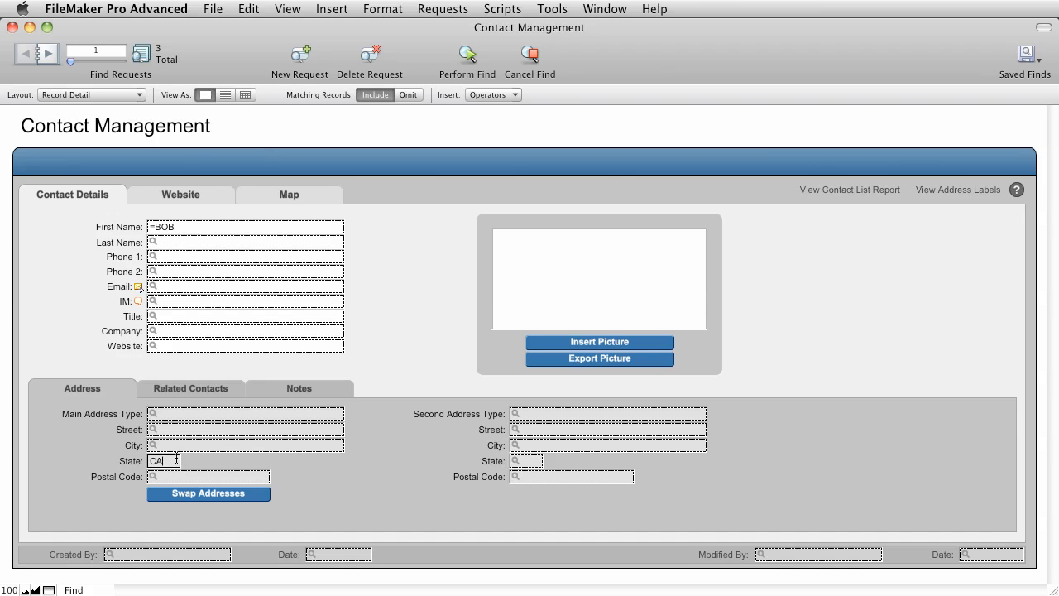
Add a request for first name =Brenda and perform the find, returning 56 contacts
click(298, 53)
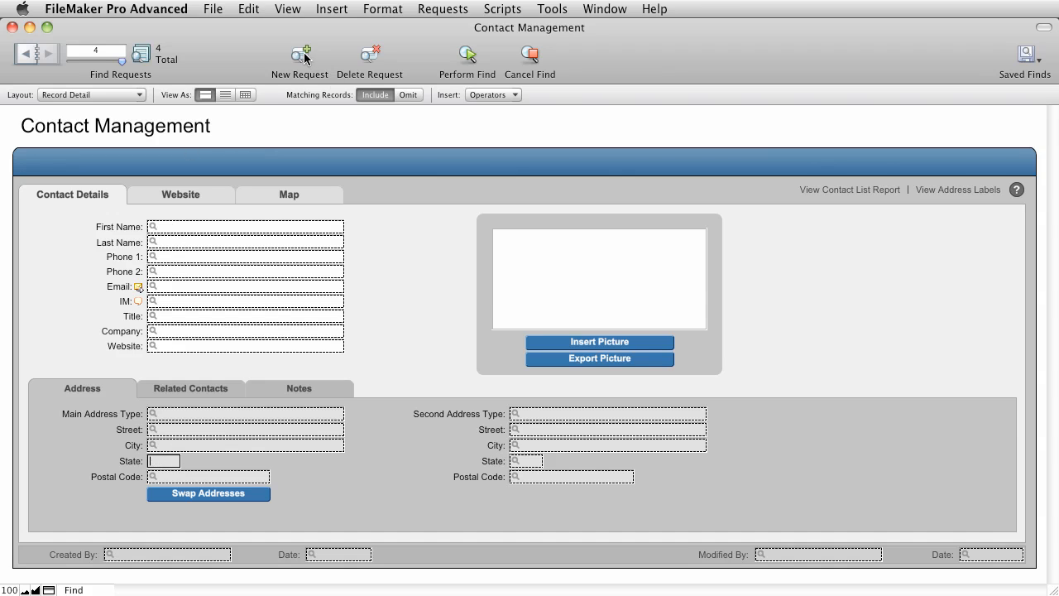
click(245, 227)
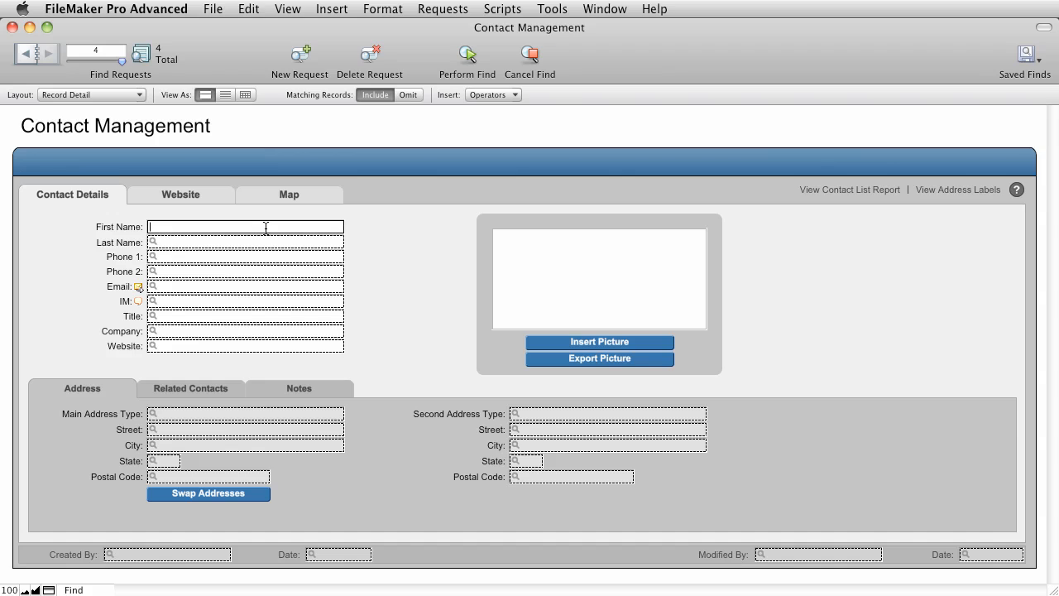
text(=Brenda)
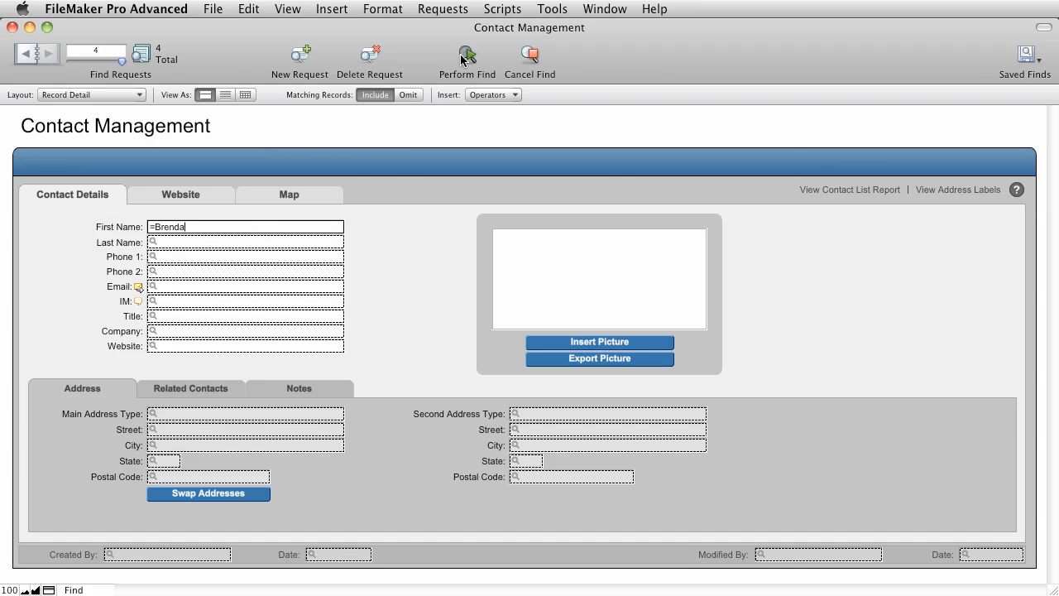
click(467, 56)
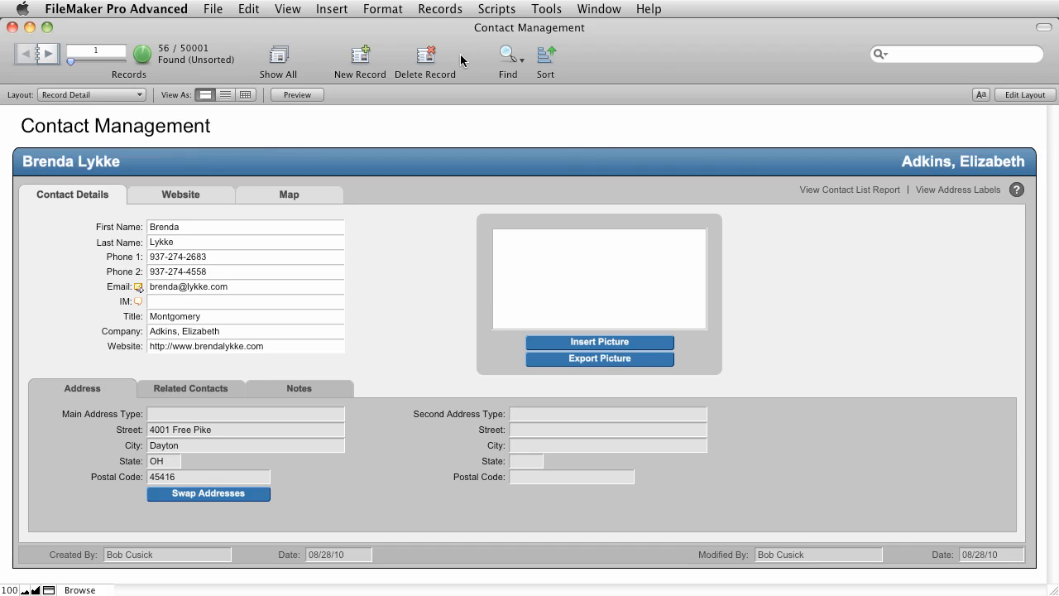
Save the current find under the name 'CA Bob, Tom Sally'
click(439, 8)
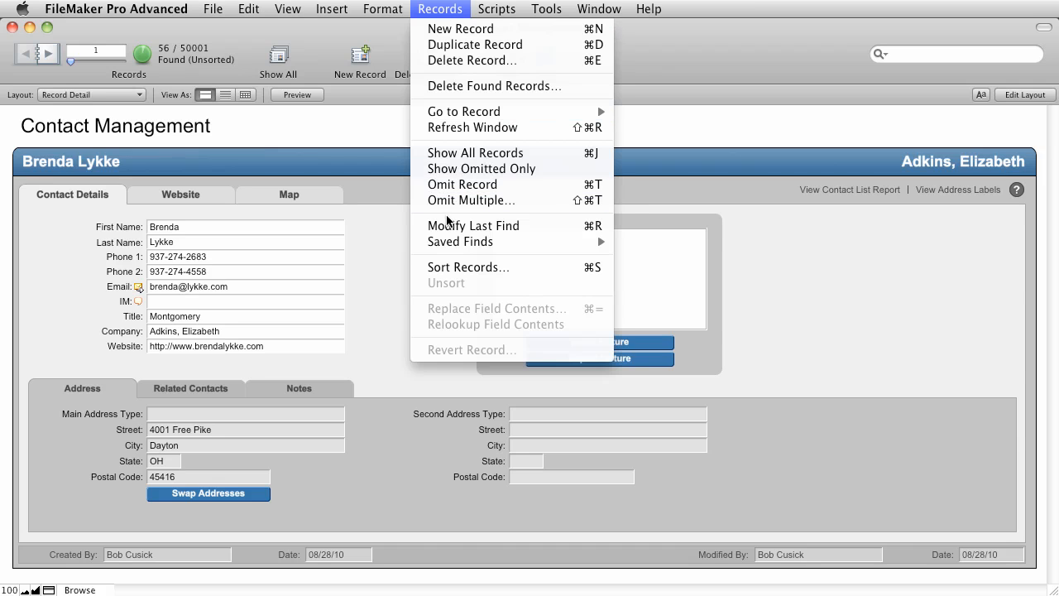
mouse_move(460, 242)
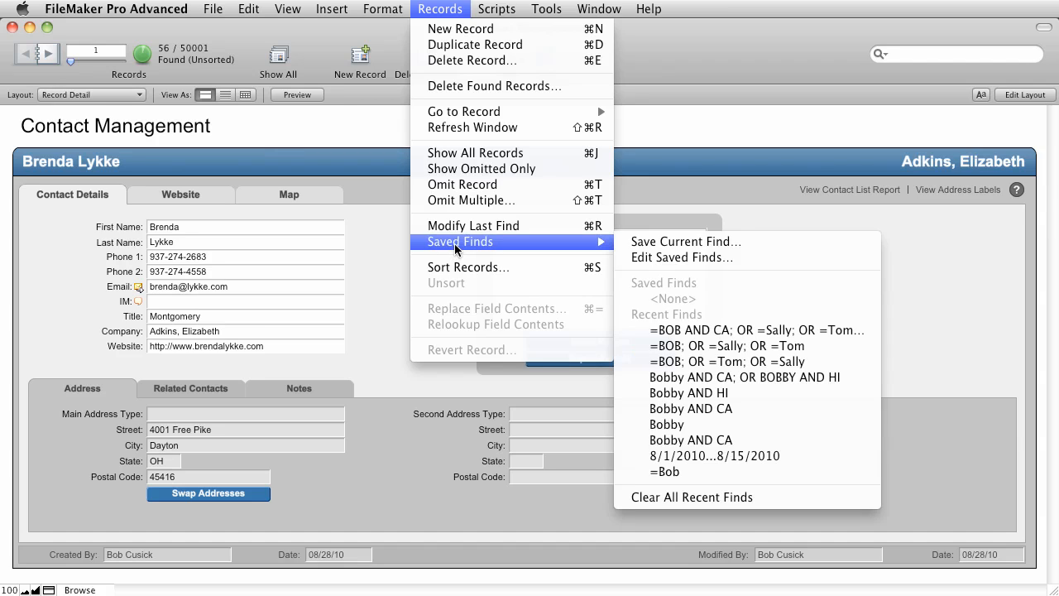
mouse_move(580, 248)
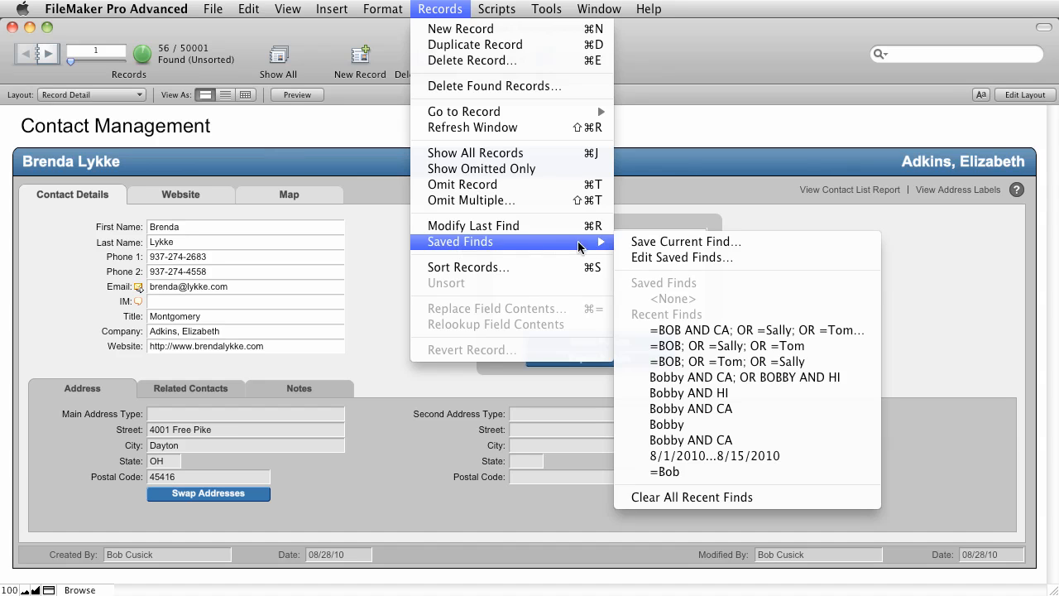
mouse_move(687, 242)
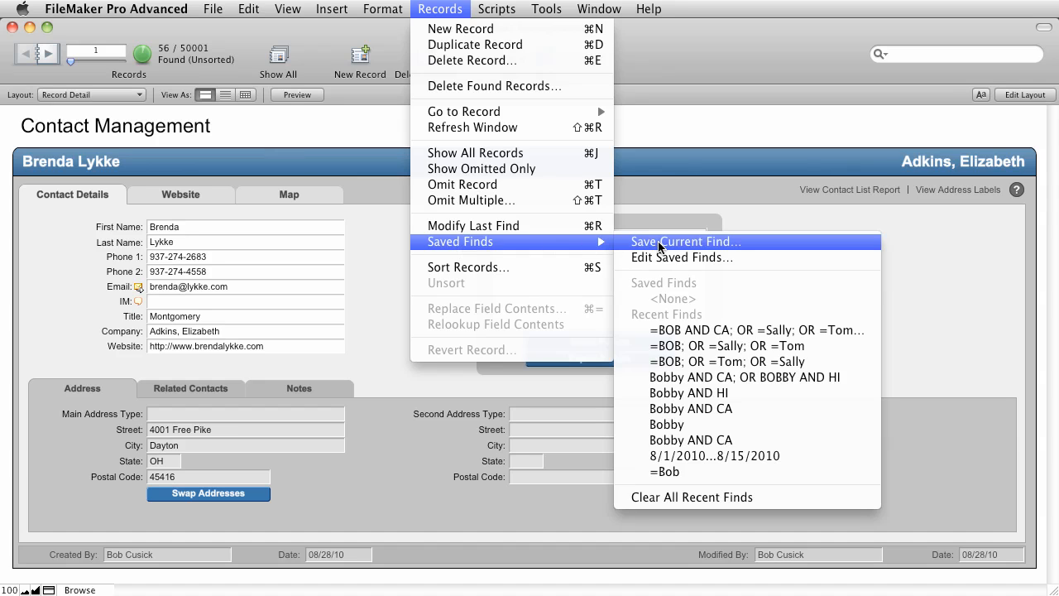
click(685, 242)
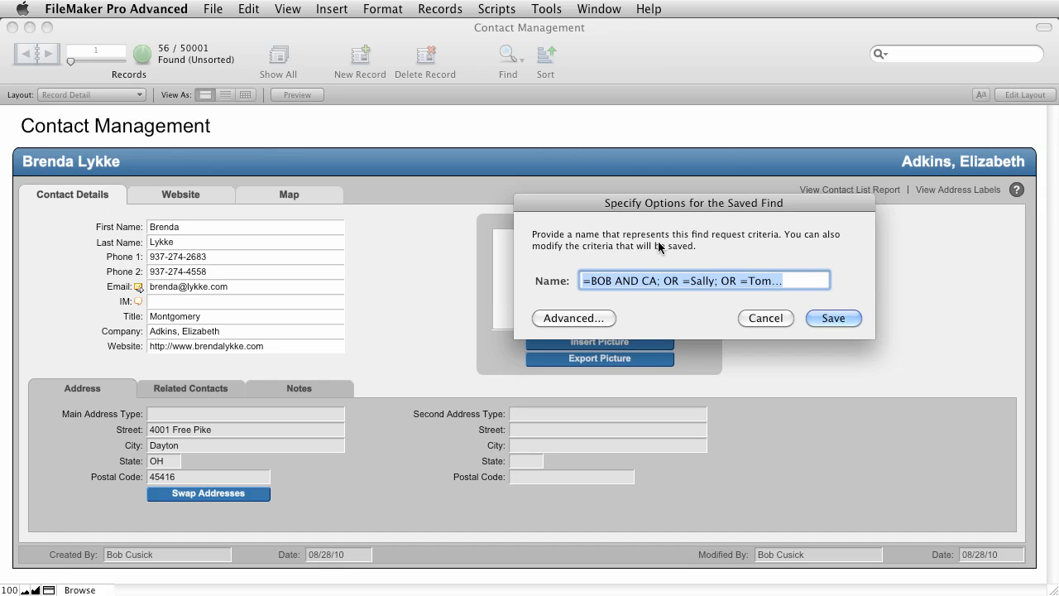
text(C)
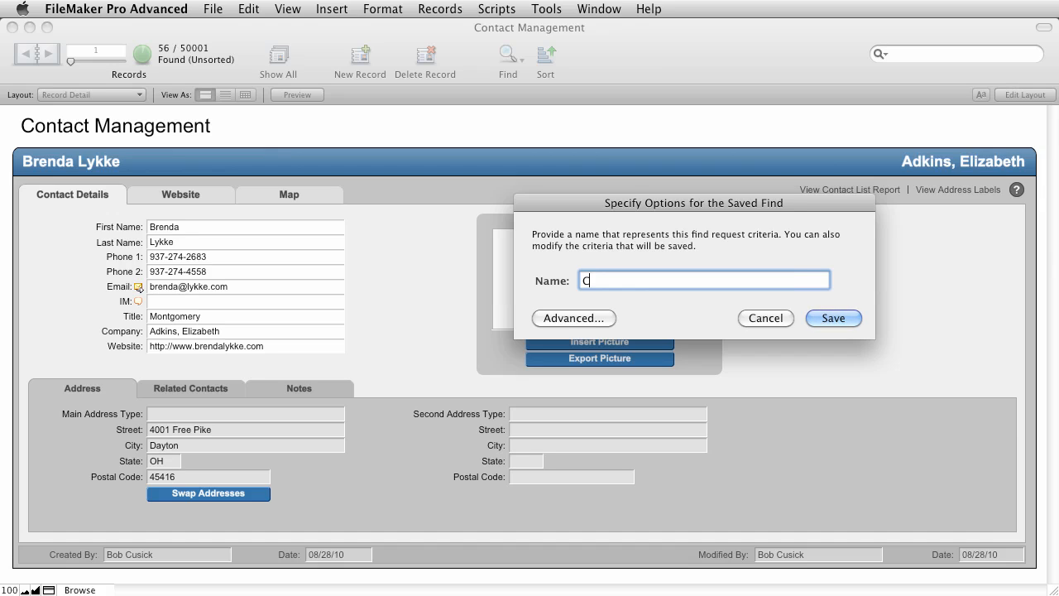
text(A Bob, Tom)
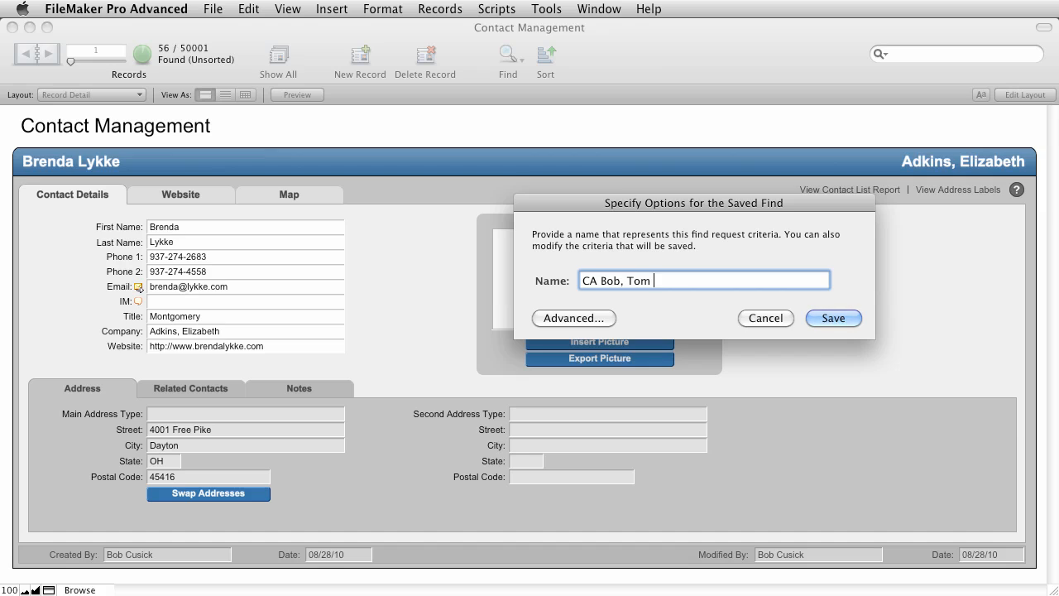
text(Sally)
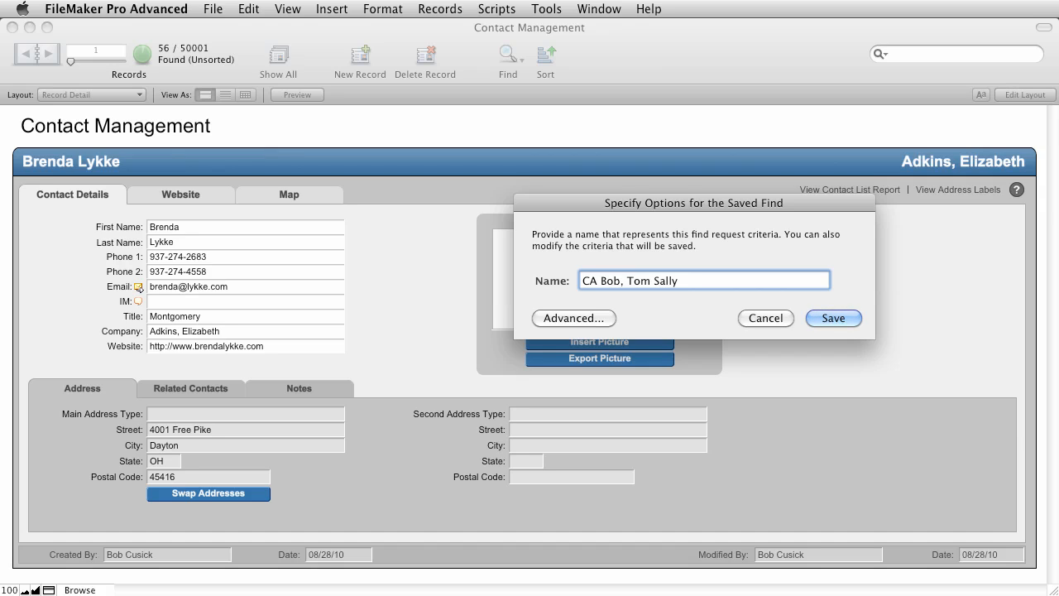
click(835, 318)
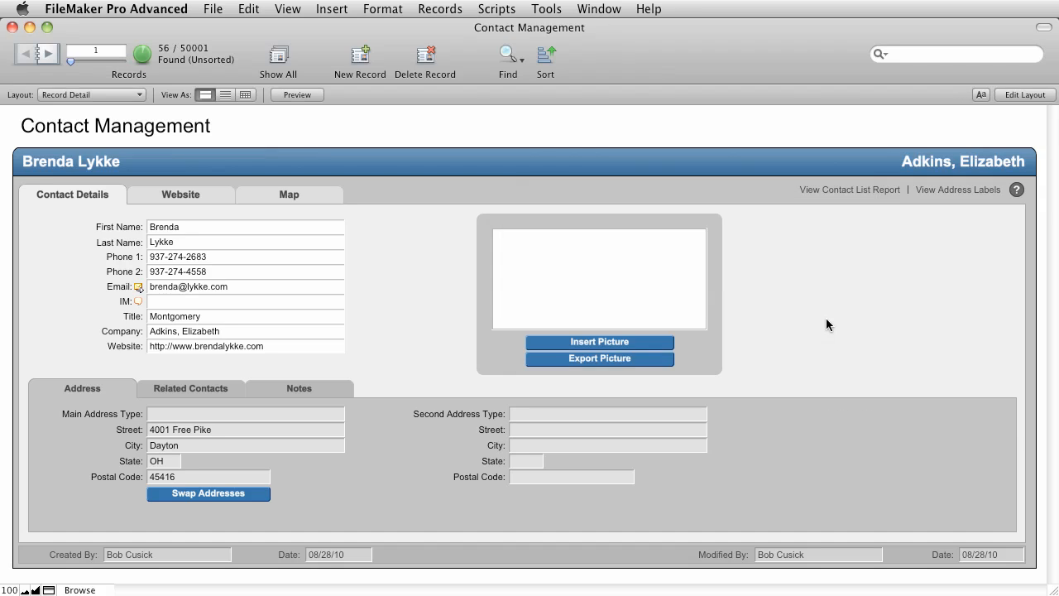
Show all contact records again, unsorted, via the Records menu
click(439, 10)
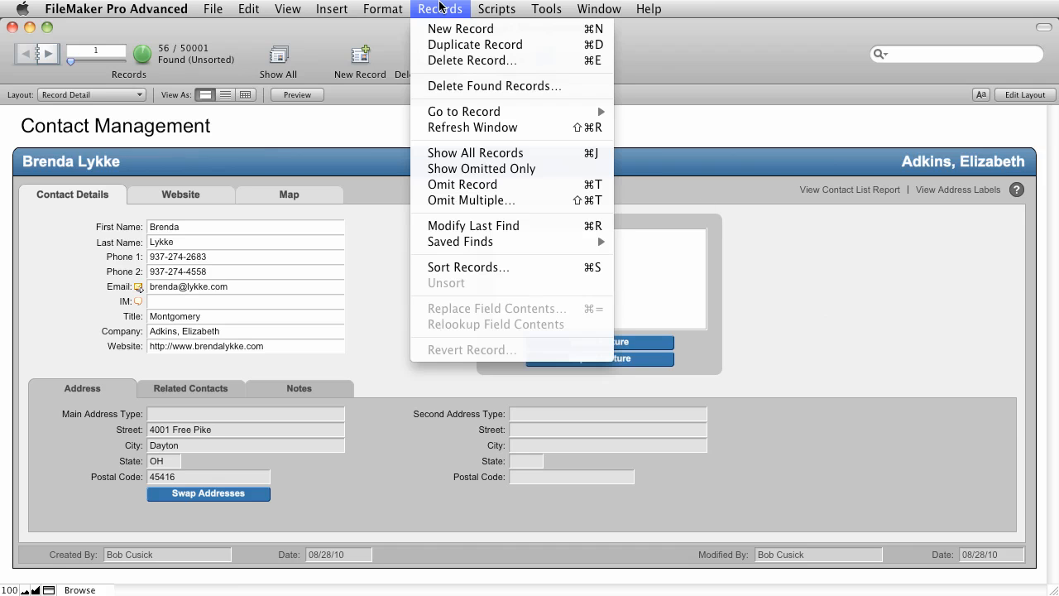
mouse_move(510, 242)
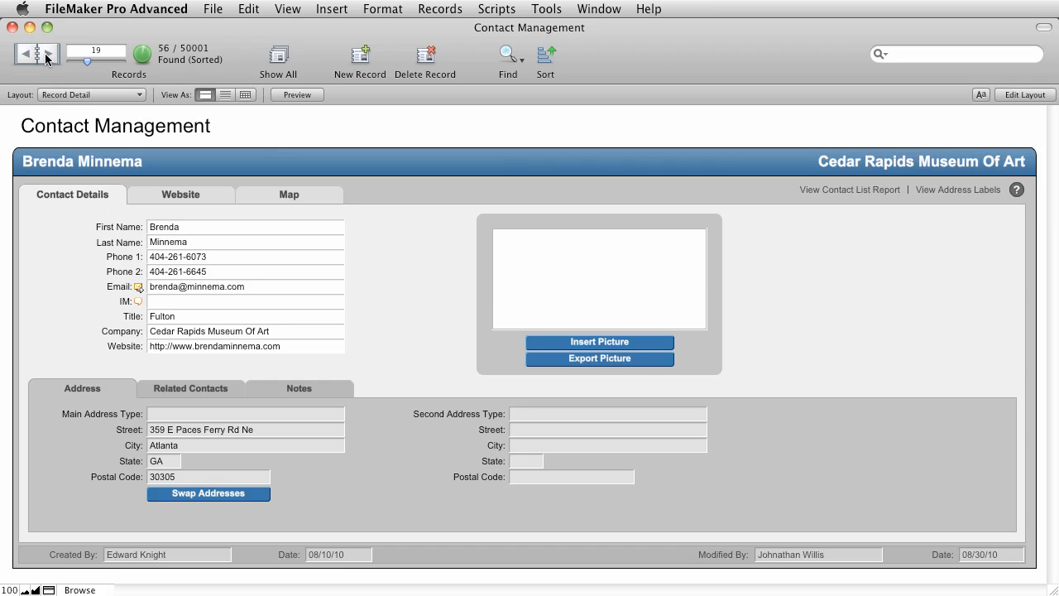
click(278, 57)
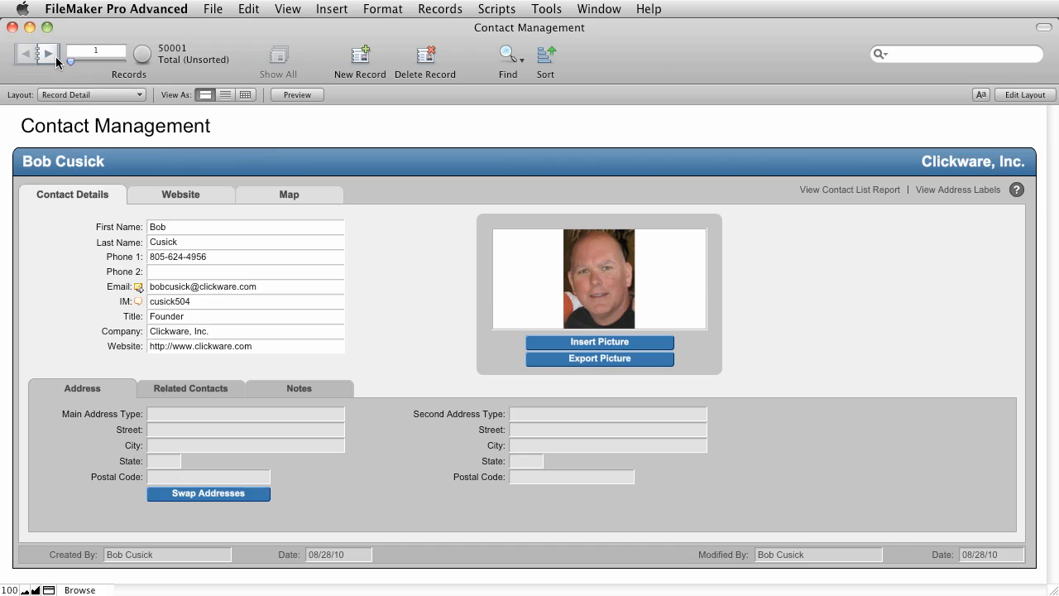
click(52, 58)
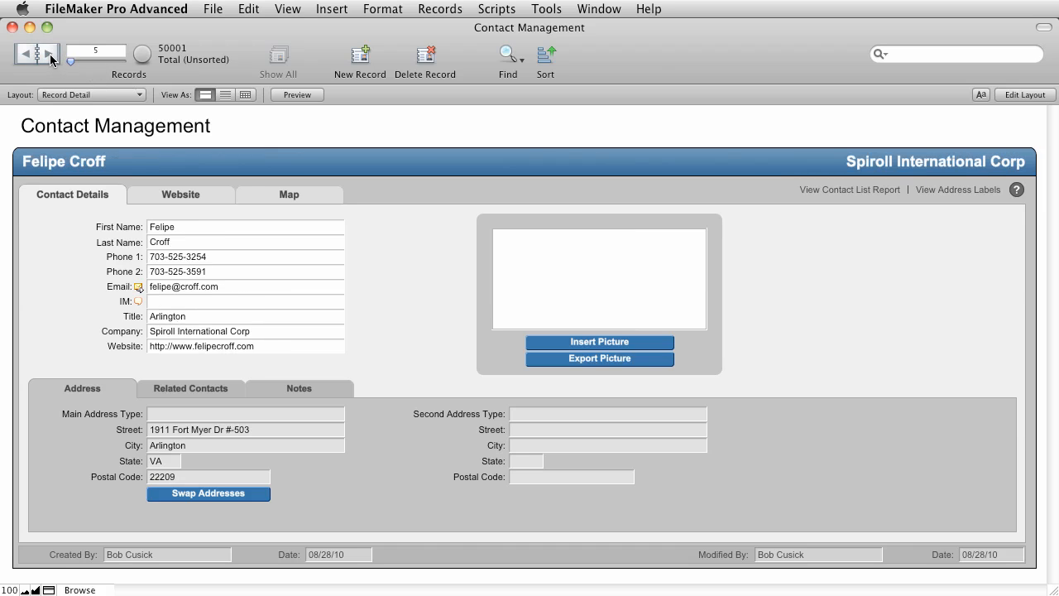
click(53, 60)
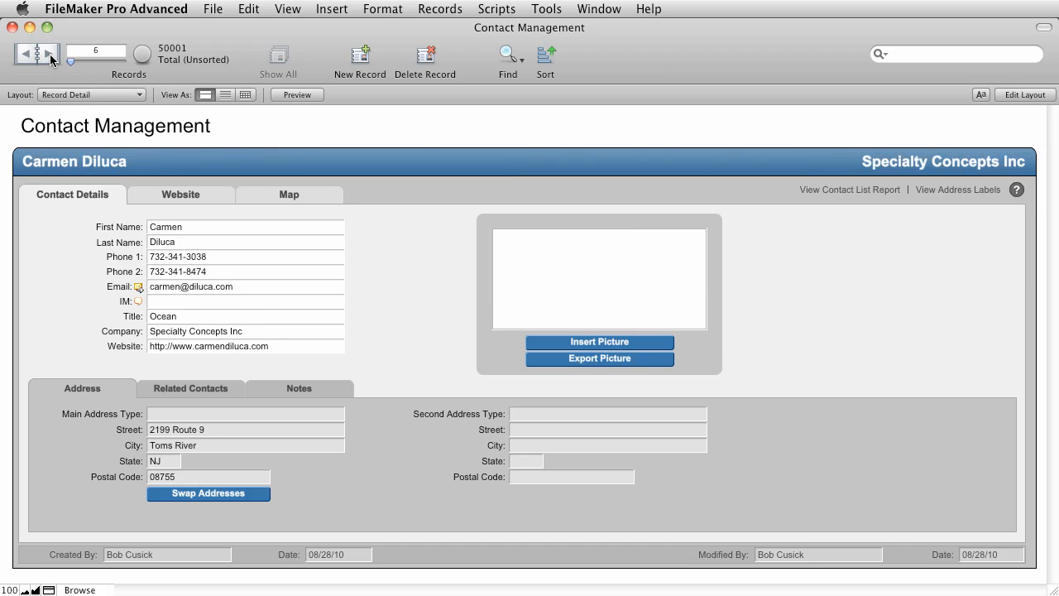
mouse_move(440, 15)
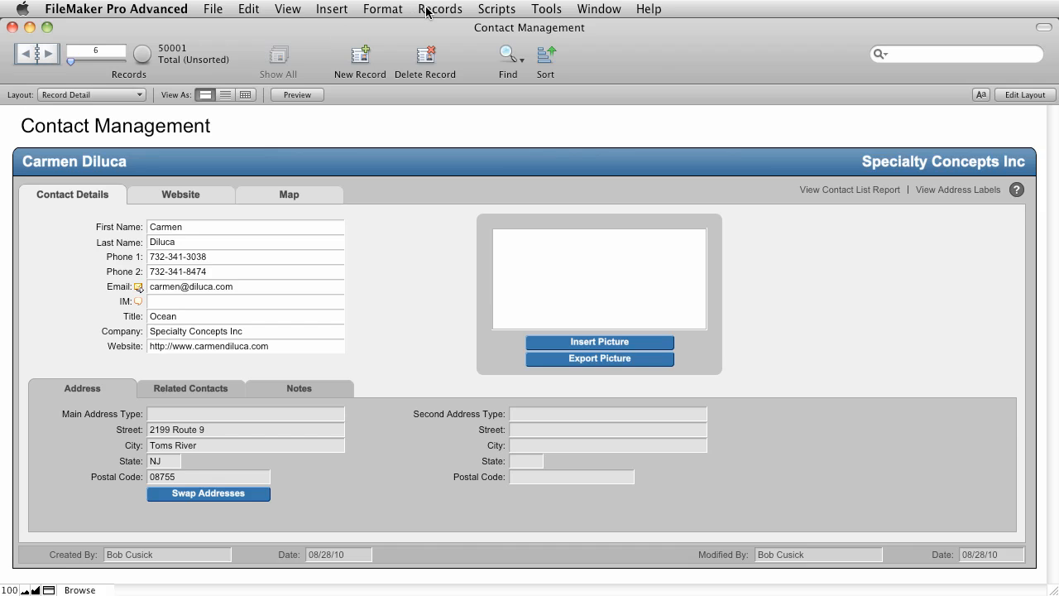
click(439, 10)
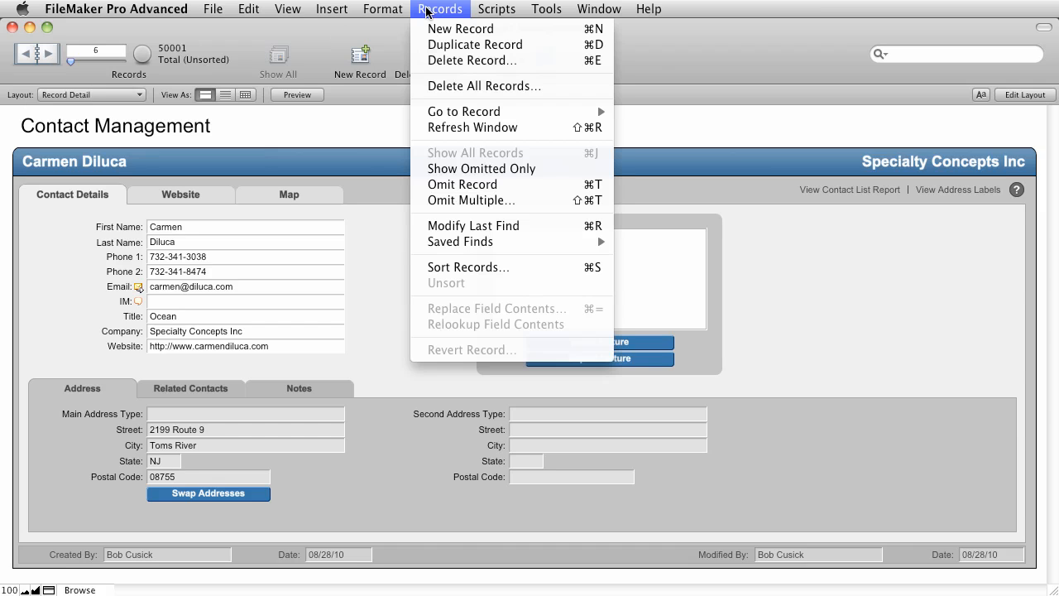
mouse_move(457, 179)
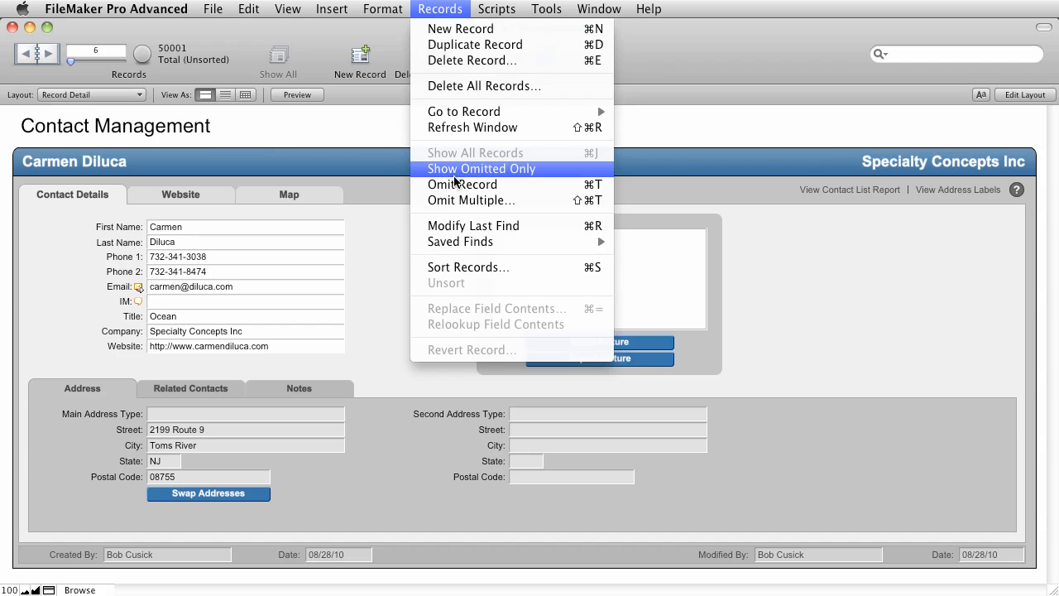
click(482, 169)
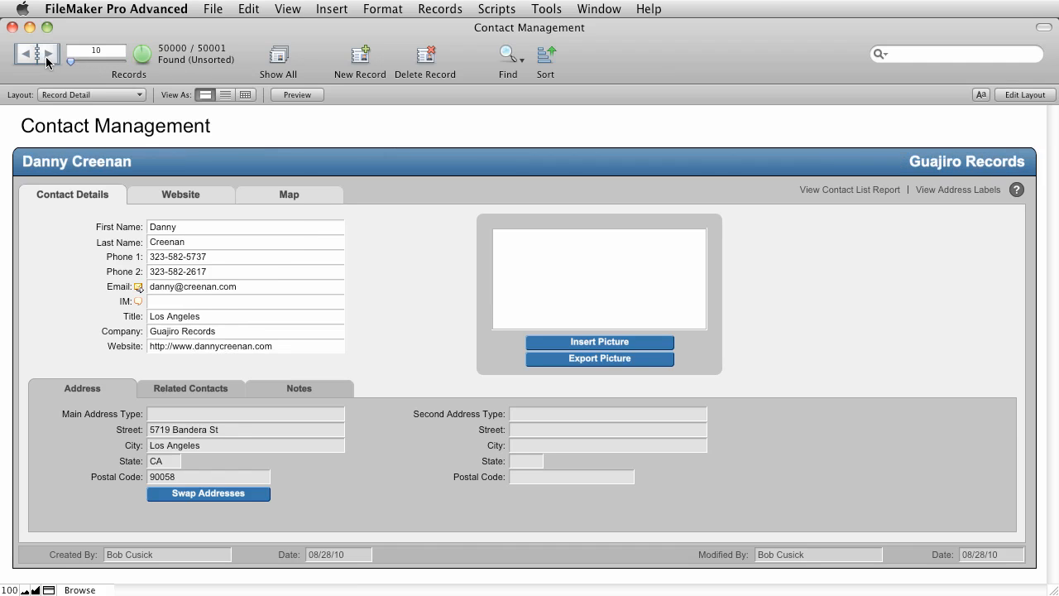
click(460, 10)
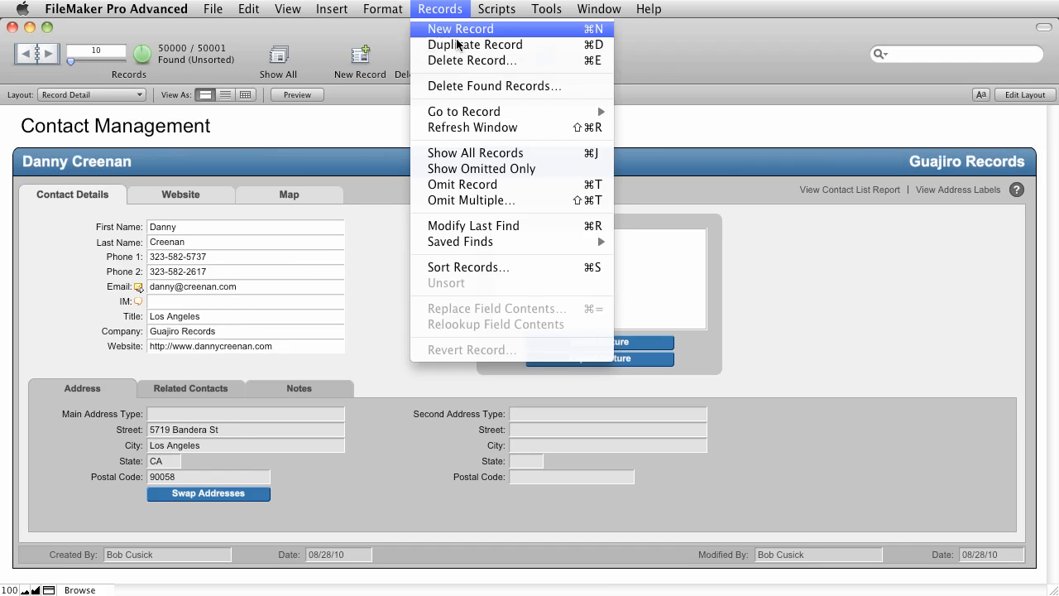
click(463, 45)
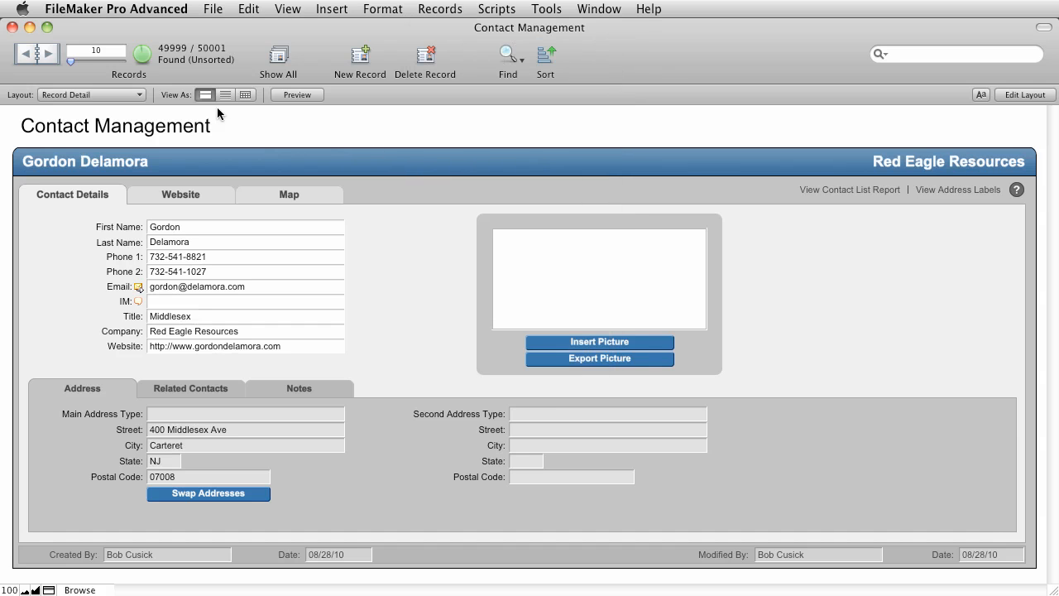
click(49, 53)
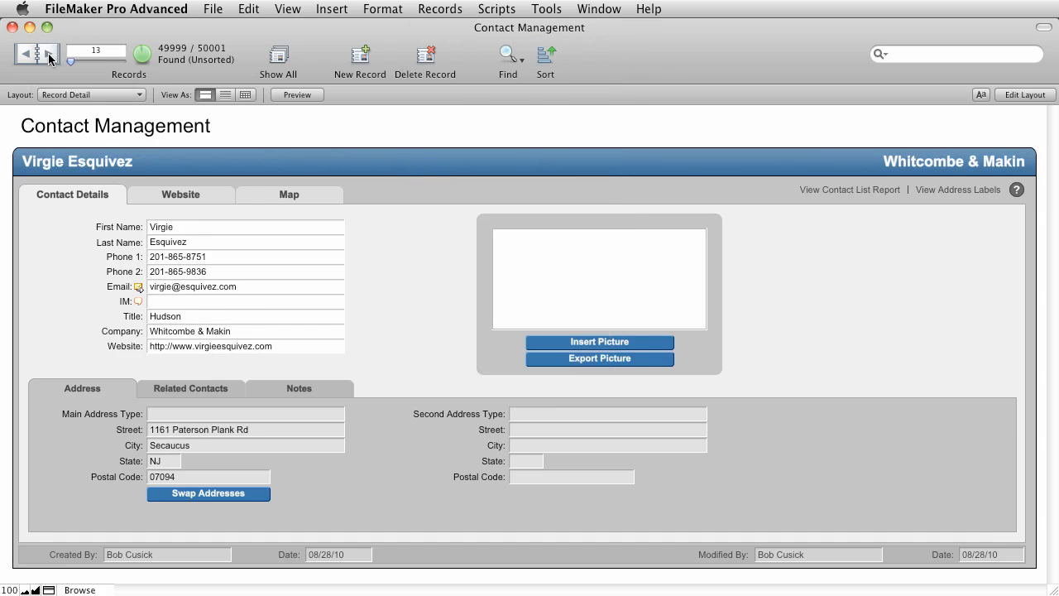
click(51, 57)
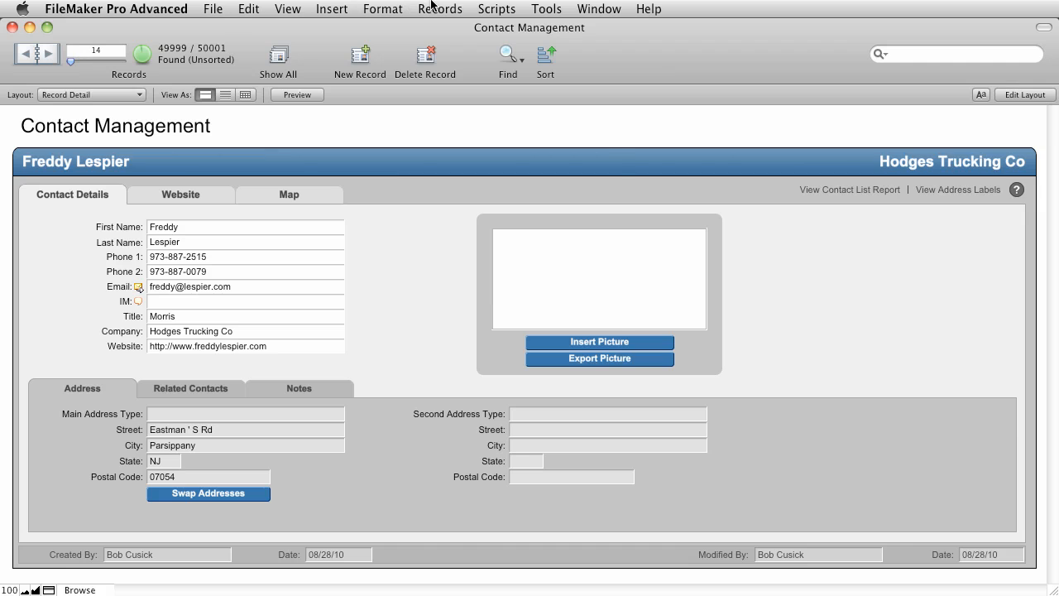
click(440, 10)
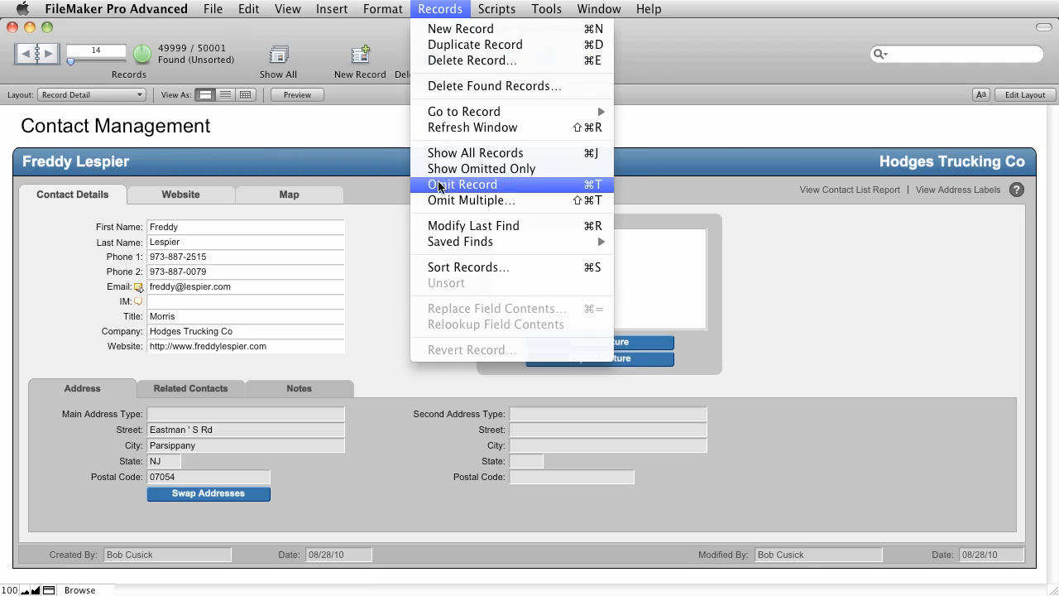
click(463, 185)
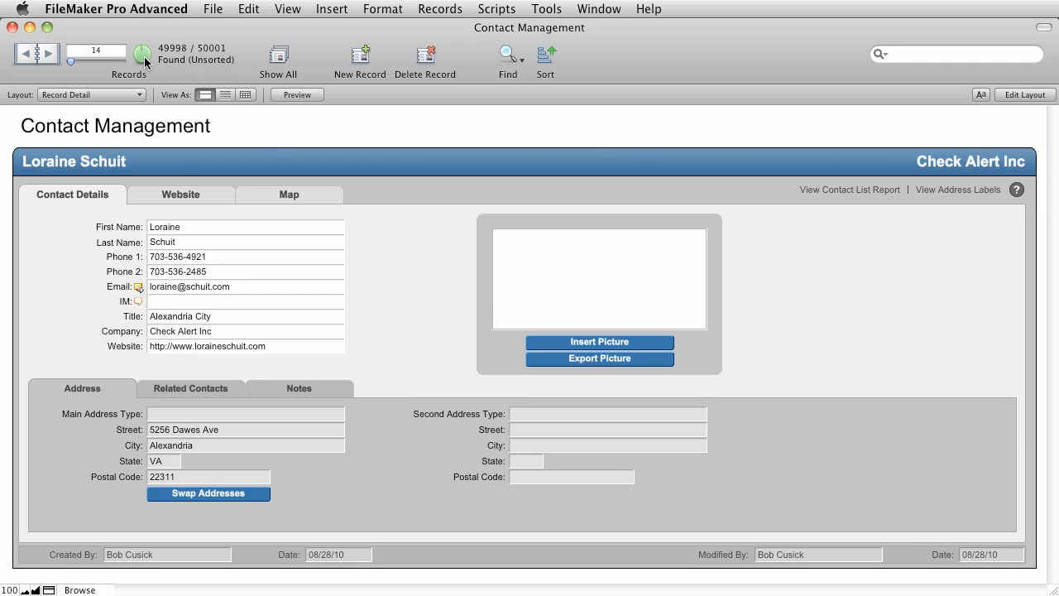
Swap to the 3 omitted contacts, back to the 49998 remaining, then show the omitted 3 again
click(23, 53)
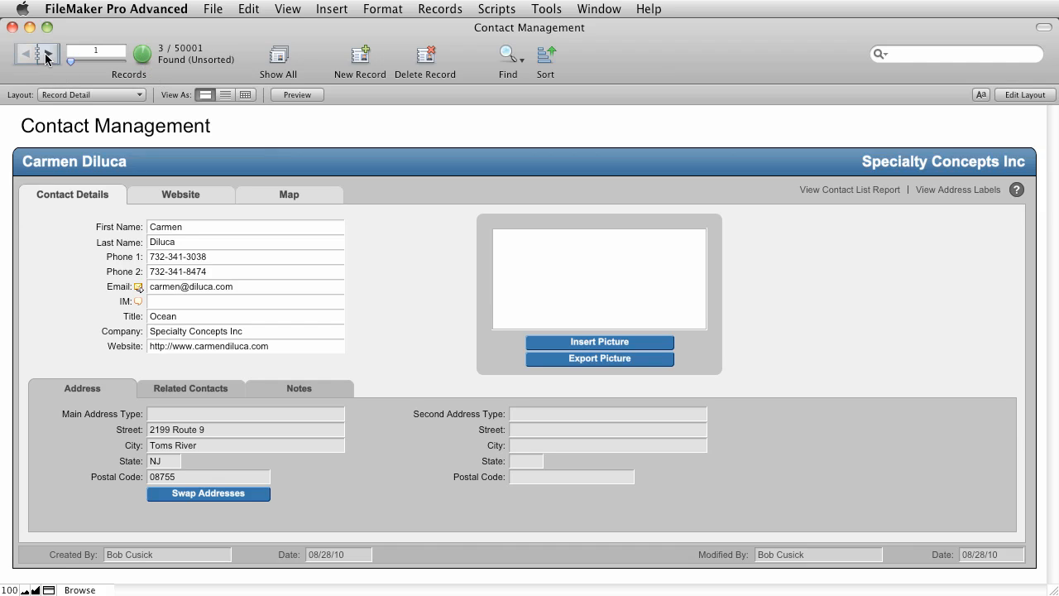
click(39, 59)
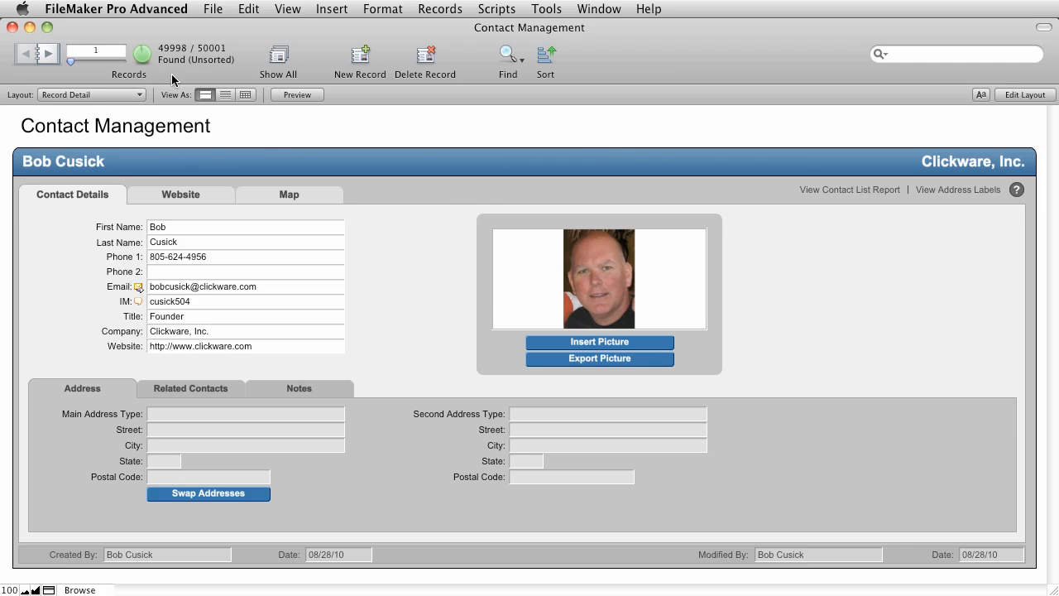
click(440, 10)
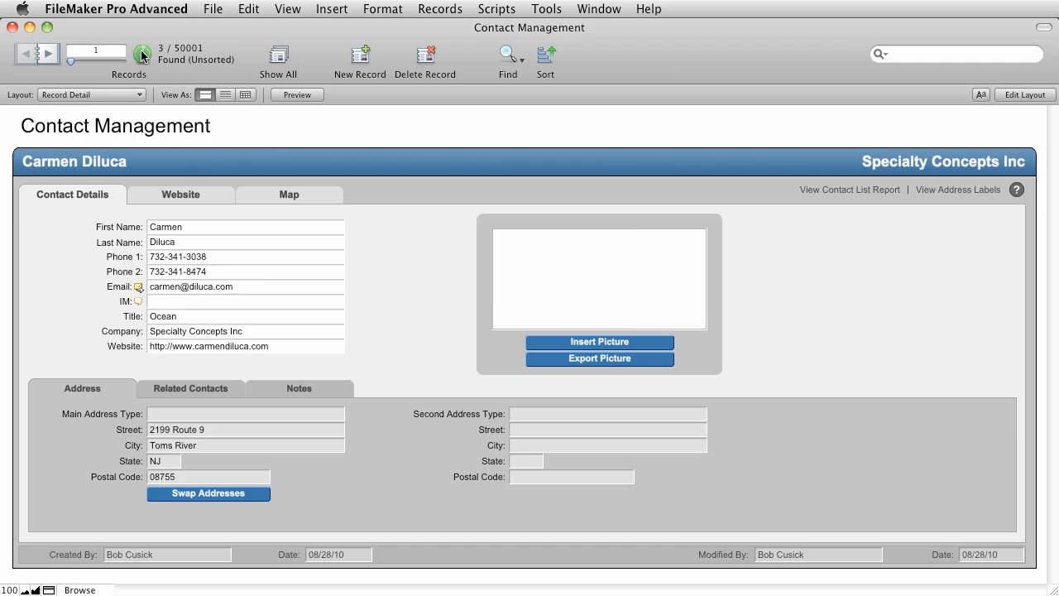
mouse_move(601, 10)
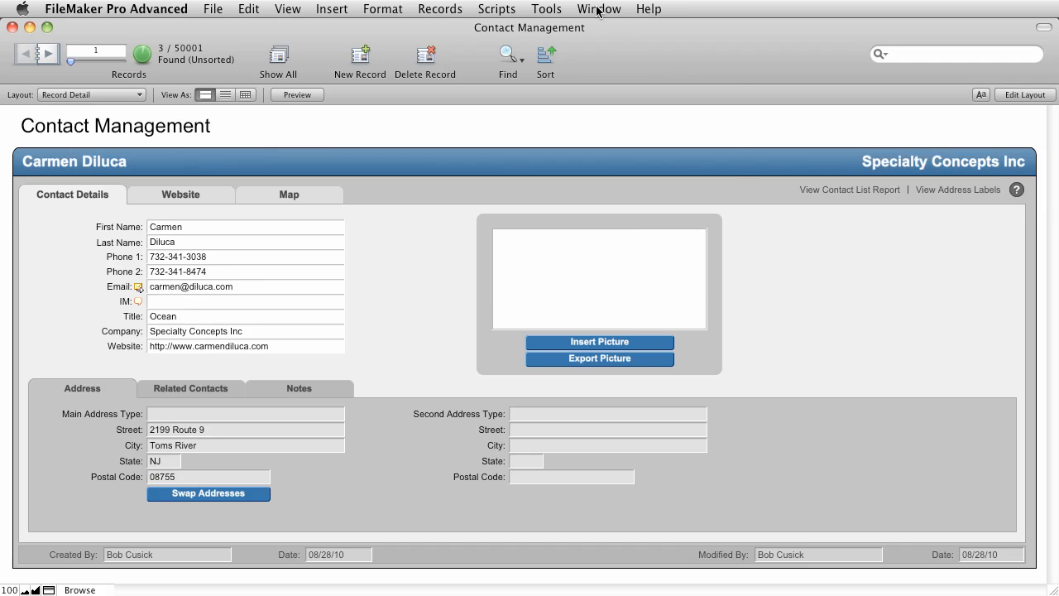
Open a second Contact Management window and perform a find there giving a 26-record found set
click(598, 10)
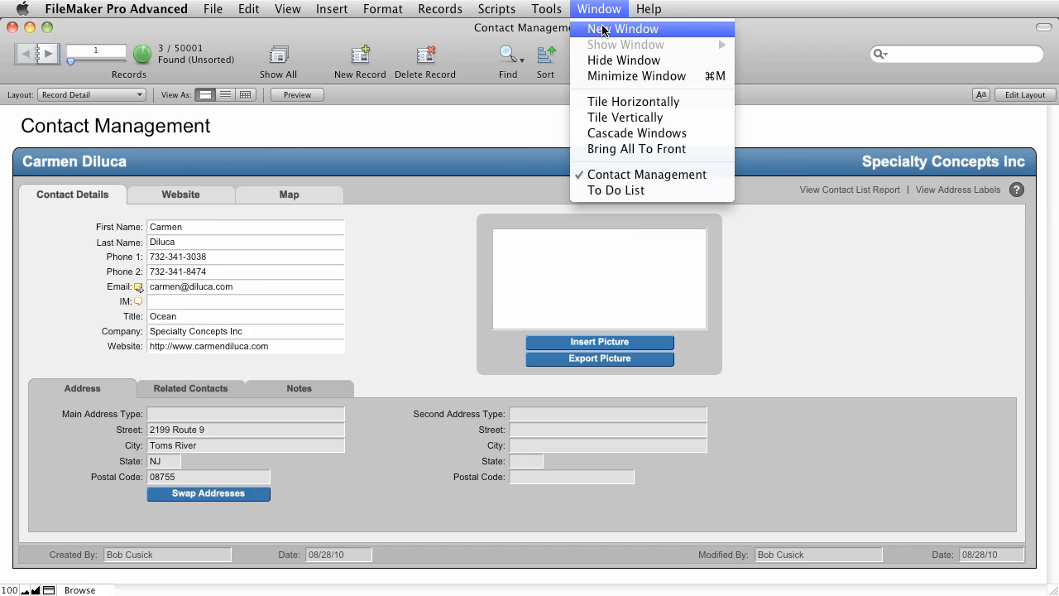
click(624, 30)
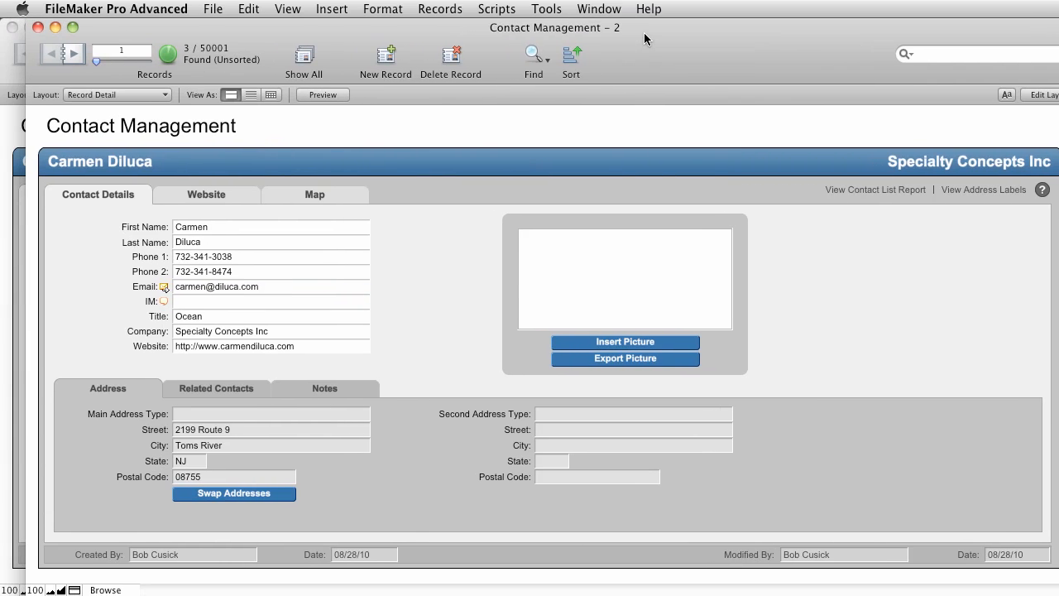
mouse_move(180, 75)
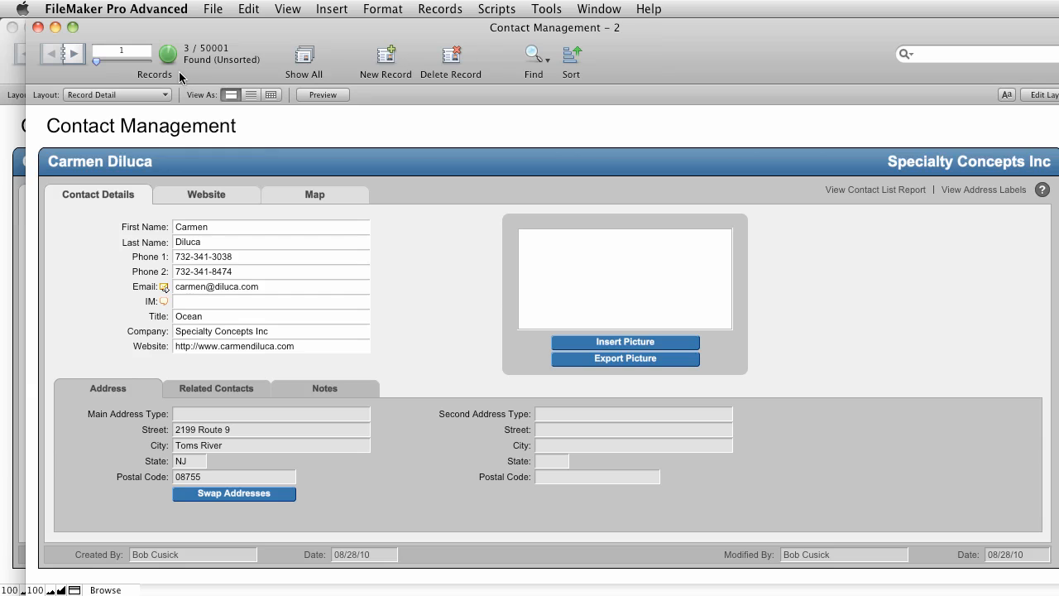
mouse_move(200, 90)
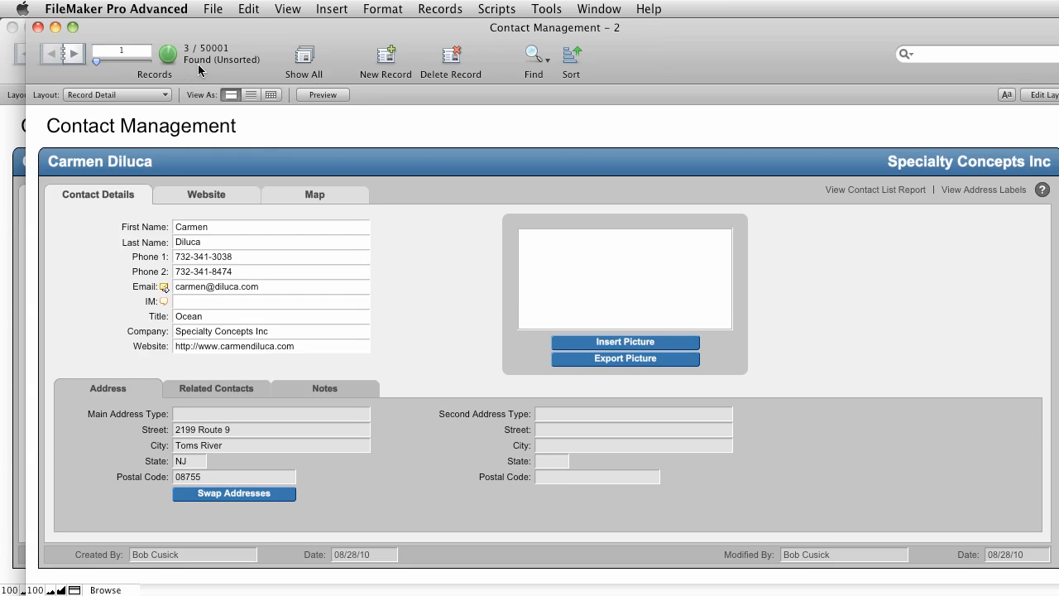
click(531, 54)
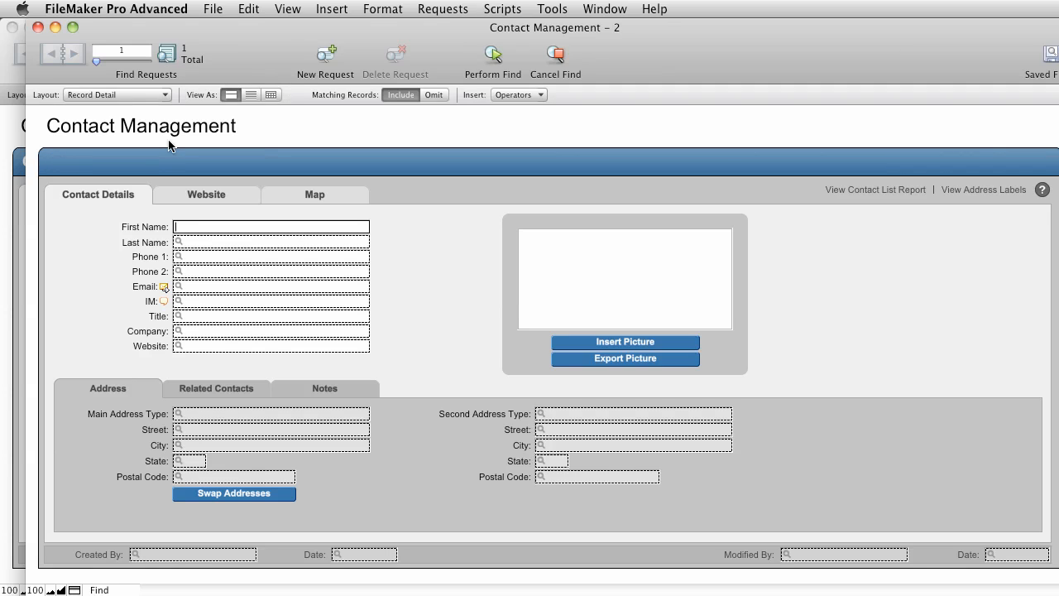
click(494, 56)
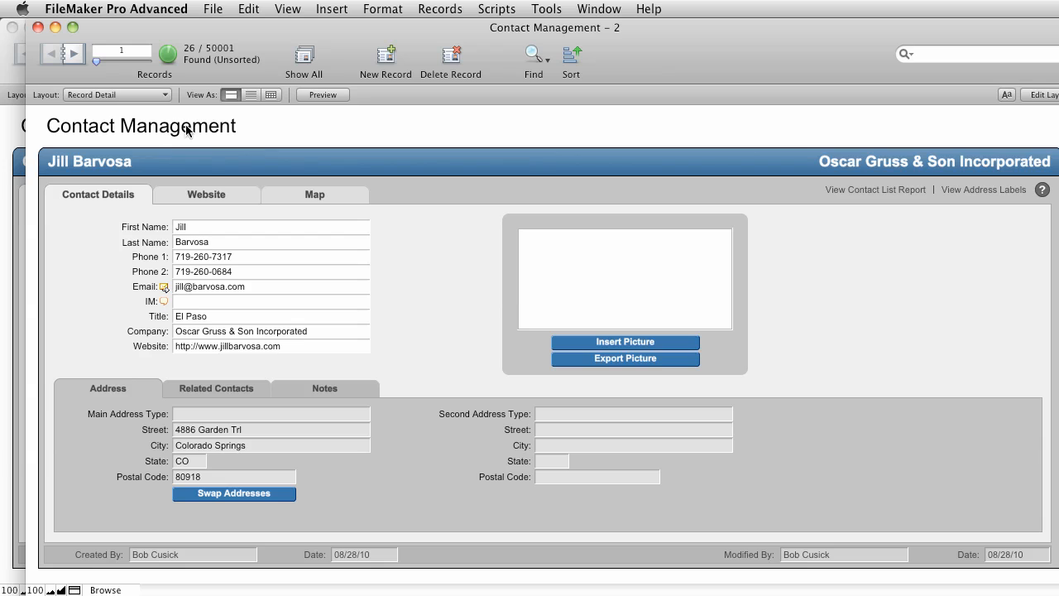
mouse_move(8, 124)
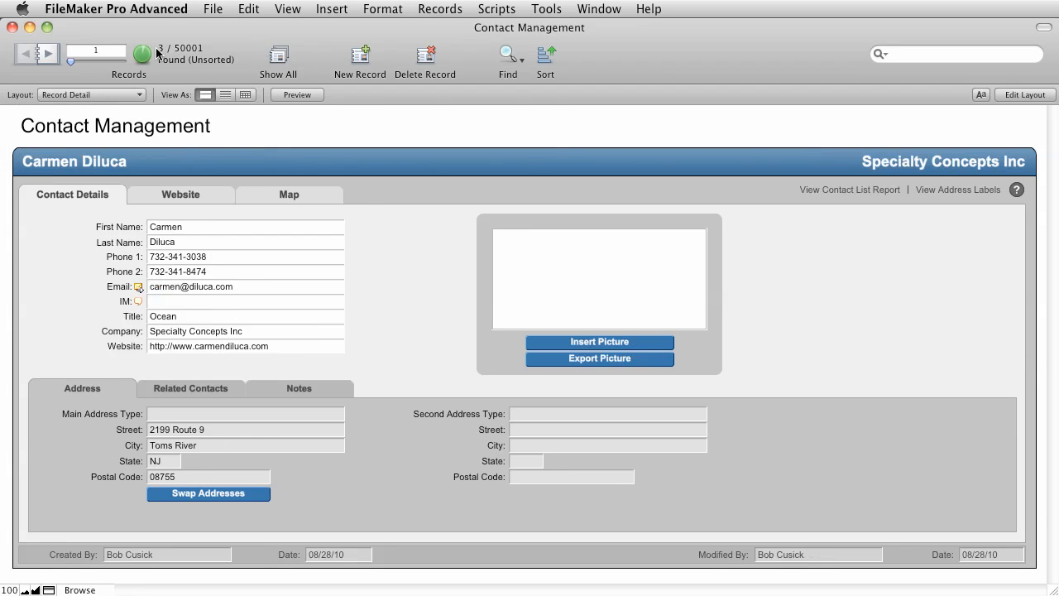
mouse_move(610, 6)
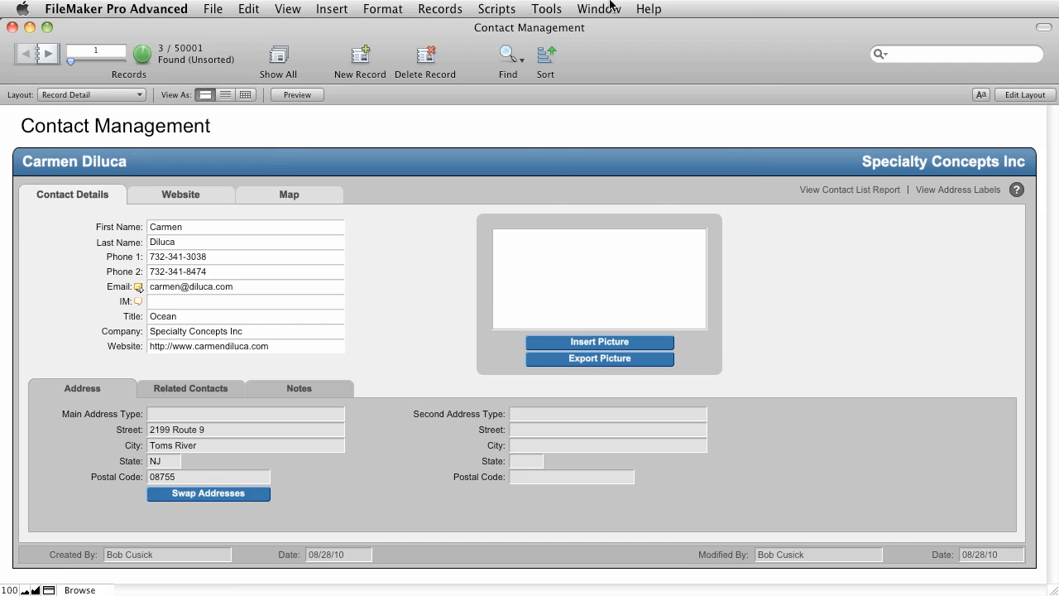
Switch windows via the Window menu and close Contact Management - 2, leaving the 3-record window
click(599, 8)
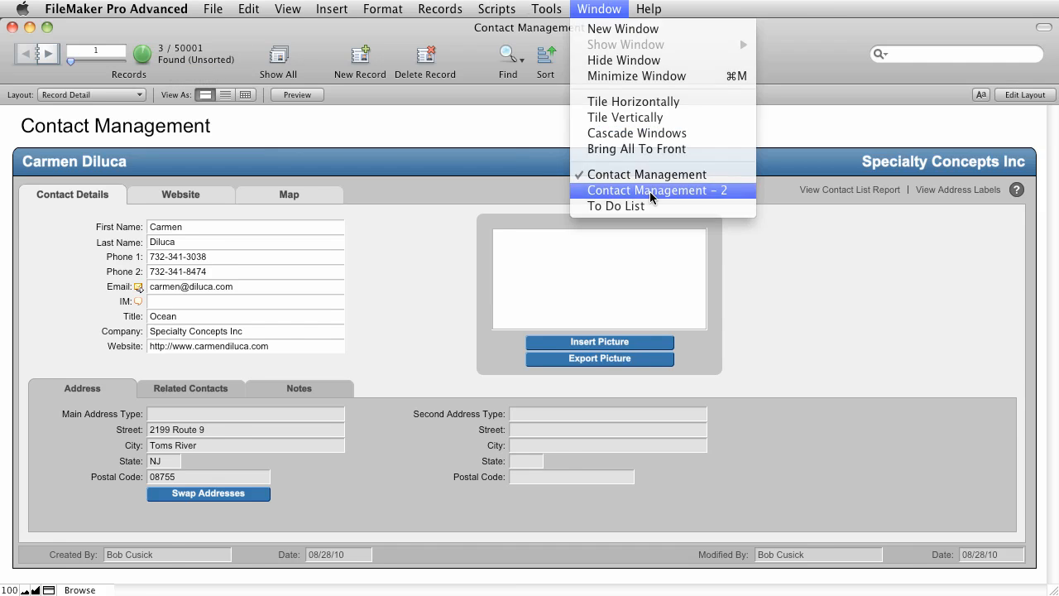
click(659, 190)
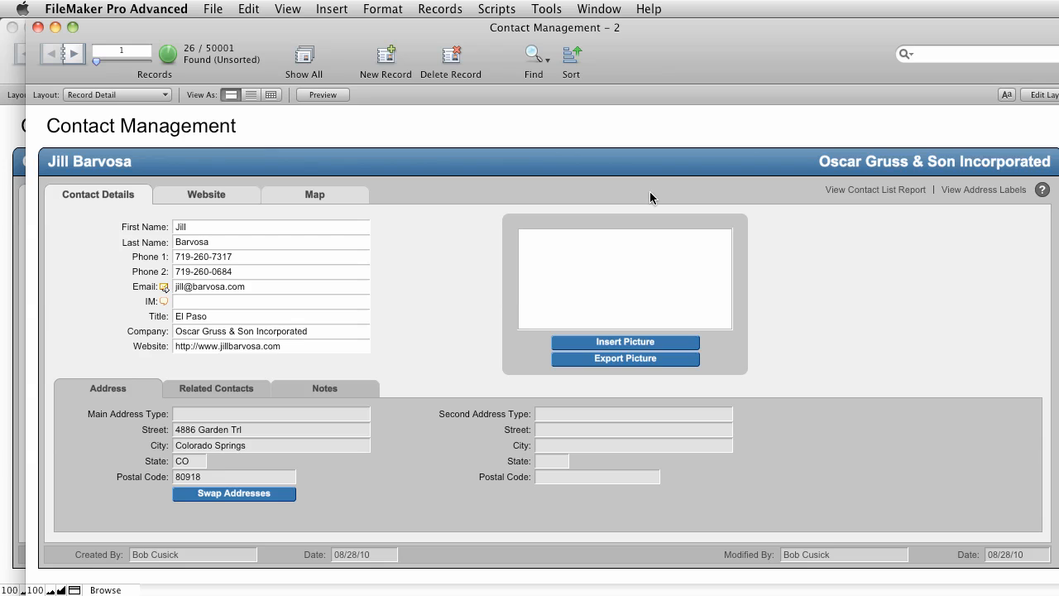
mouse_move(65, 40)
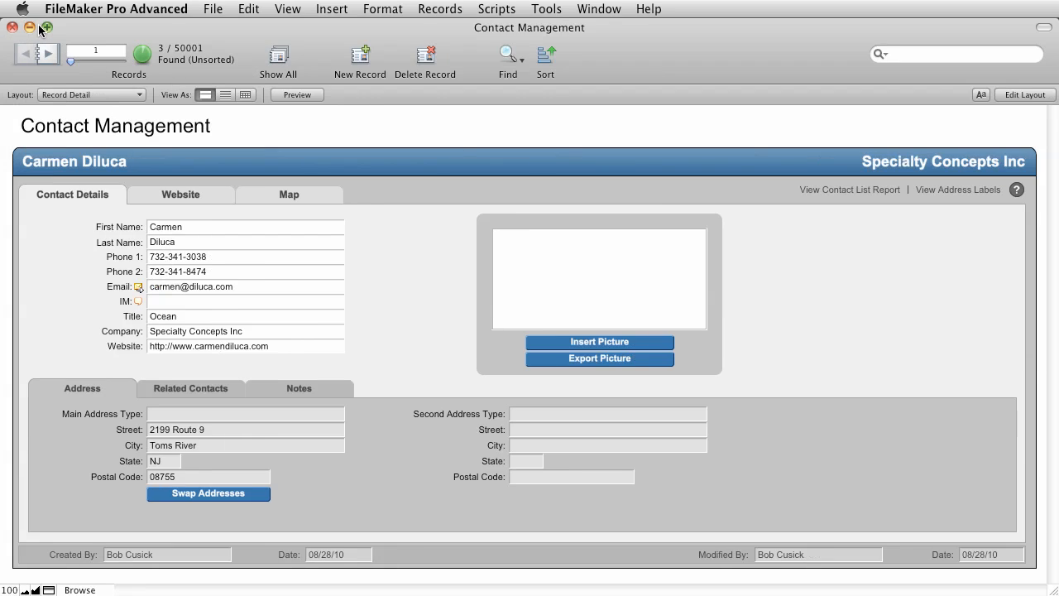
click(599, 9)
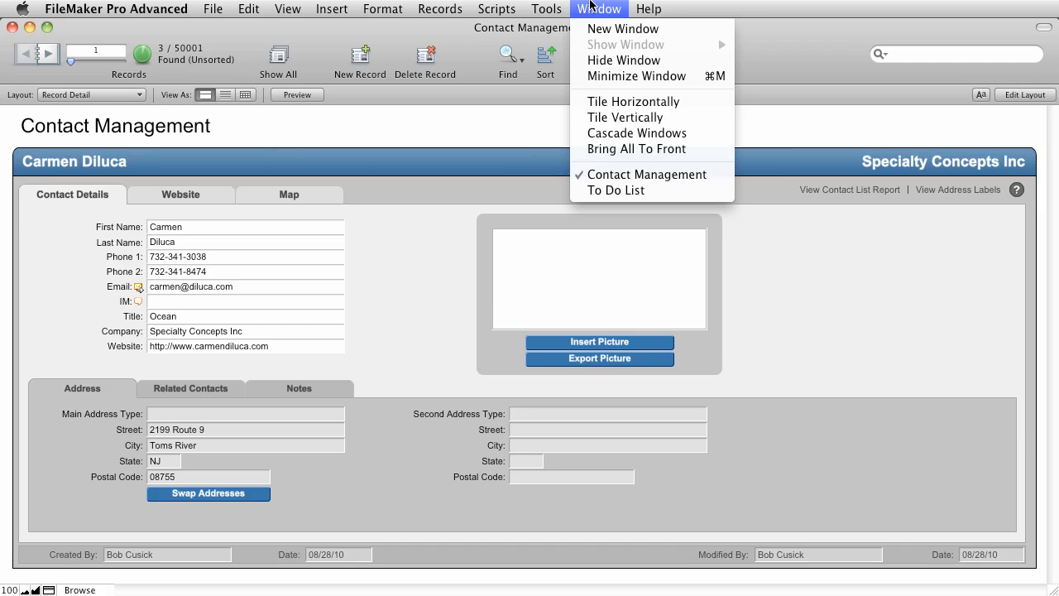